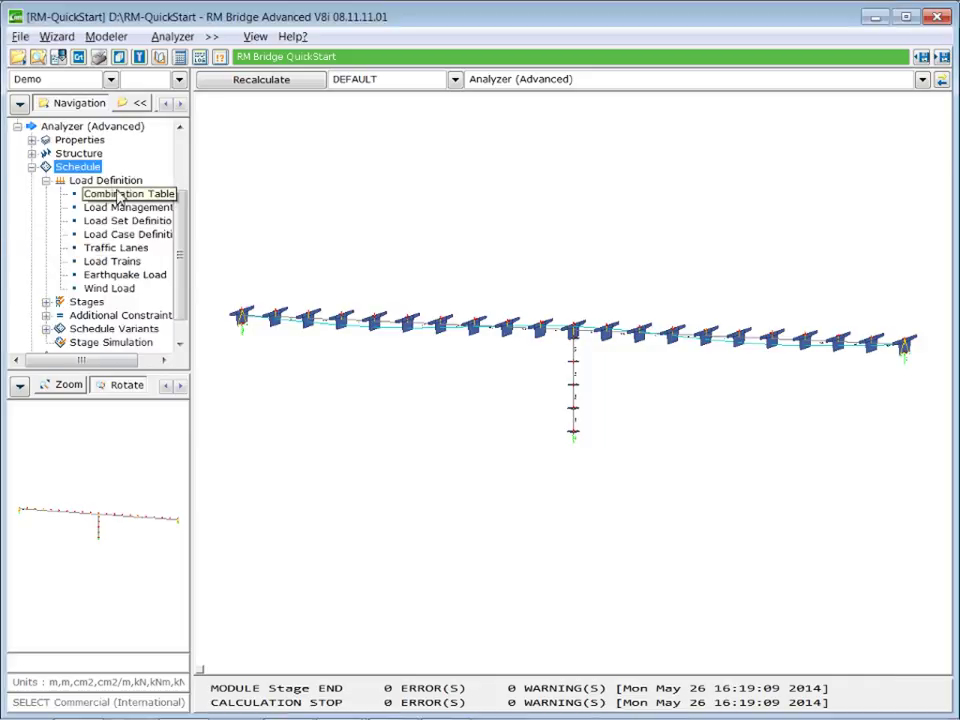
Step: Insert load management entry CS combining load cases CS-SUM and STG-SUM
click(128, 207)
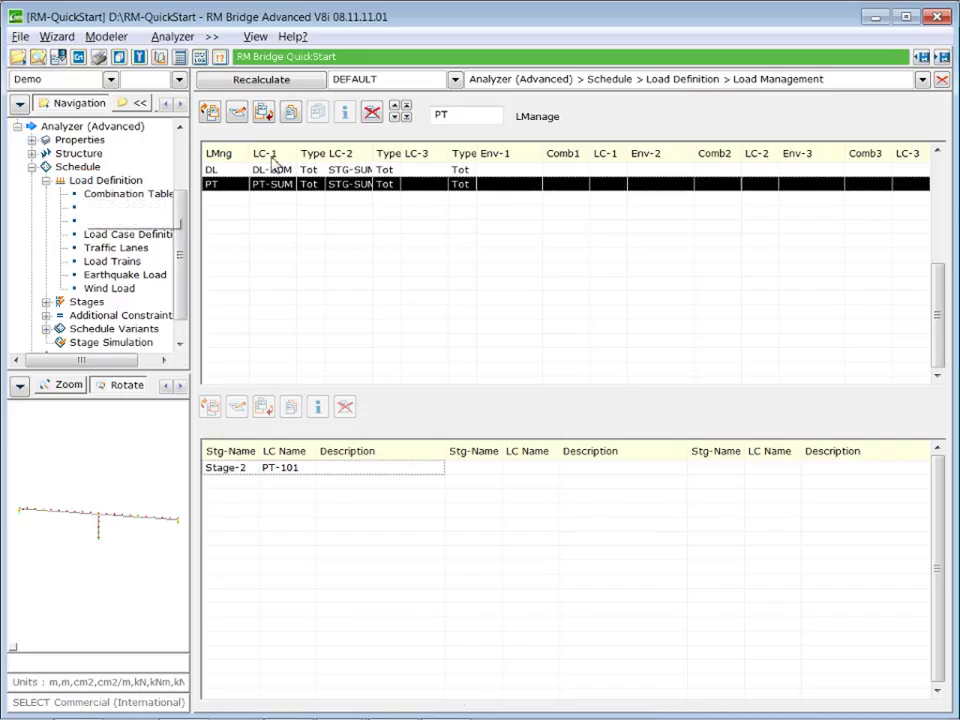
click(263, 112)
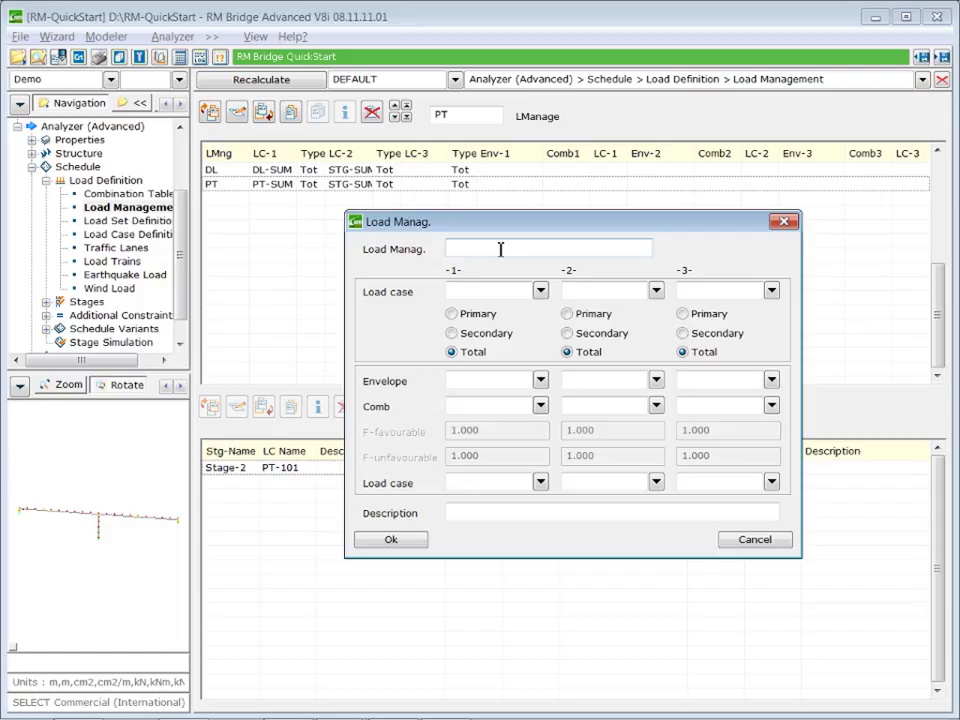
text(C)
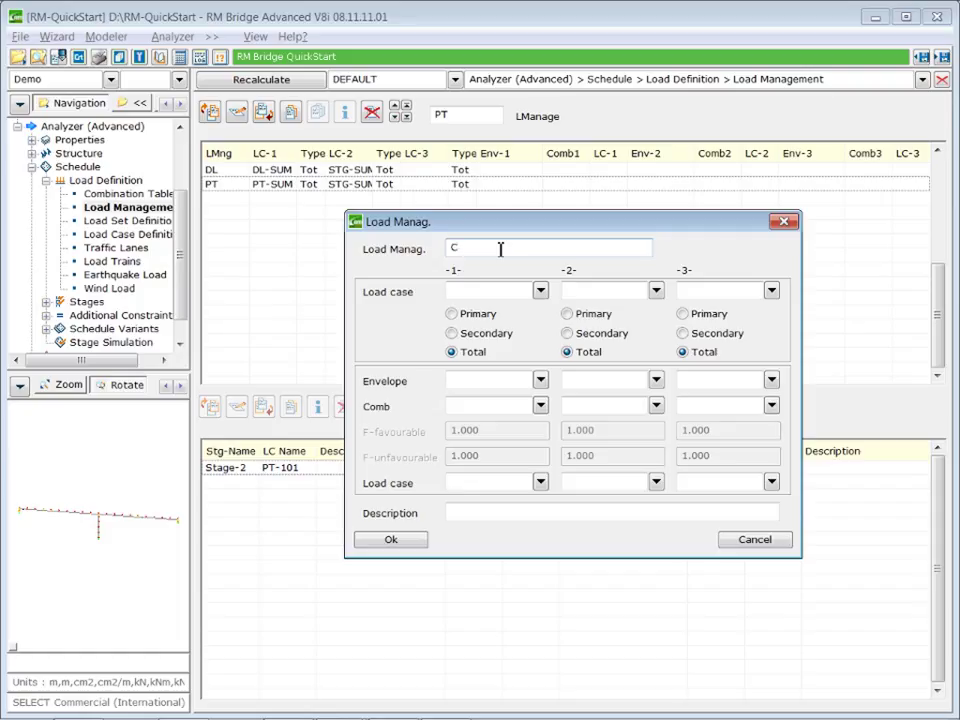
text(S)
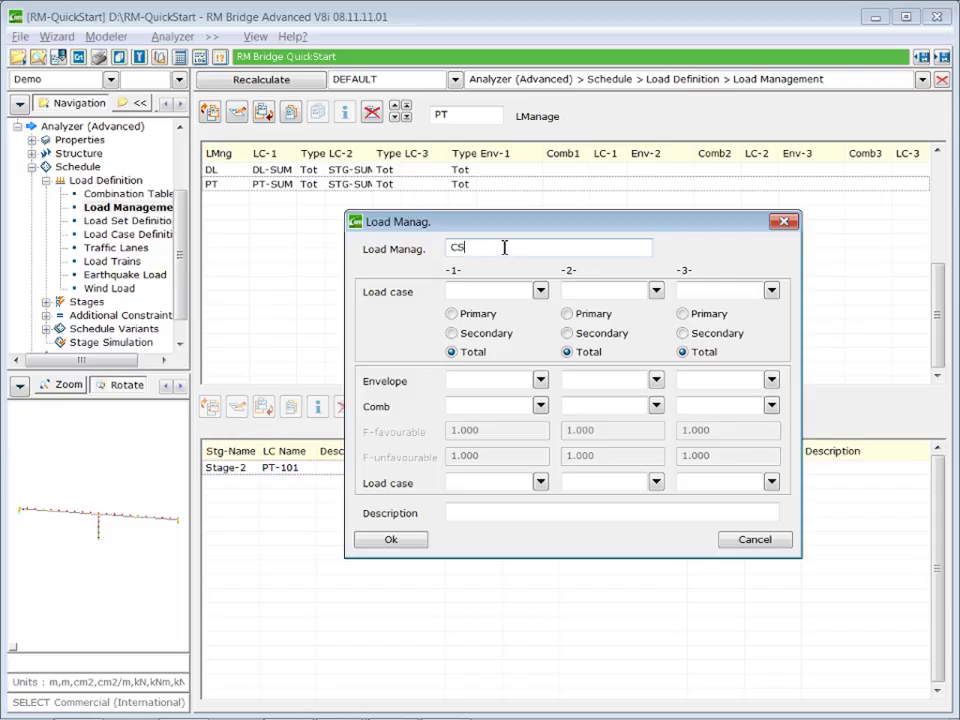
click(490, 290)
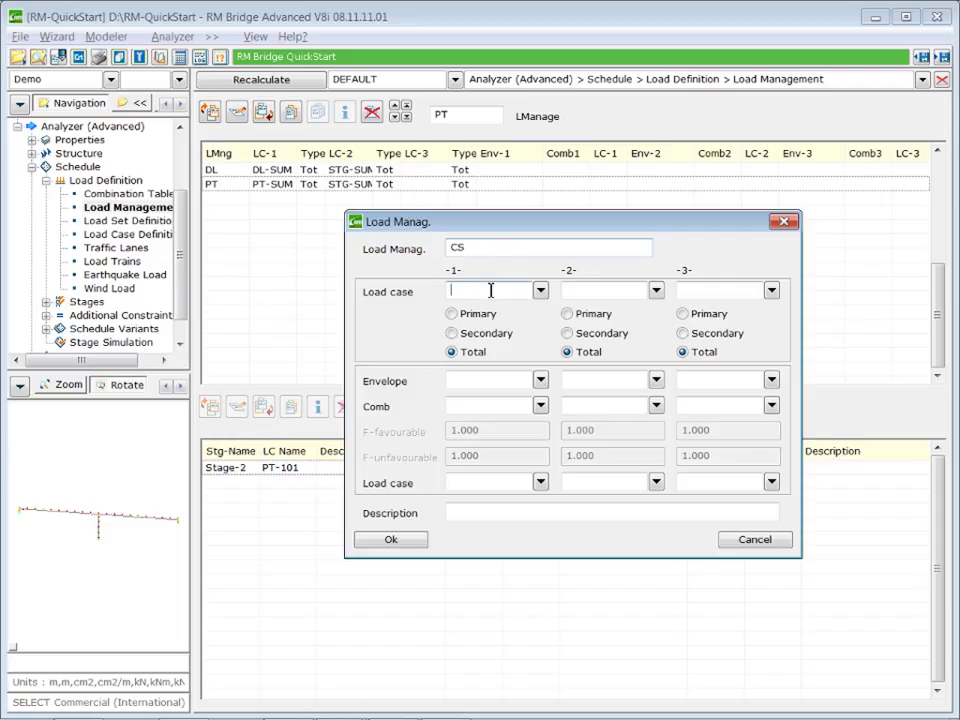
text(C)
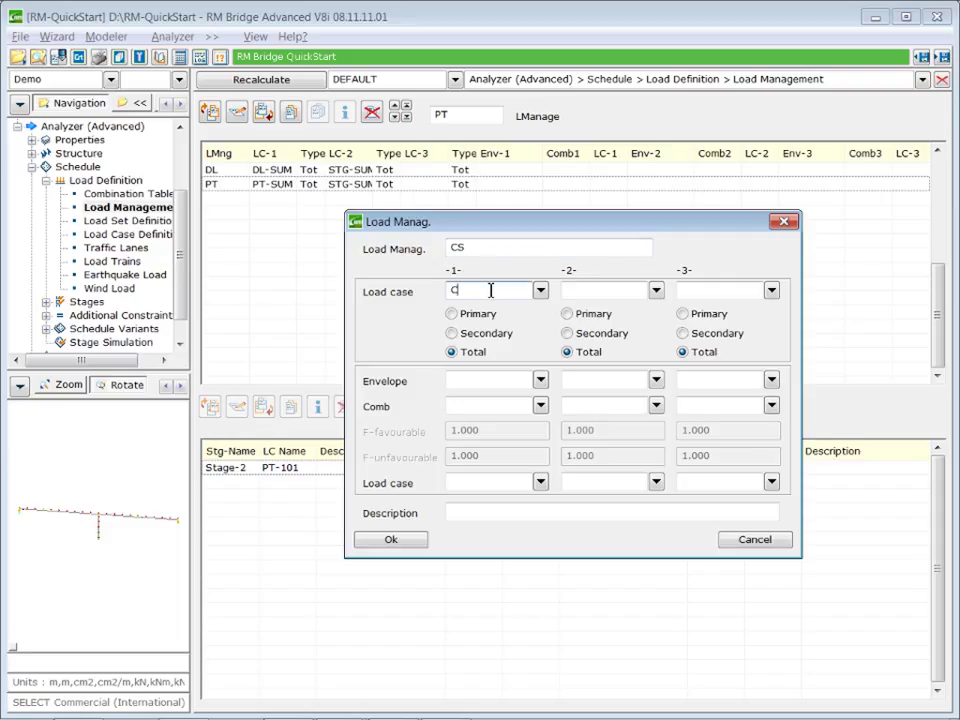
text(S-SUM)
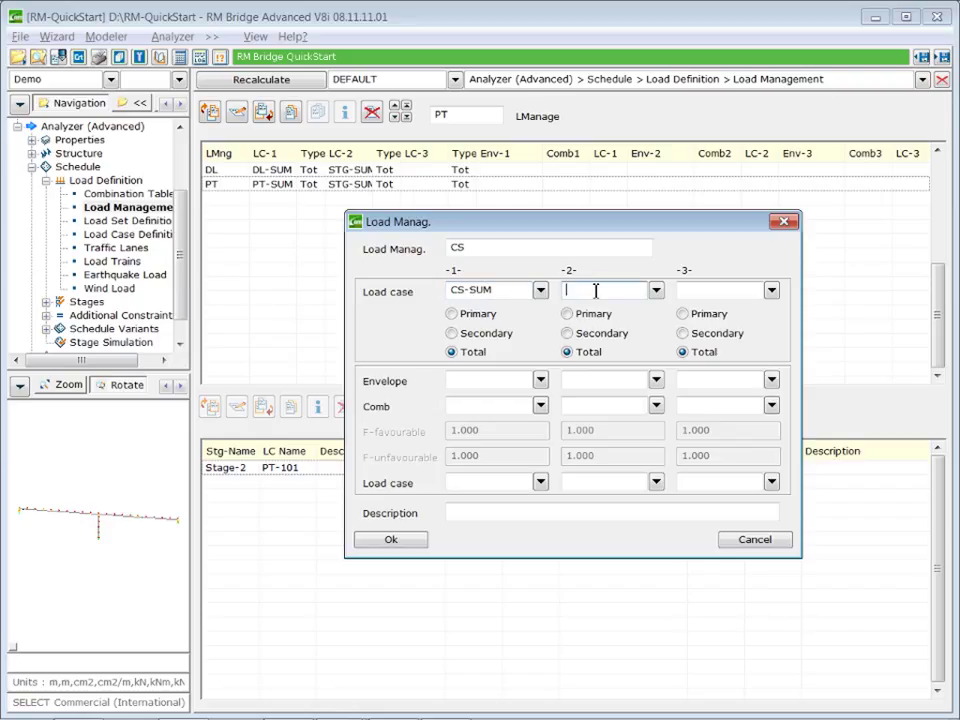
text(STG-SUM)
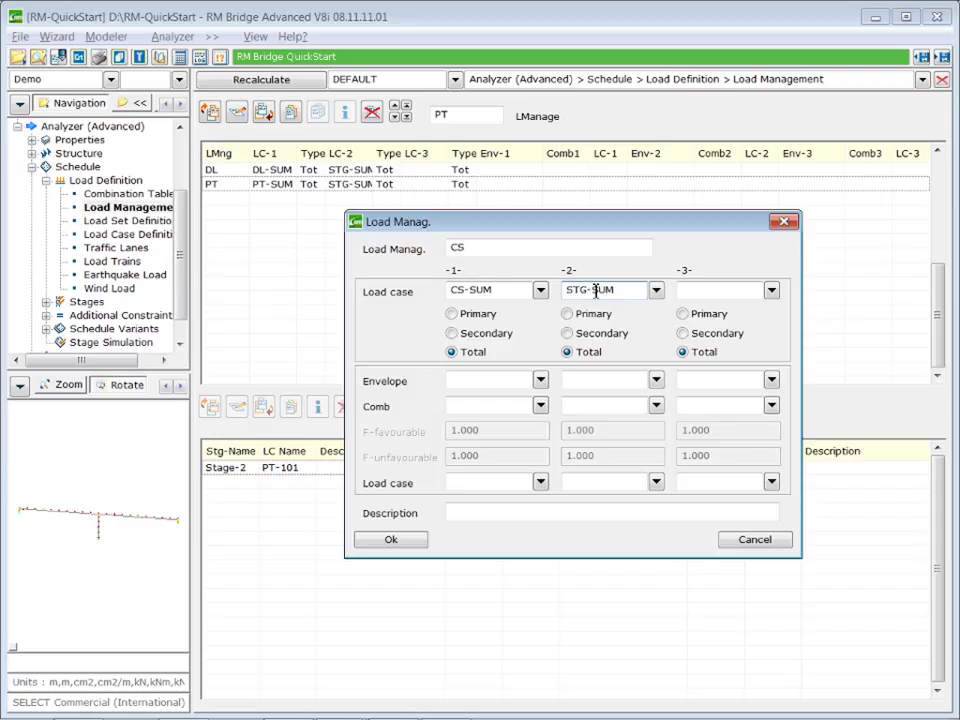
click(390, 539)
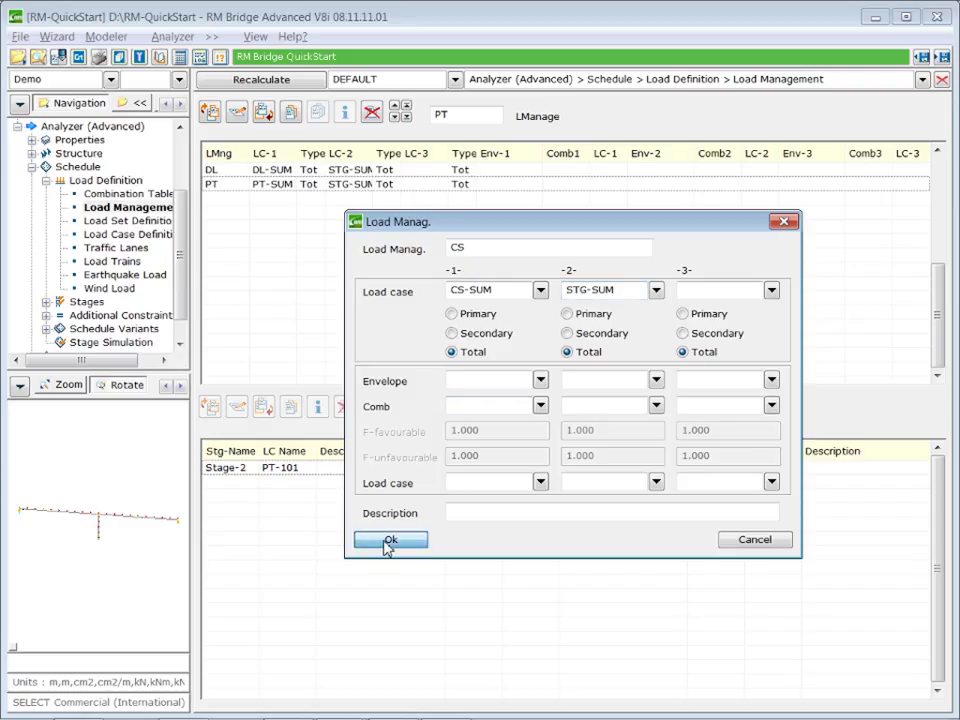
click(389, 540)
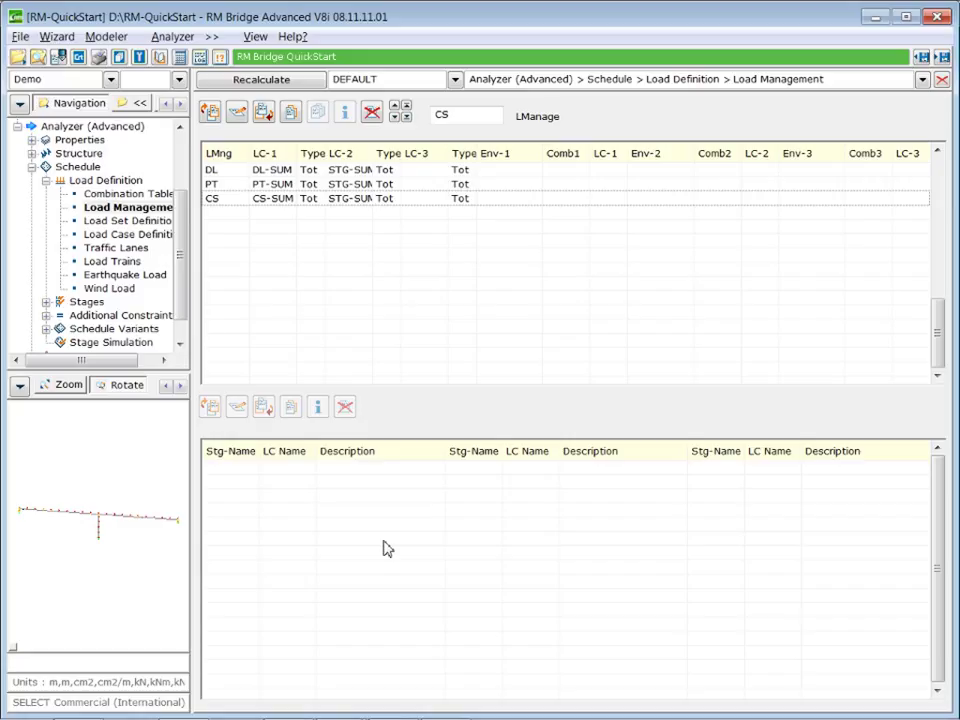
mouse_move(290, 466)
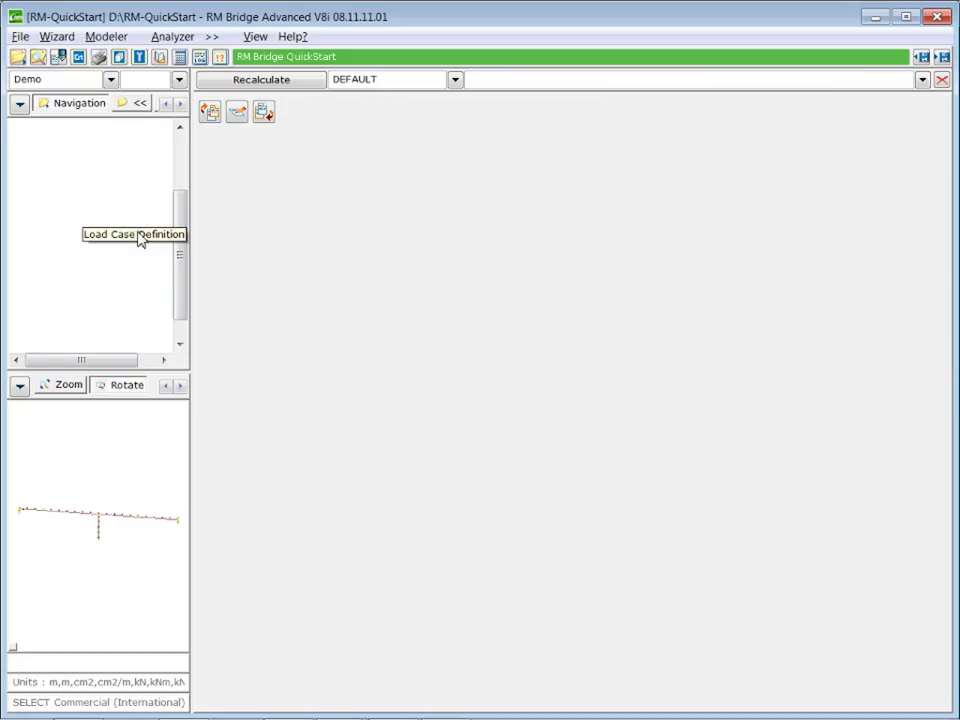
Step: Show the Load Case Definition table from the navigation tree
click(133, 234)
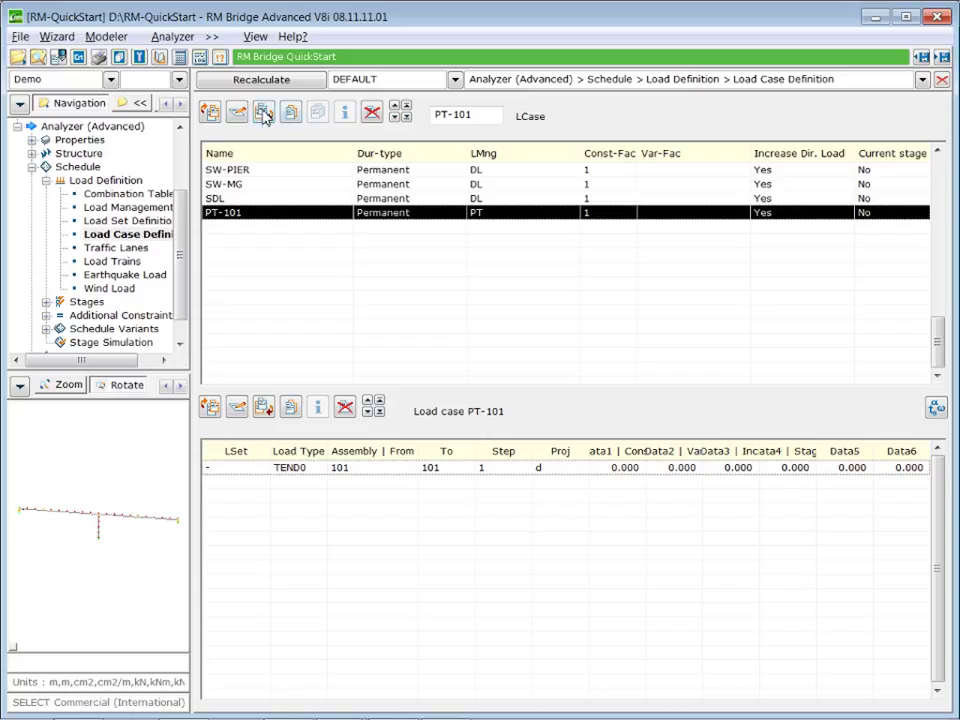
Step: Insert a new load case named CS-STG1
click(237, 112)
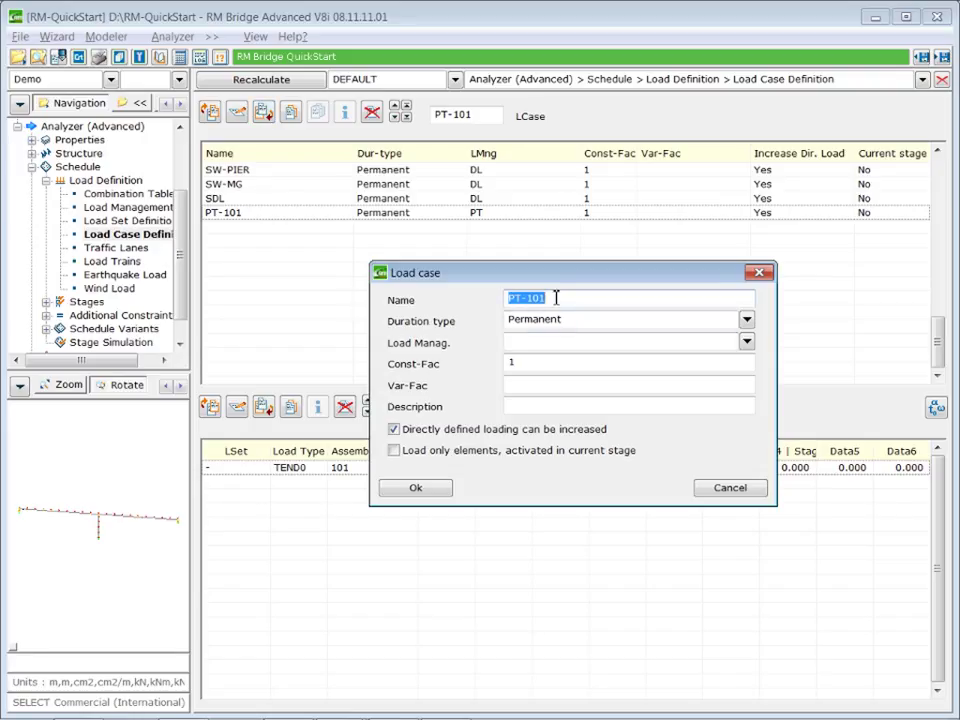
text(CS)
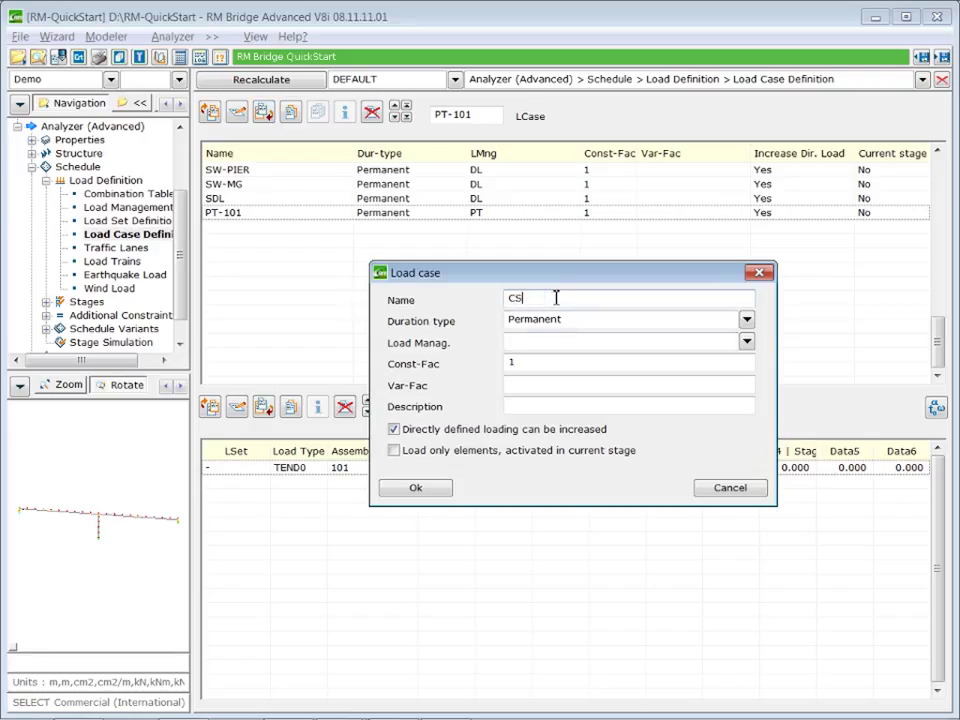
text(-STG)
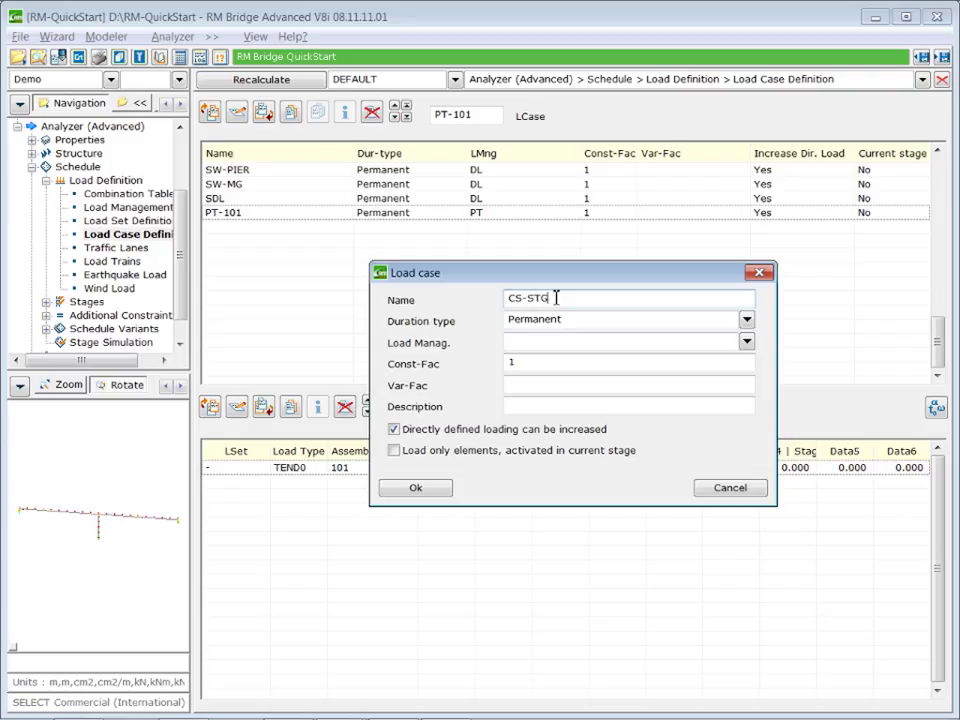
text(1)
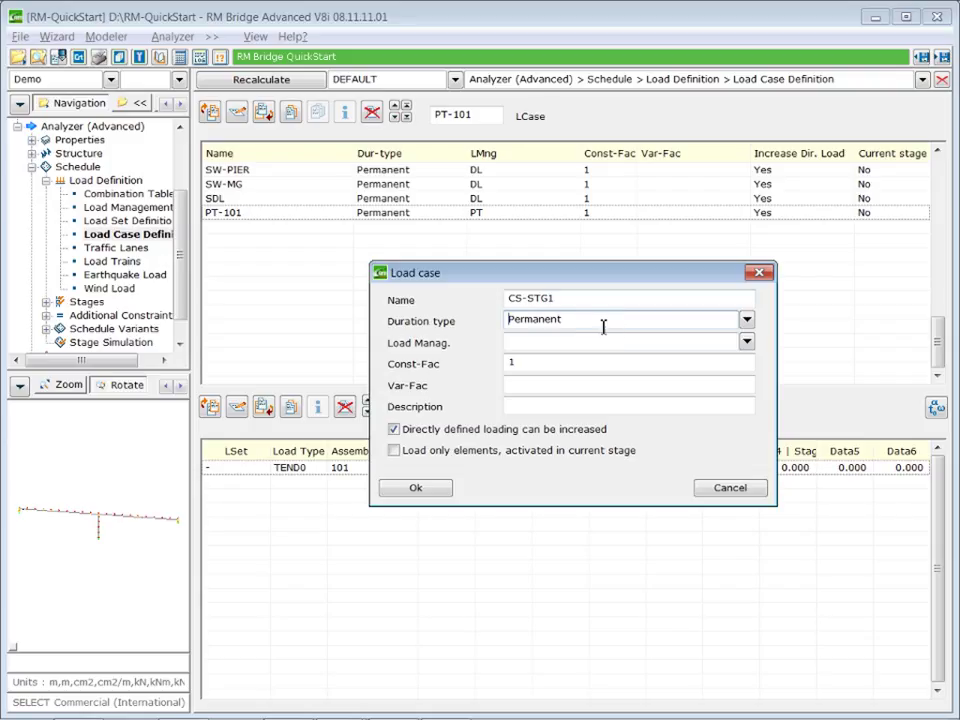
mouse_move(455, 347)
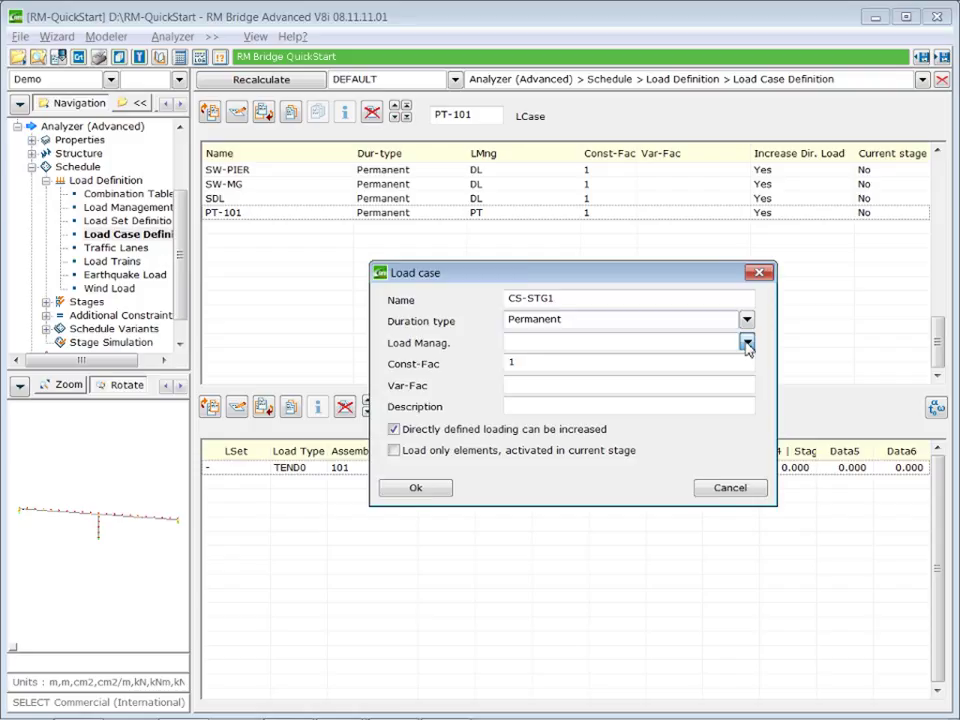
Step: Assign CS-STG1 to load management CS with description 'creep & shrinkage - stage 1'
click(746, 343)
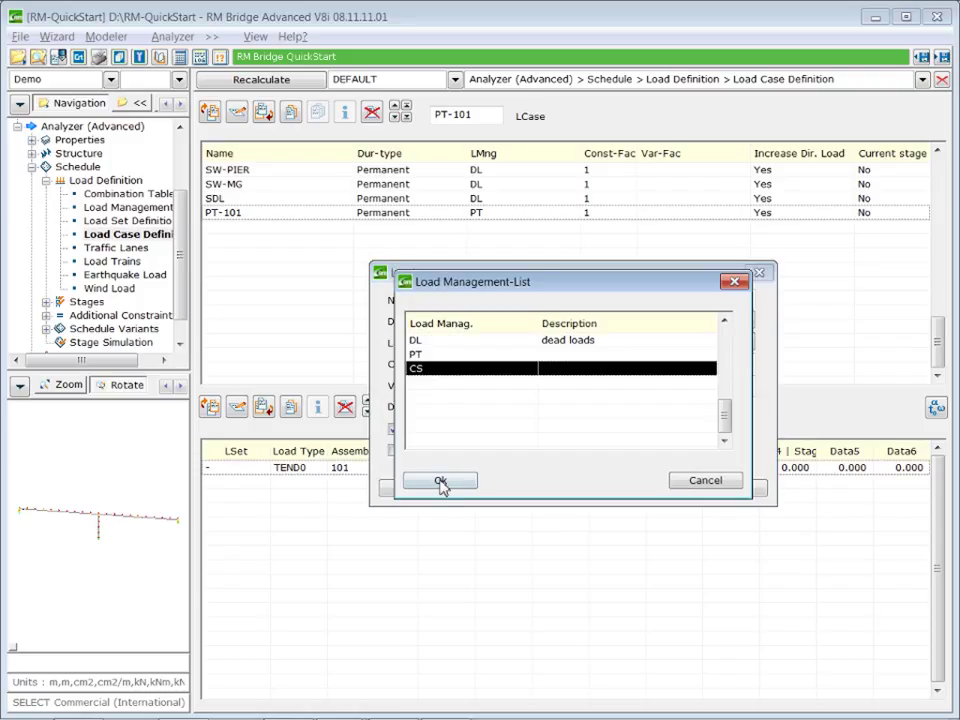
click(440, 481)
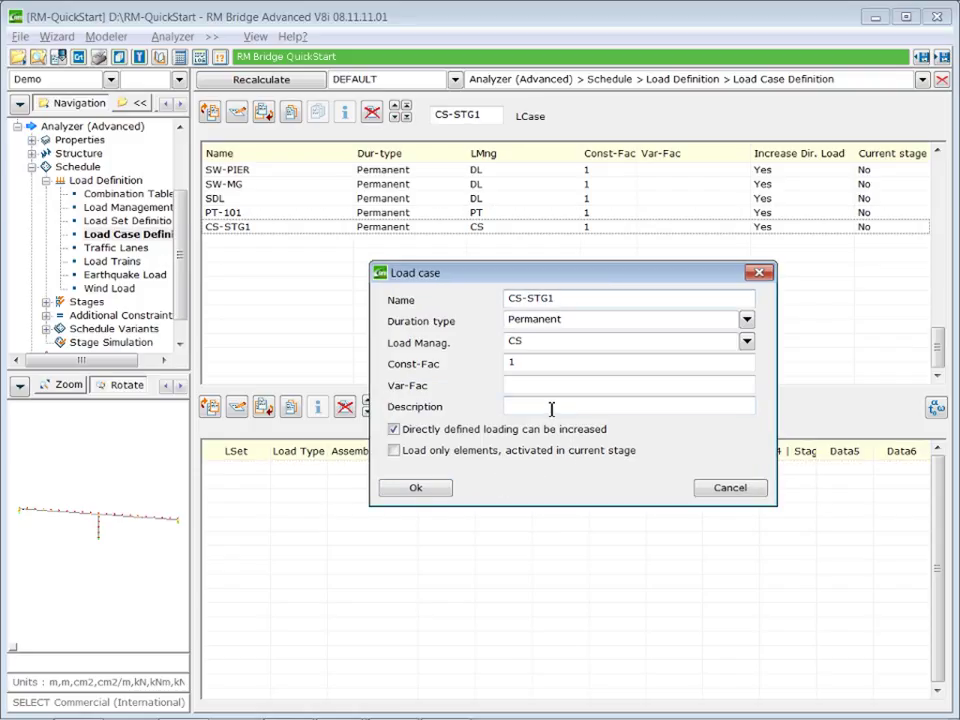
text(creep)
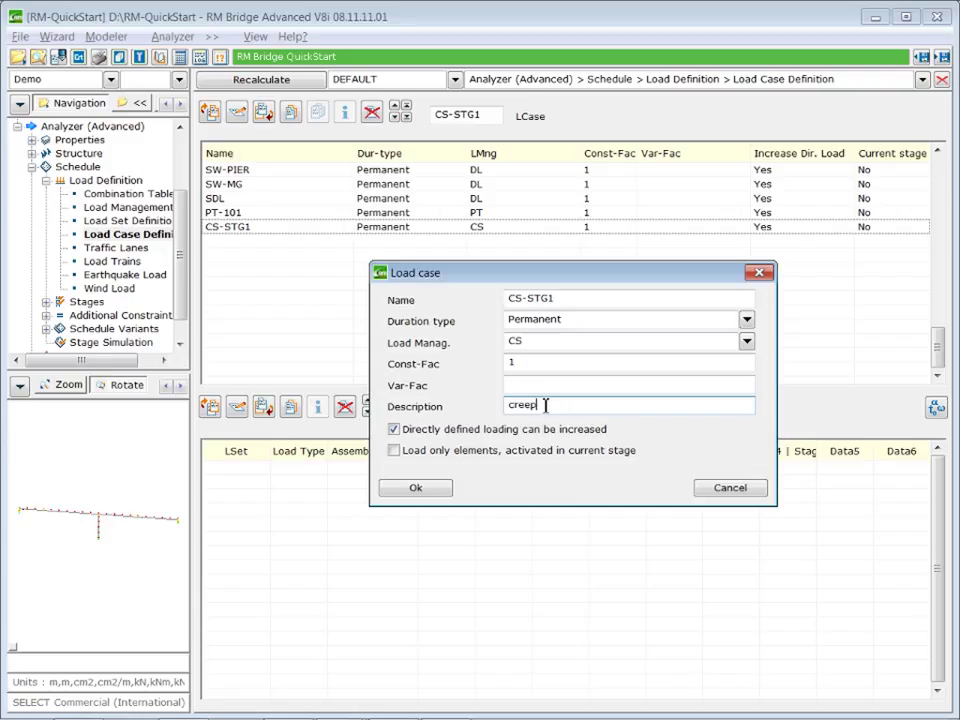
text(8)
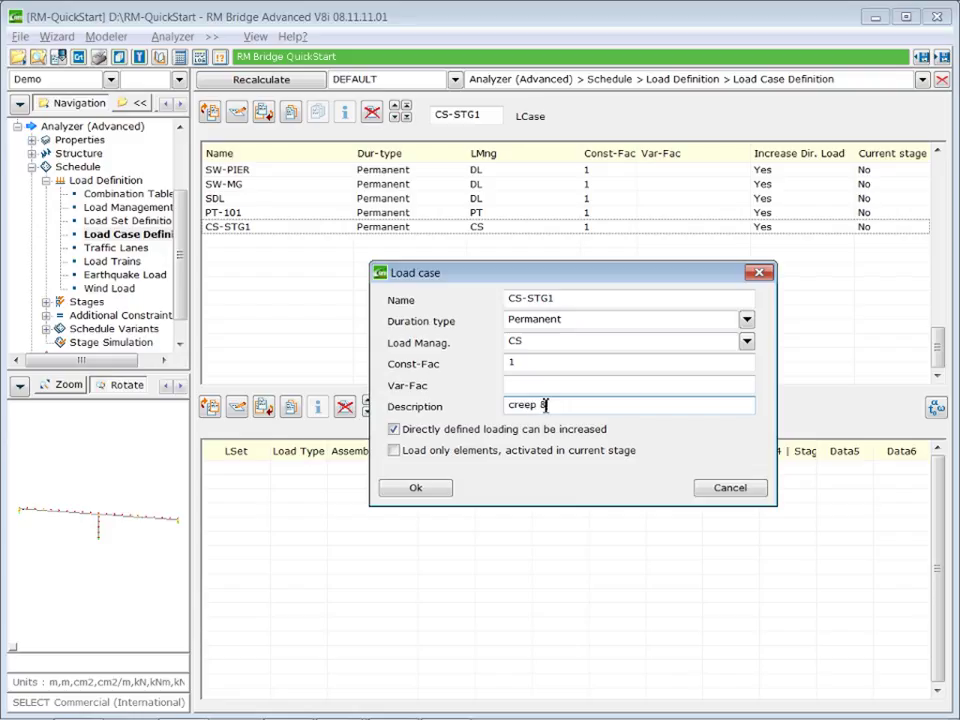
text(shrinka)
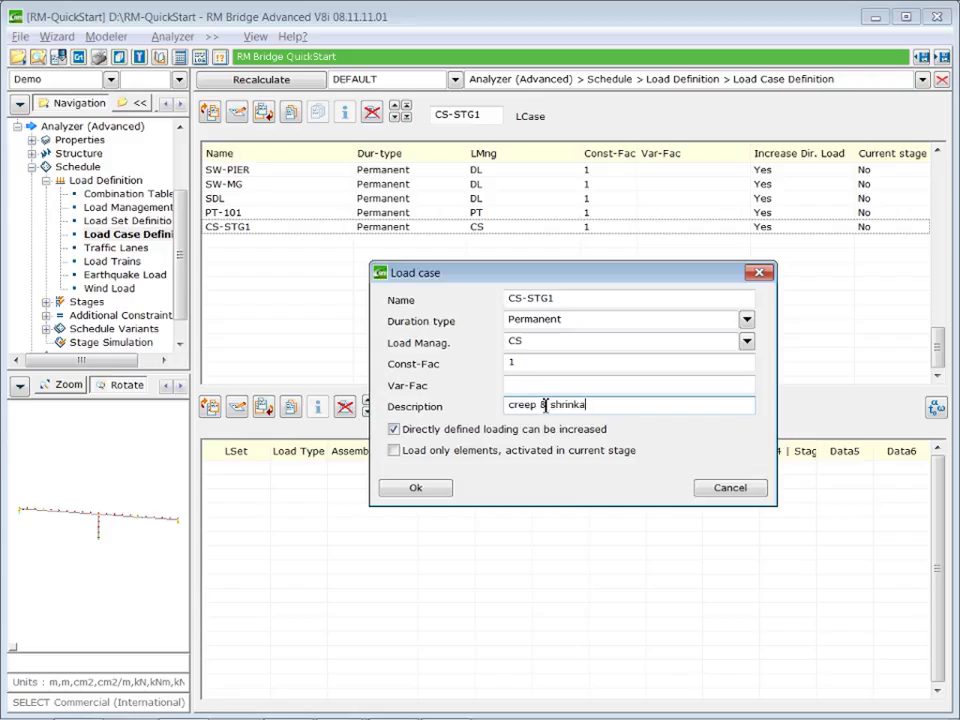
text(ge -)
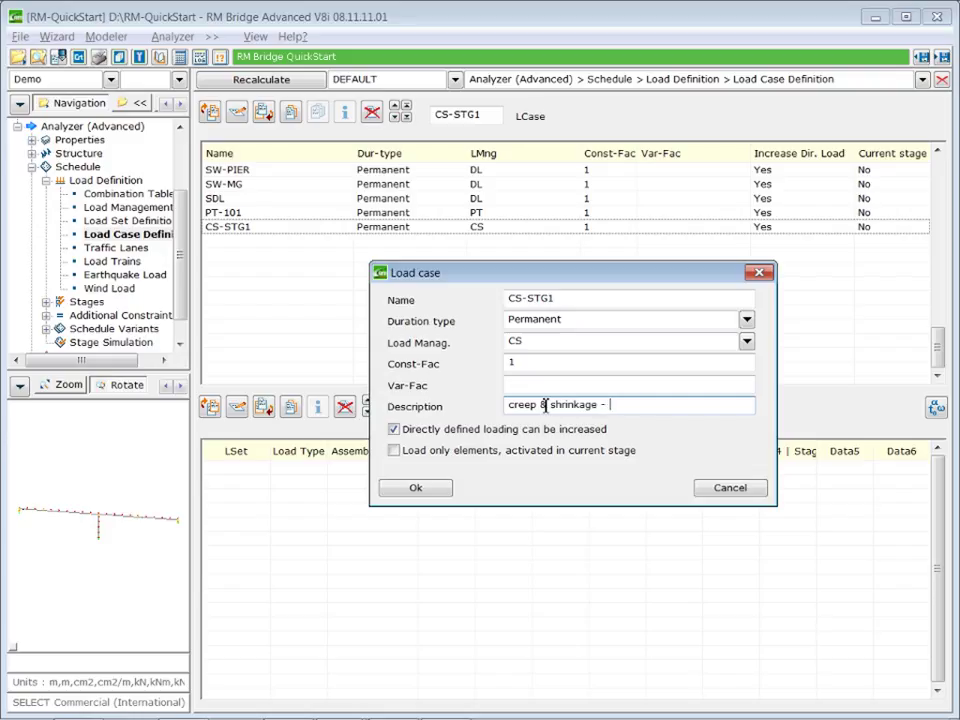
text(stage)
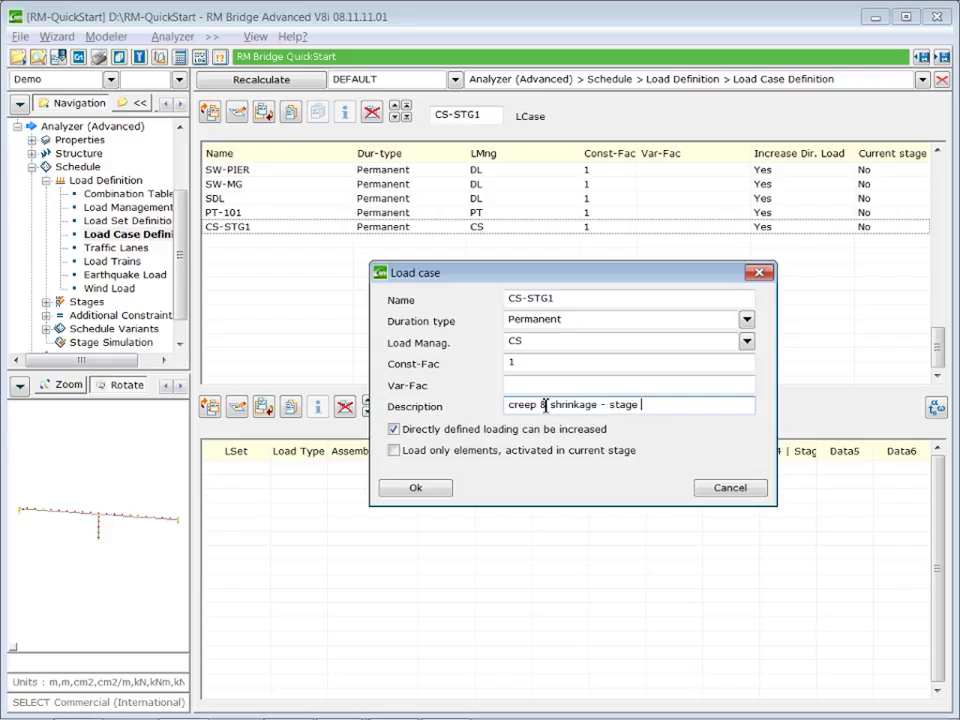
text(1)
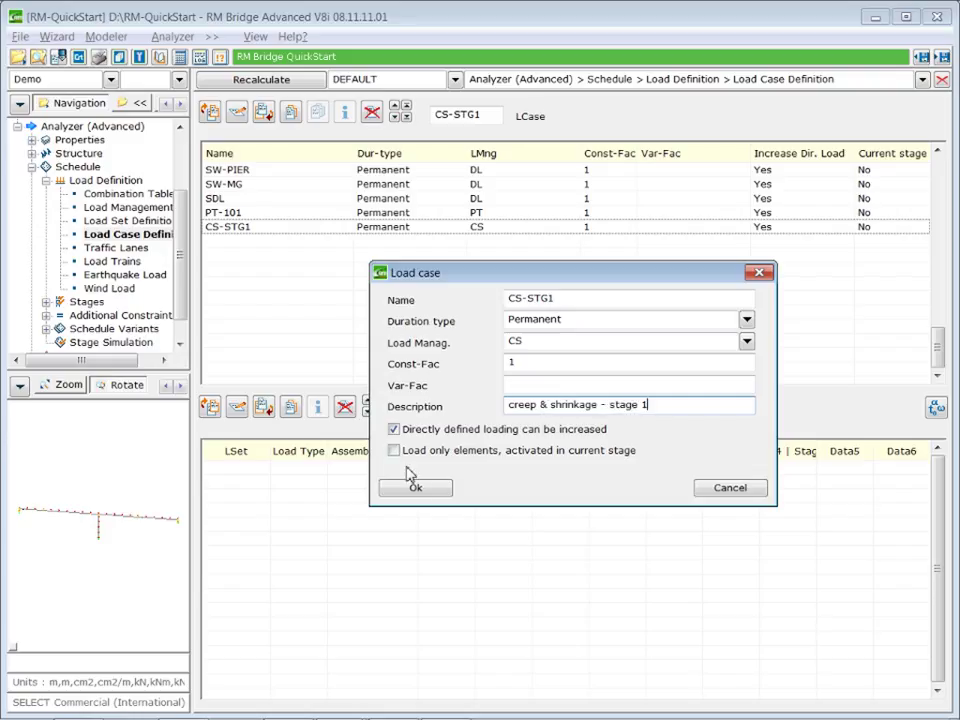
click(415, 488)
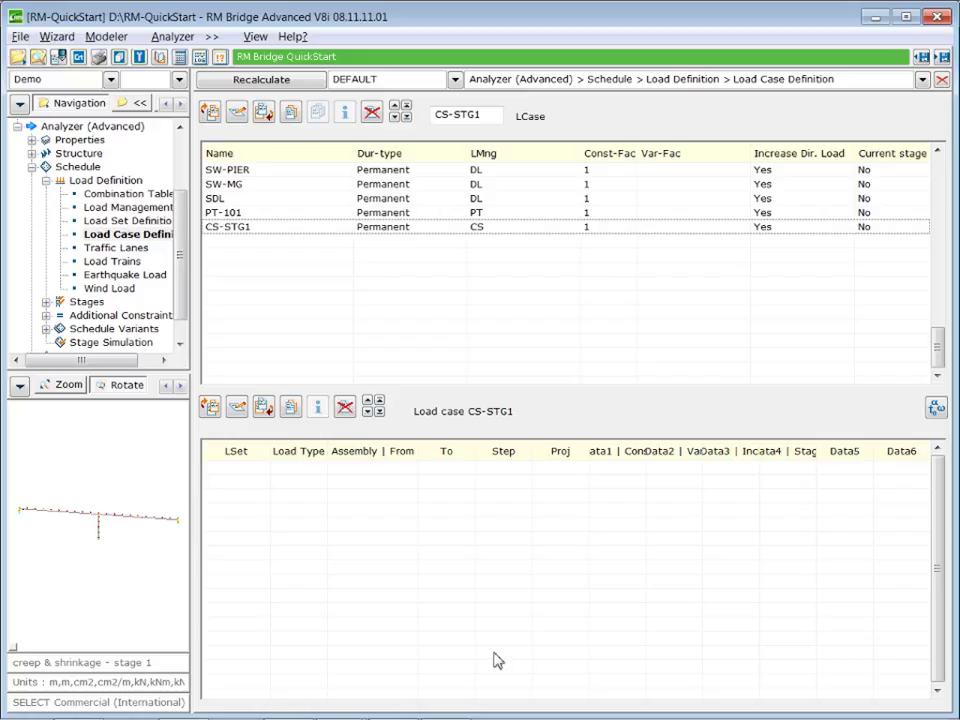
mouse_move(372, 232)
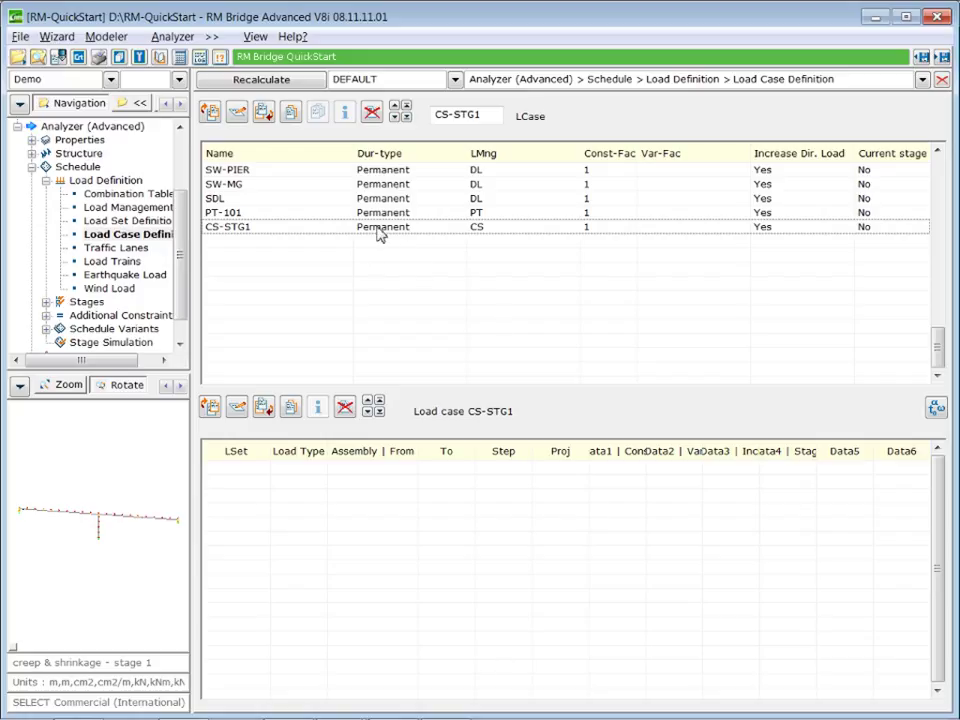
Step: Copy CS-STG1 as CS-STG2 described 'creep & shrinkage - stage 2', then duplicate CS-STG2
click(228, 226)
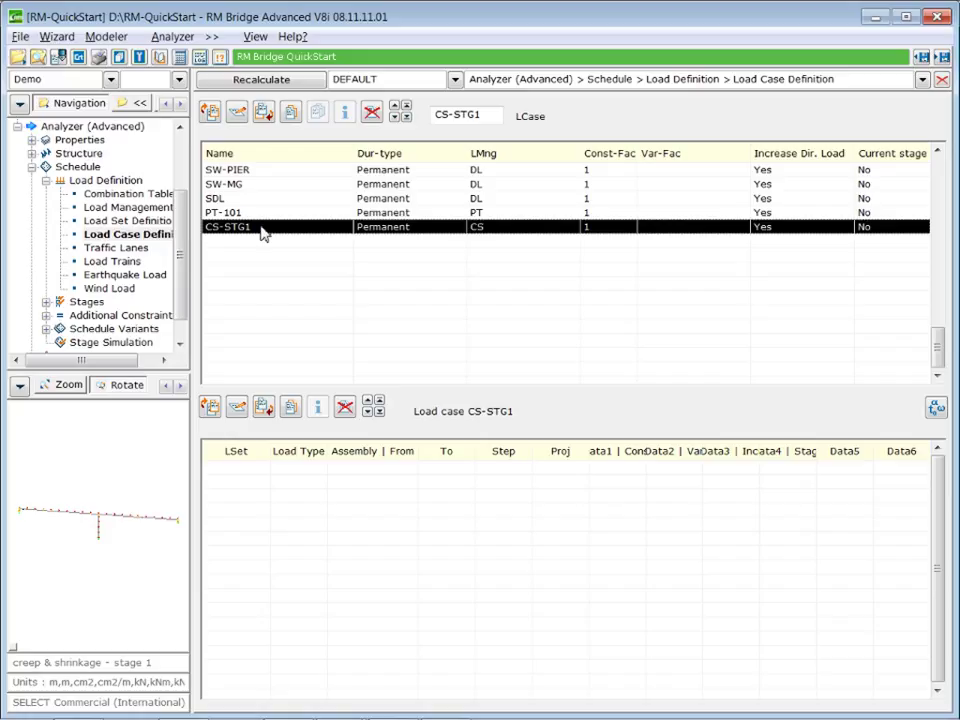
mouse_move(286, 236)
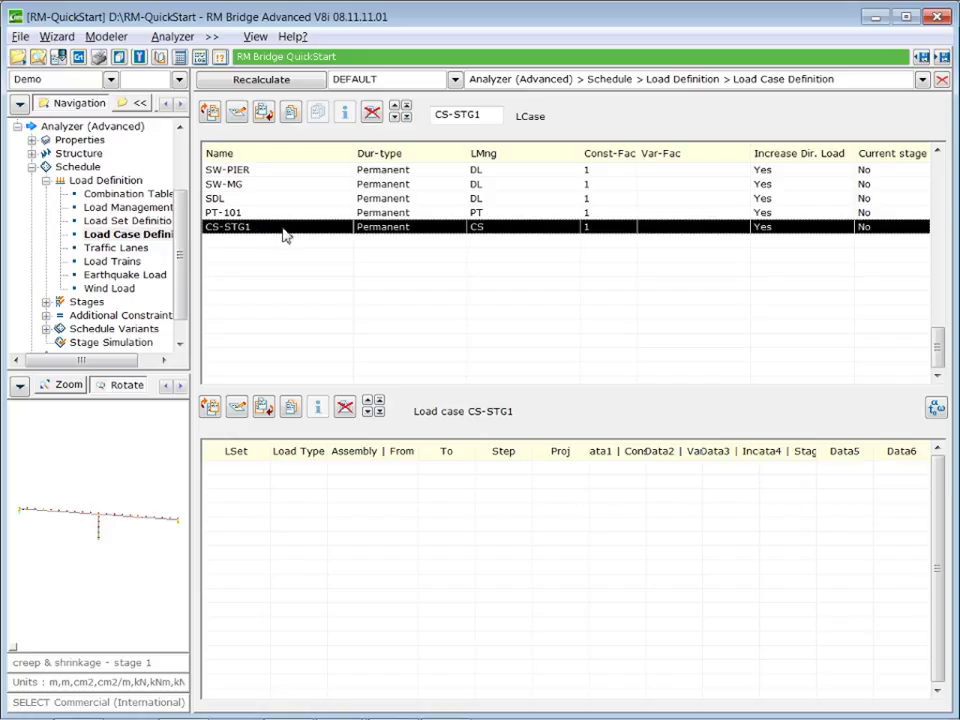
click(290, 112)
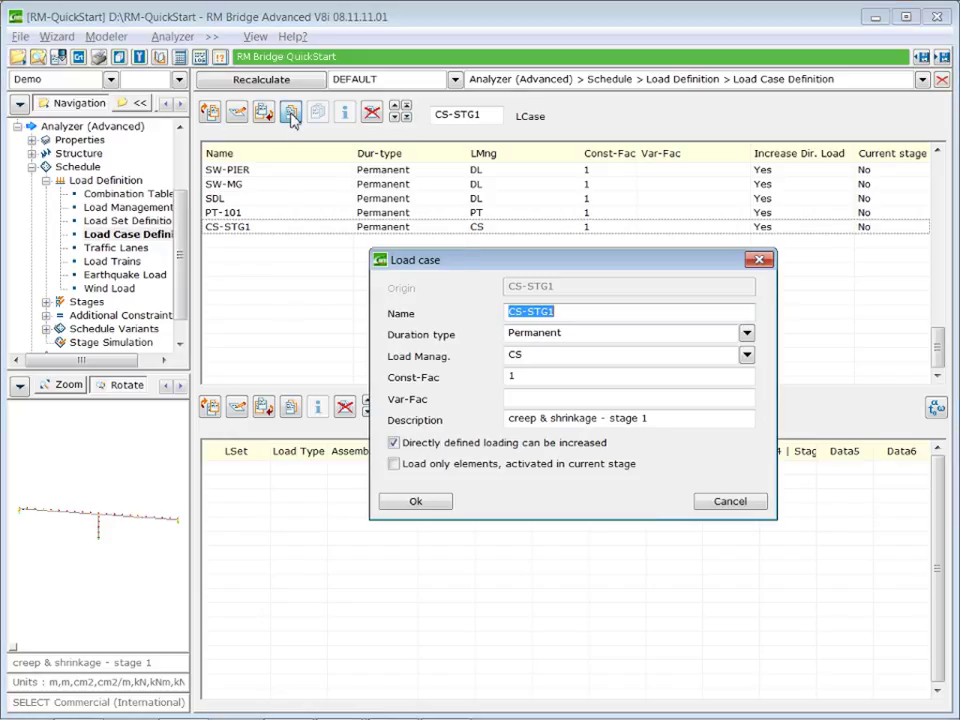
click(560, 311)
text(2)
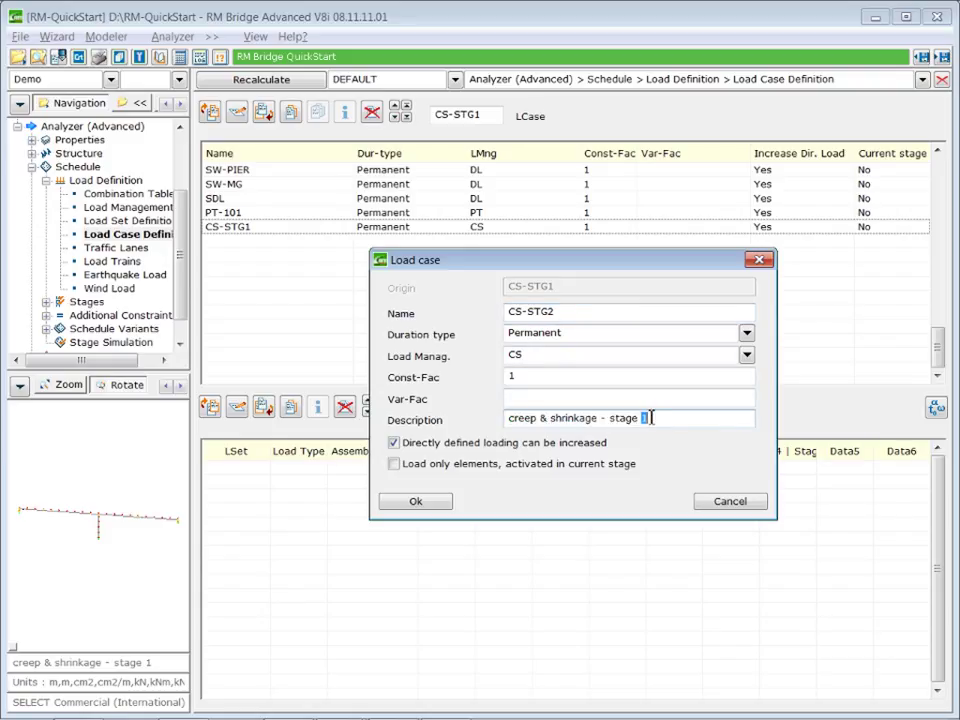
click(415, 501)
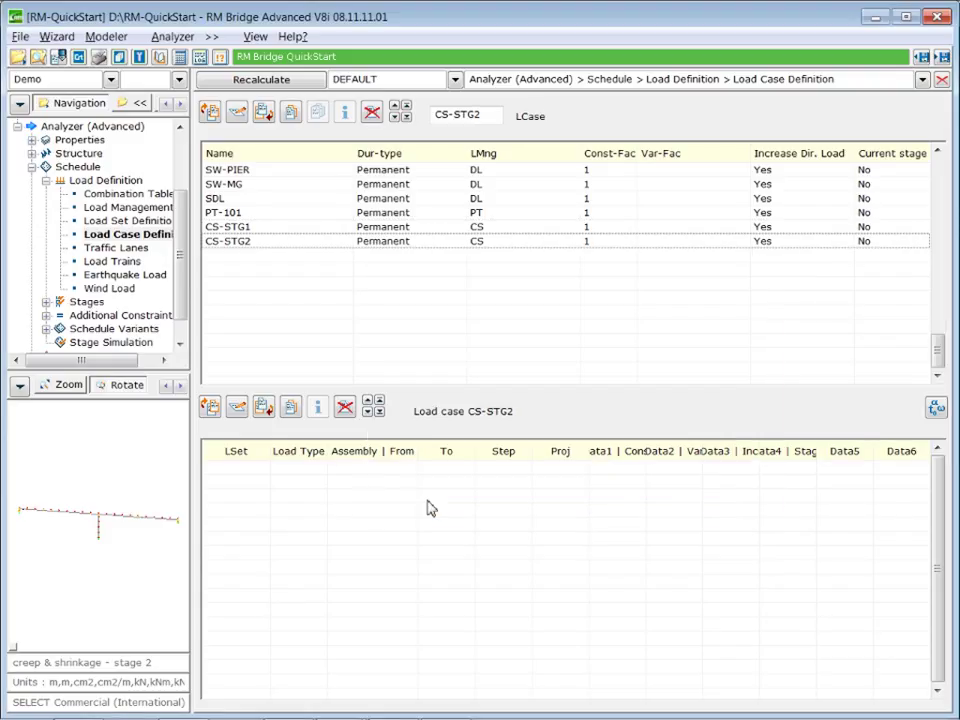
click(380, 241)
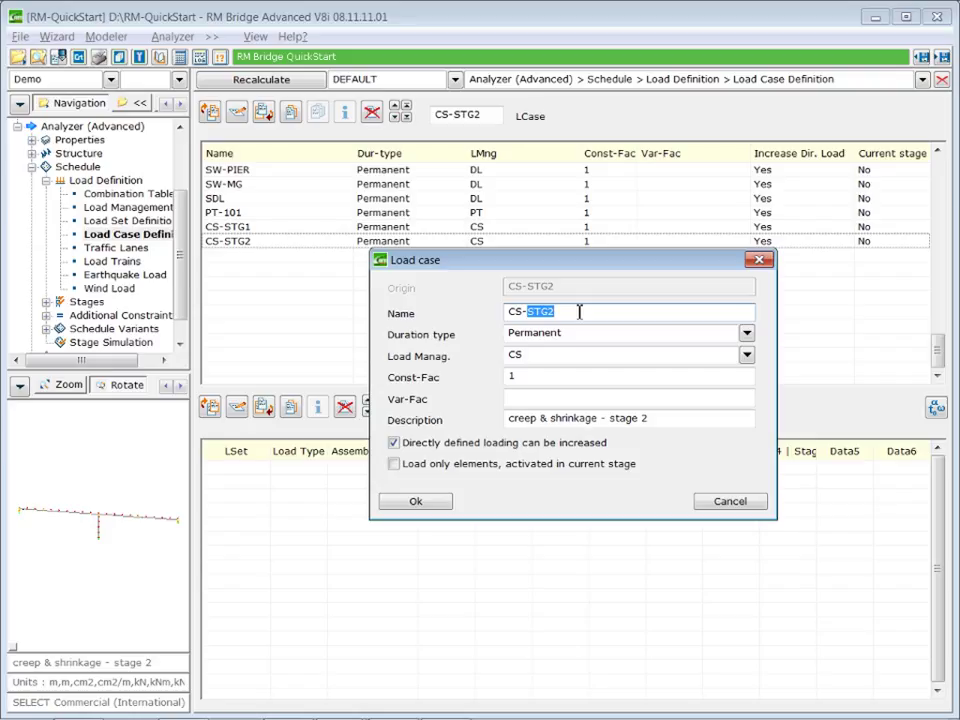
Step: Name the copy CS-INF with description 'creep & shrinkage - time infinite' and open Stages Activation
text(CS-INF)
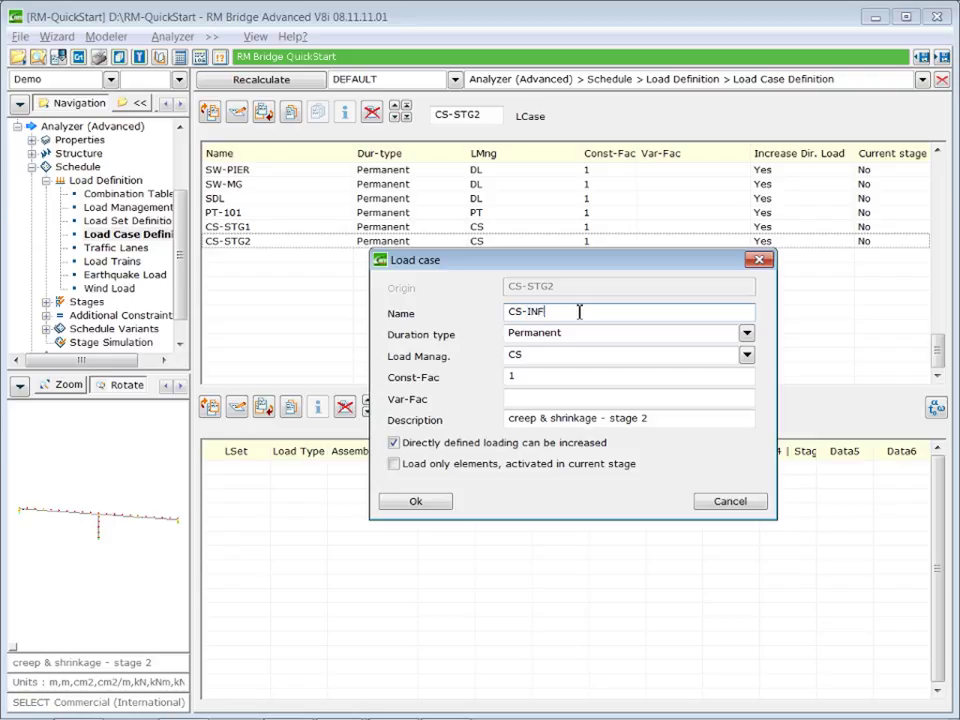
triple_click(578, 418)
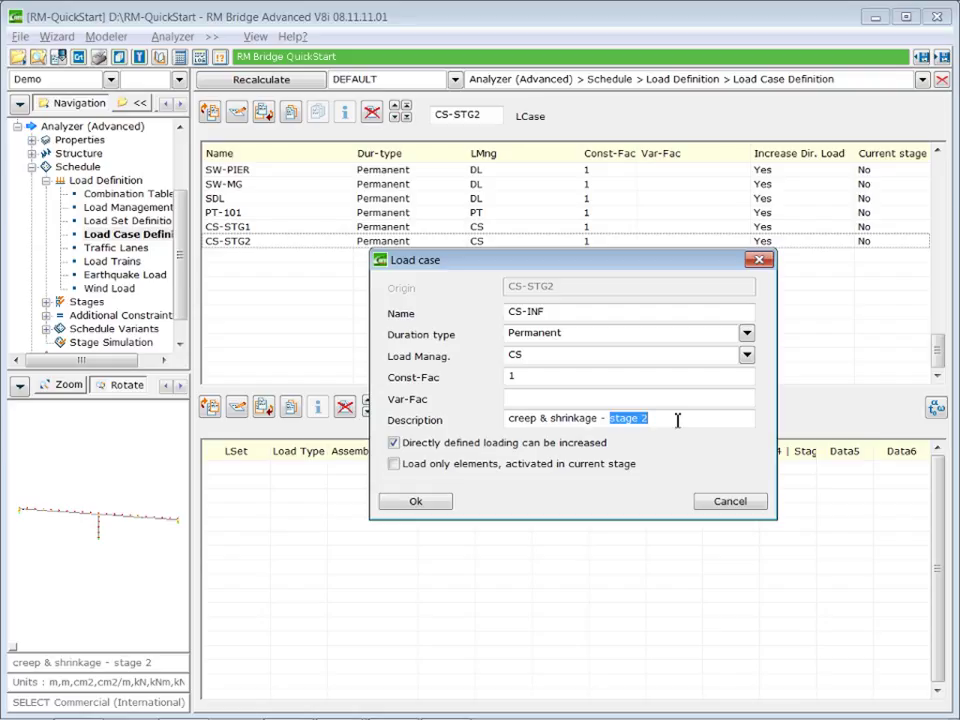
text(time)
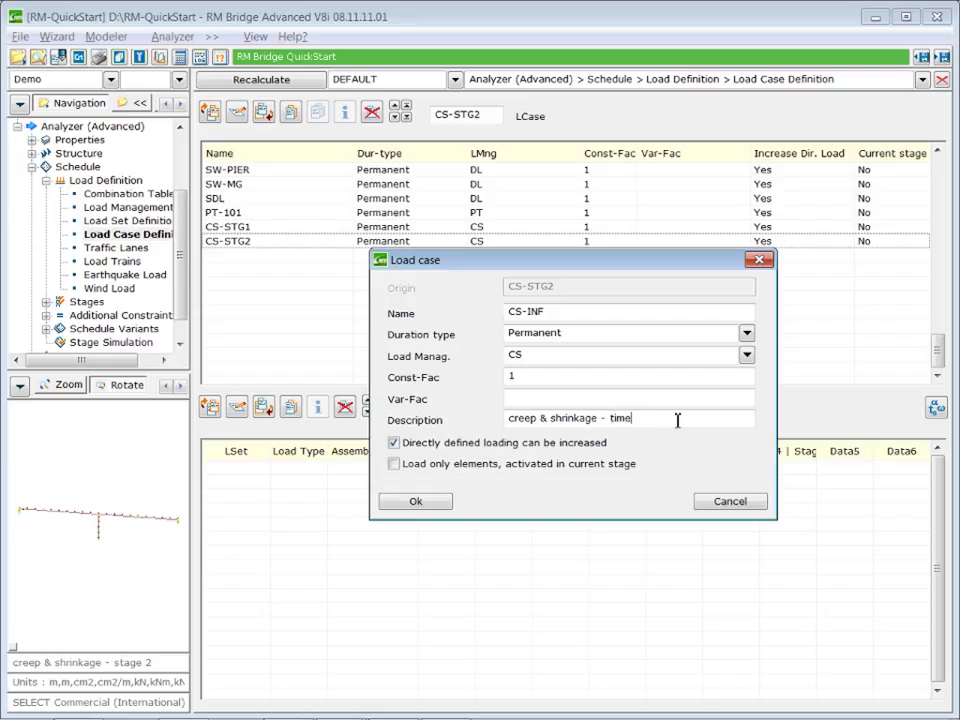
text(infinite)
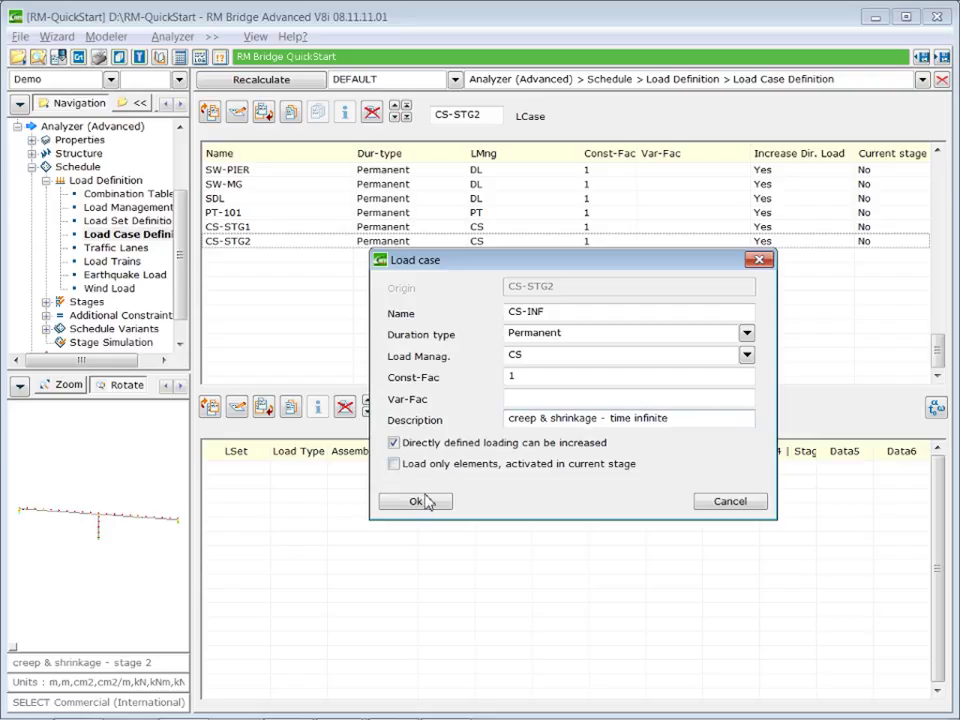
click(415, 501)
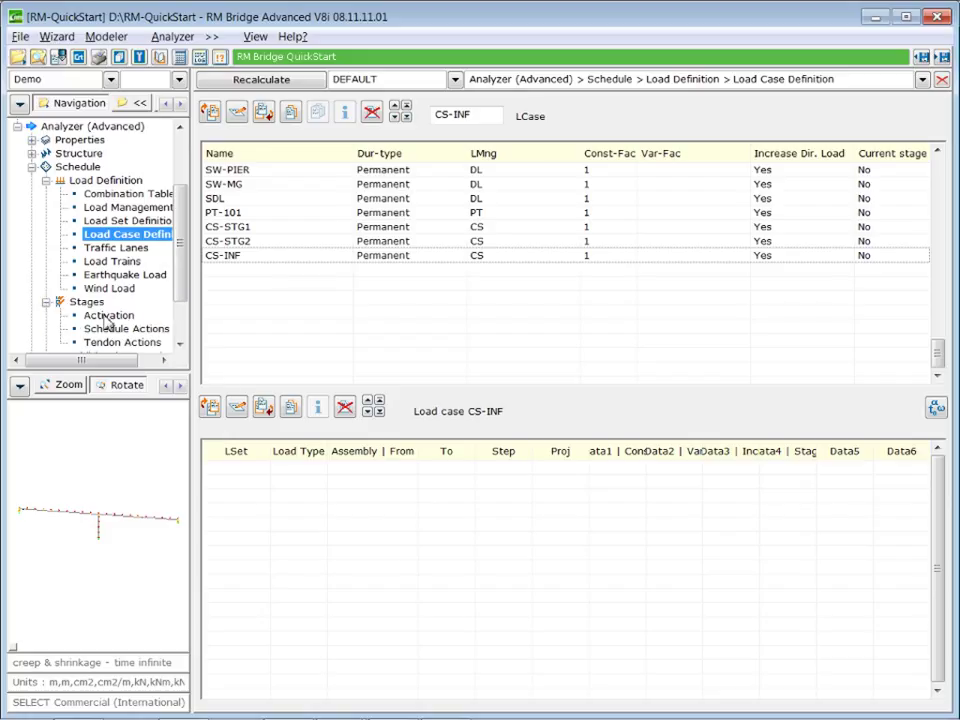
click(111, 314)
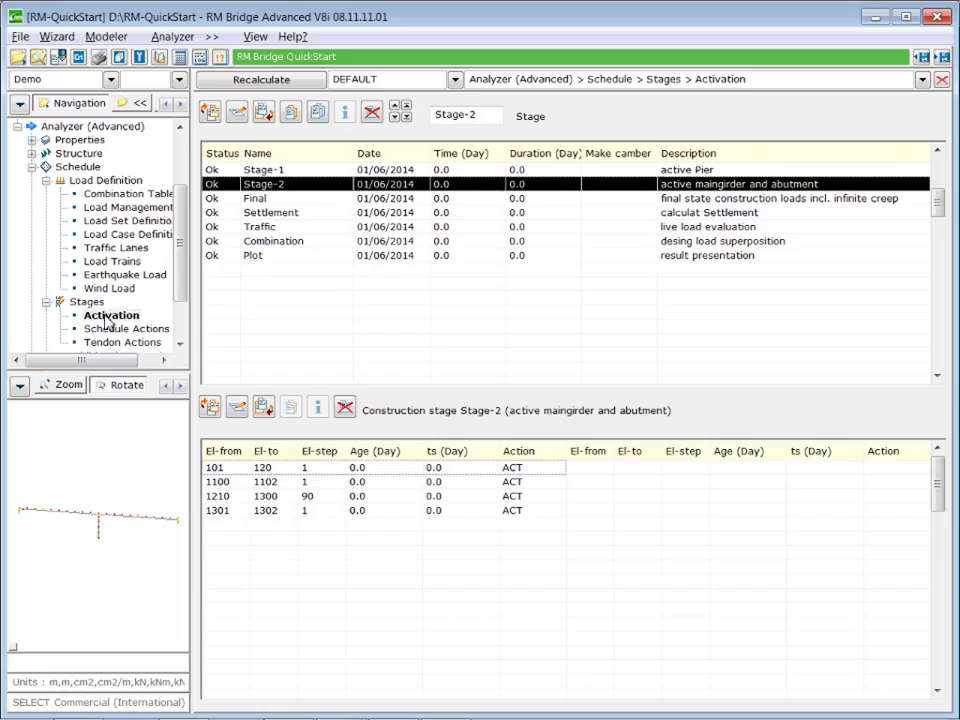
mouse_move(372, 475)
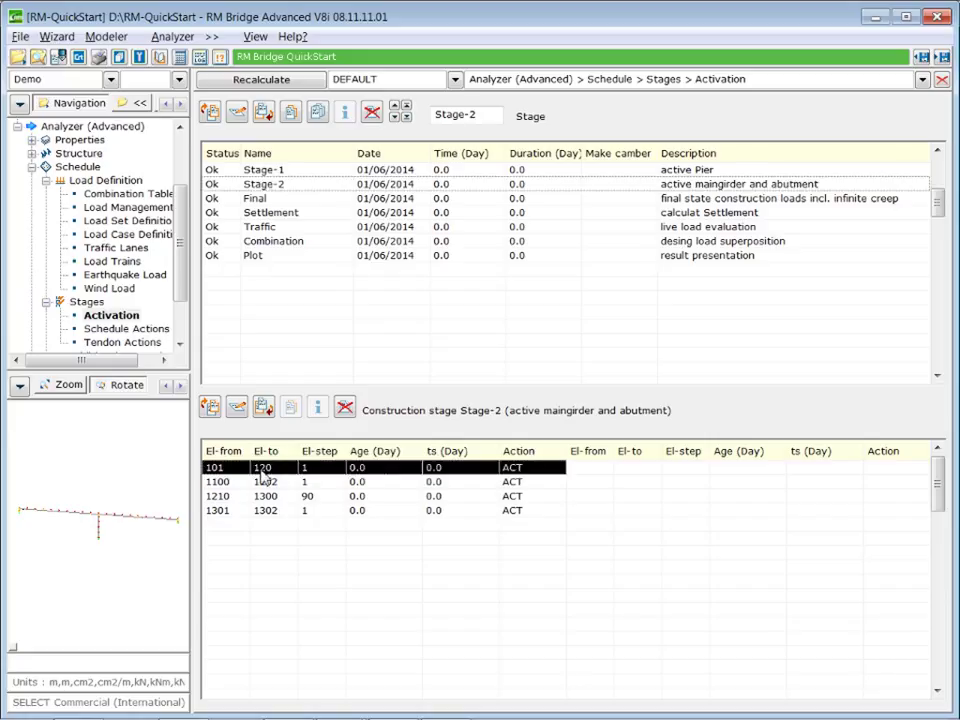
mouse_move(380, 475)
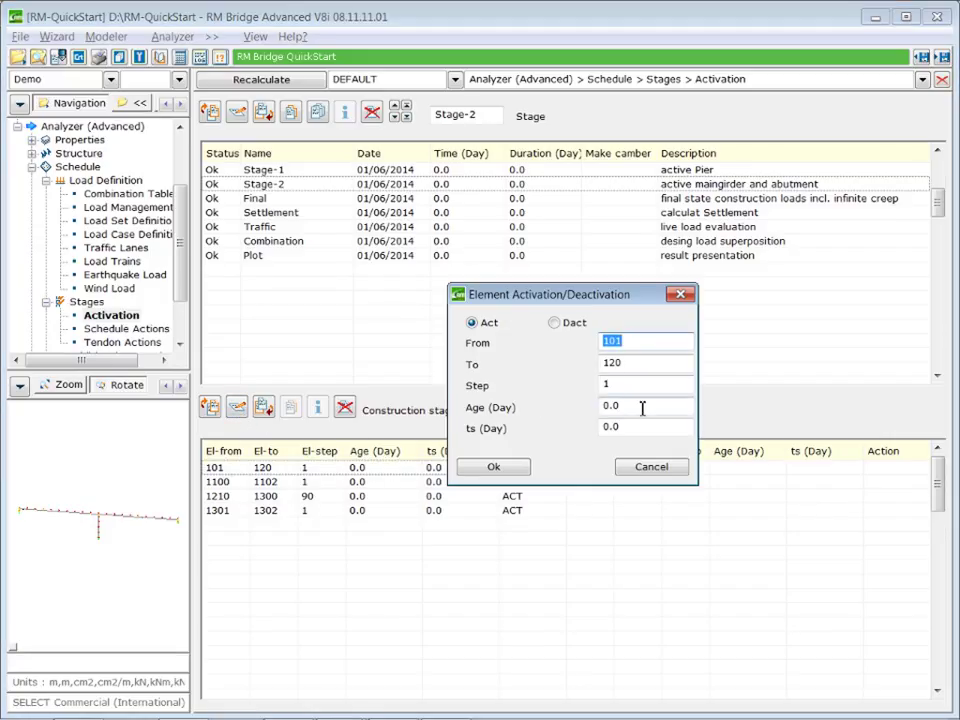
Step: Set the Stage-2 elements 101–120 activation age to 28 days, then view Stage-1
text(28)
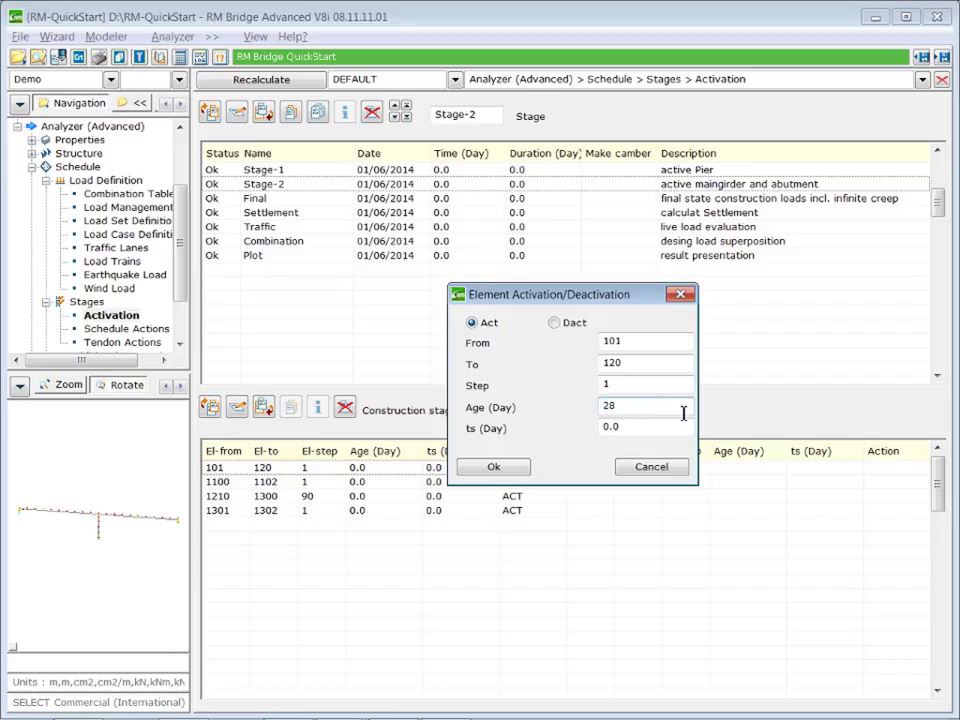
mouse_move(540, 458)
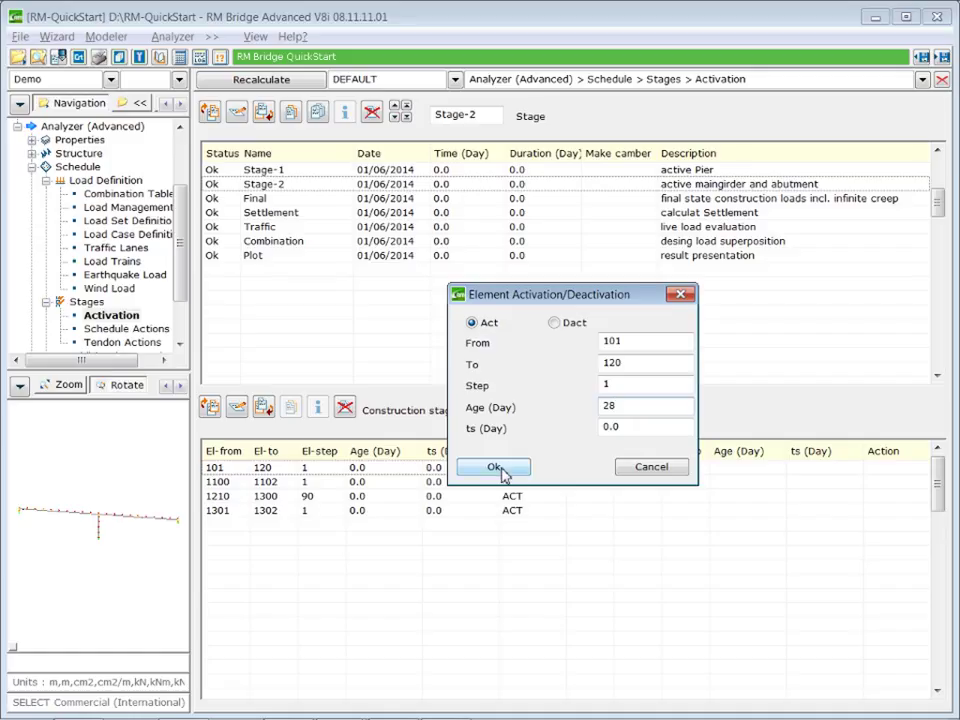
click(492, 467)
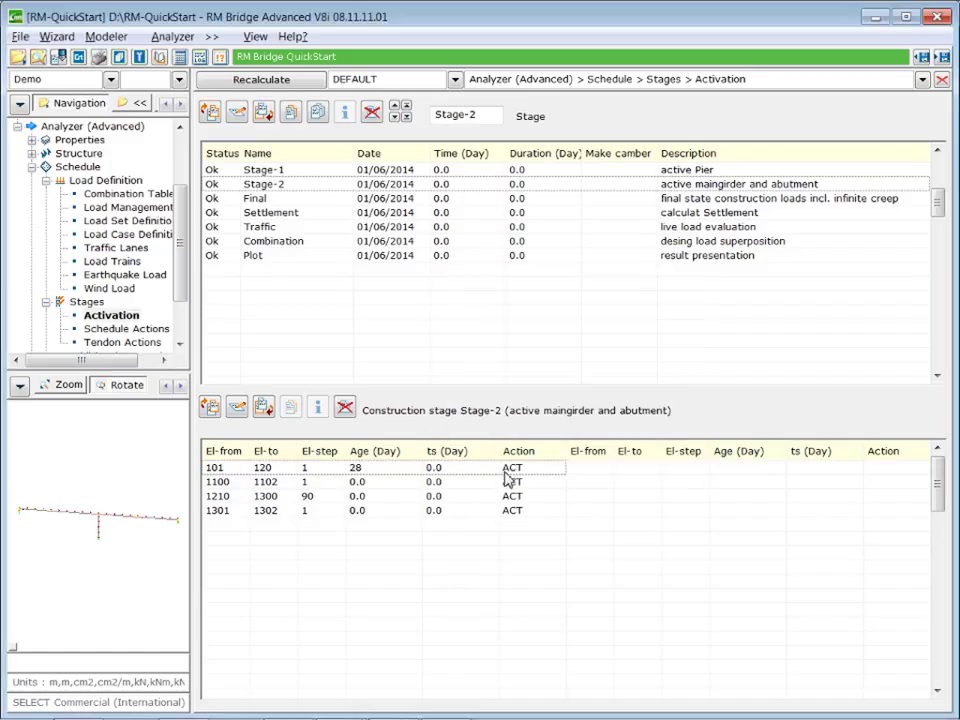
click(264, 169)
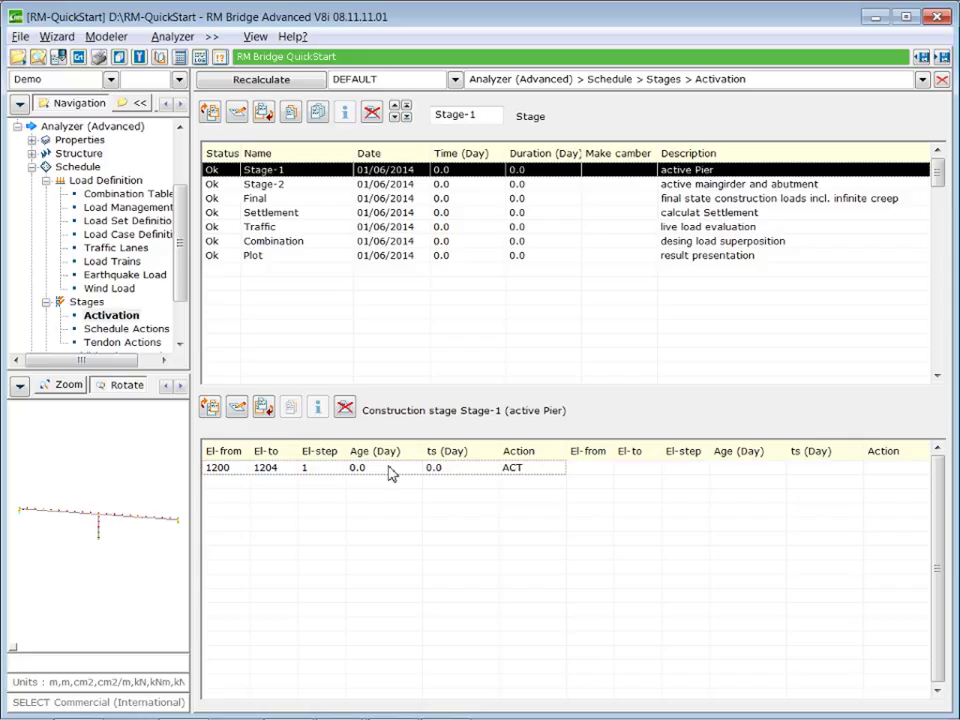
Step: Split Stage-1 activation so elements 1201–1204 activate at age 42 days
double_click(357, 467)
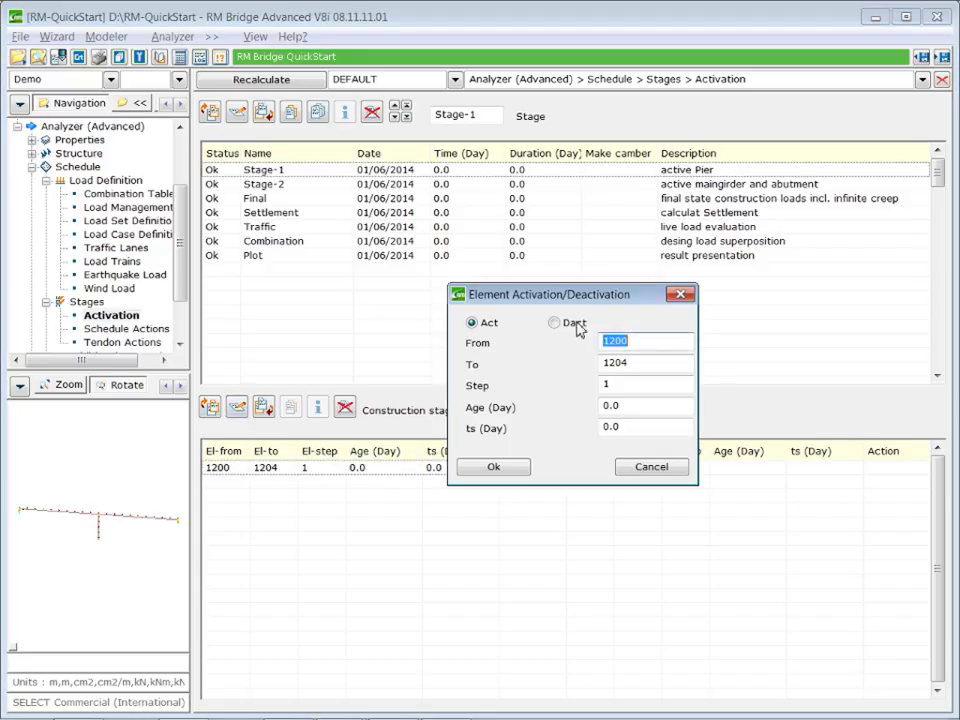
click(635, 341)
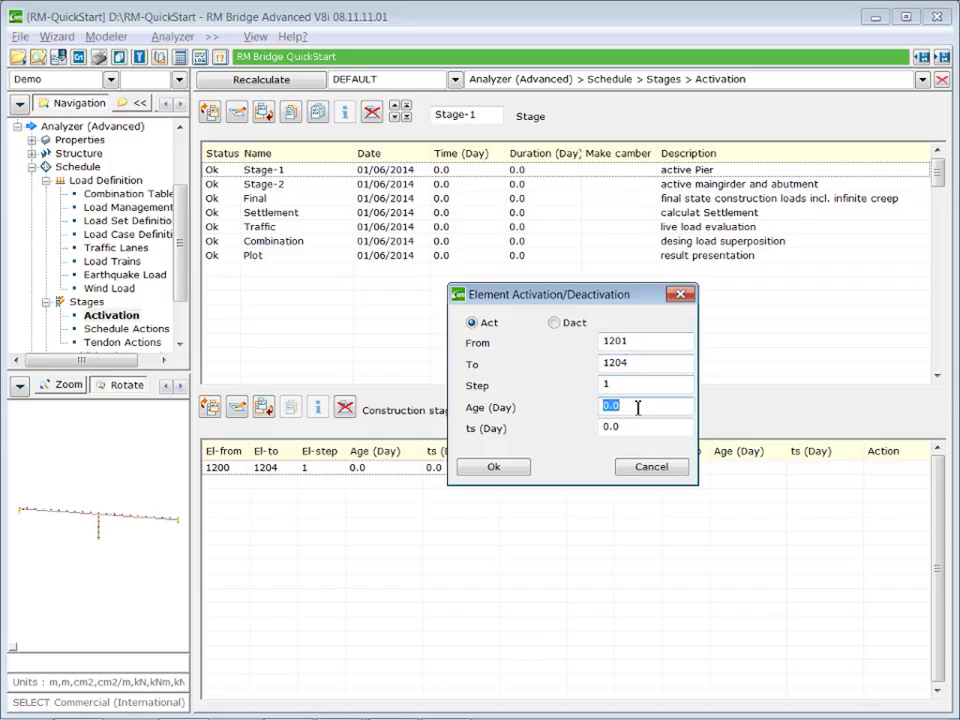
text(42)
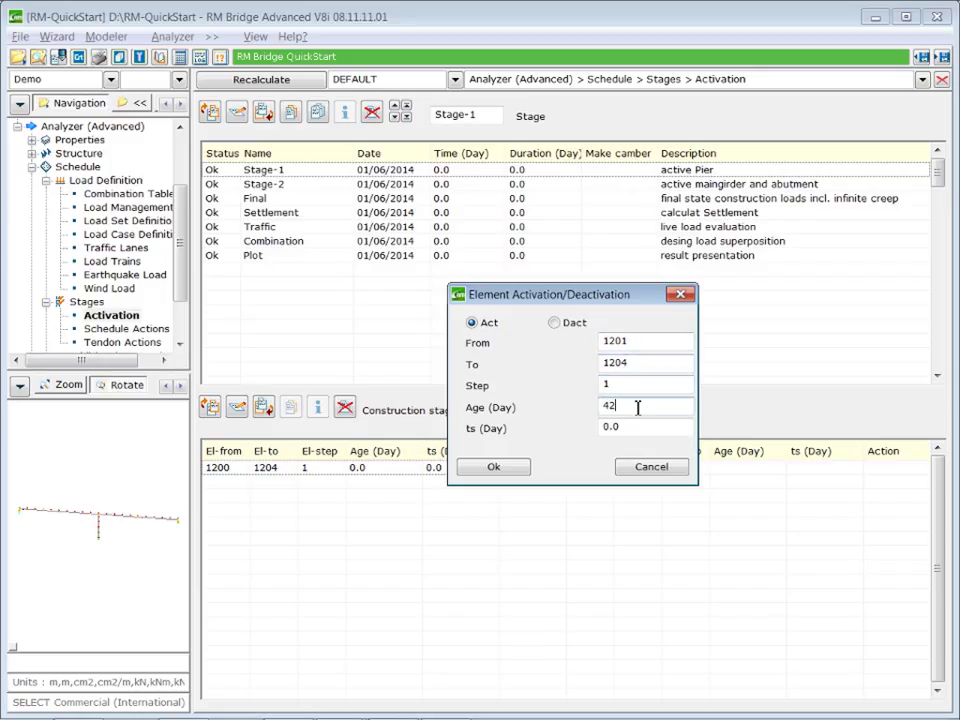
click(493, 467)
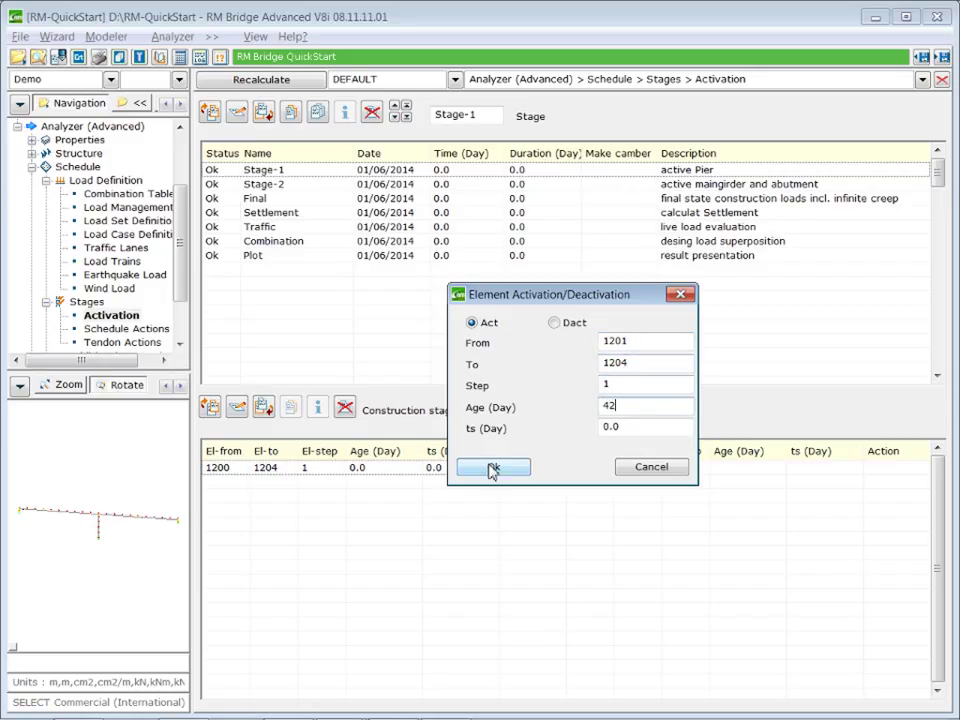
click(492, 467)
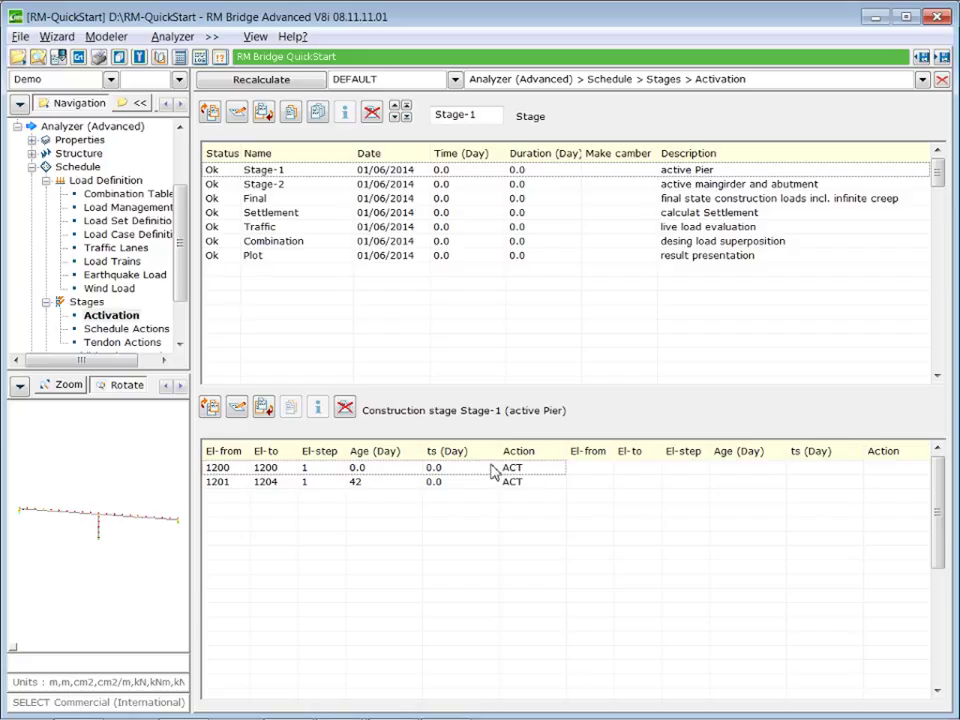
mouse_move(478, 476)
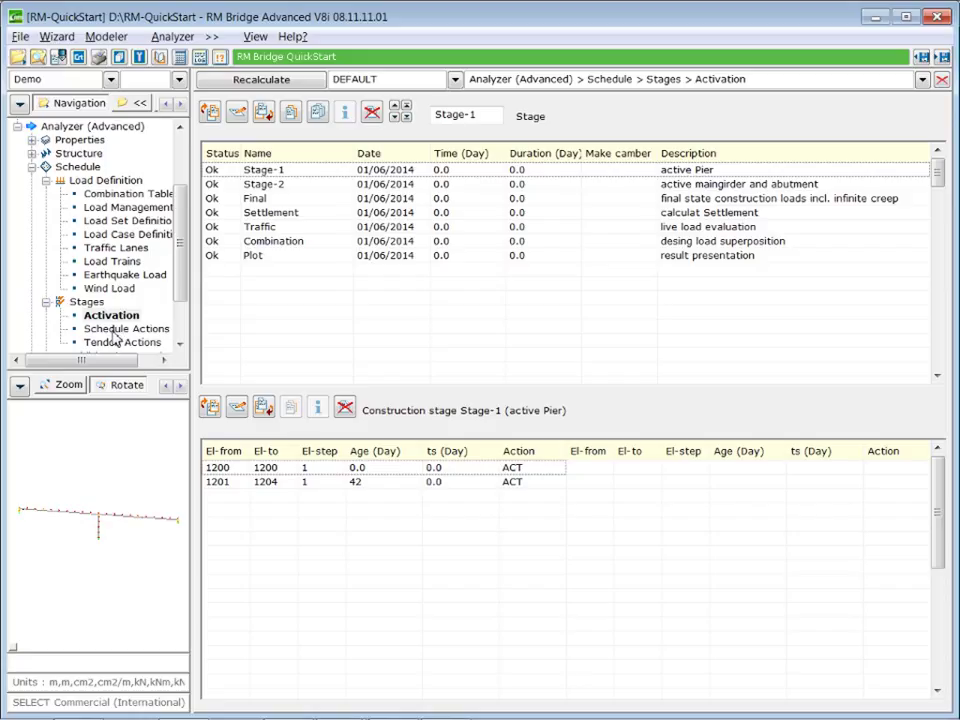
click(128, 328)
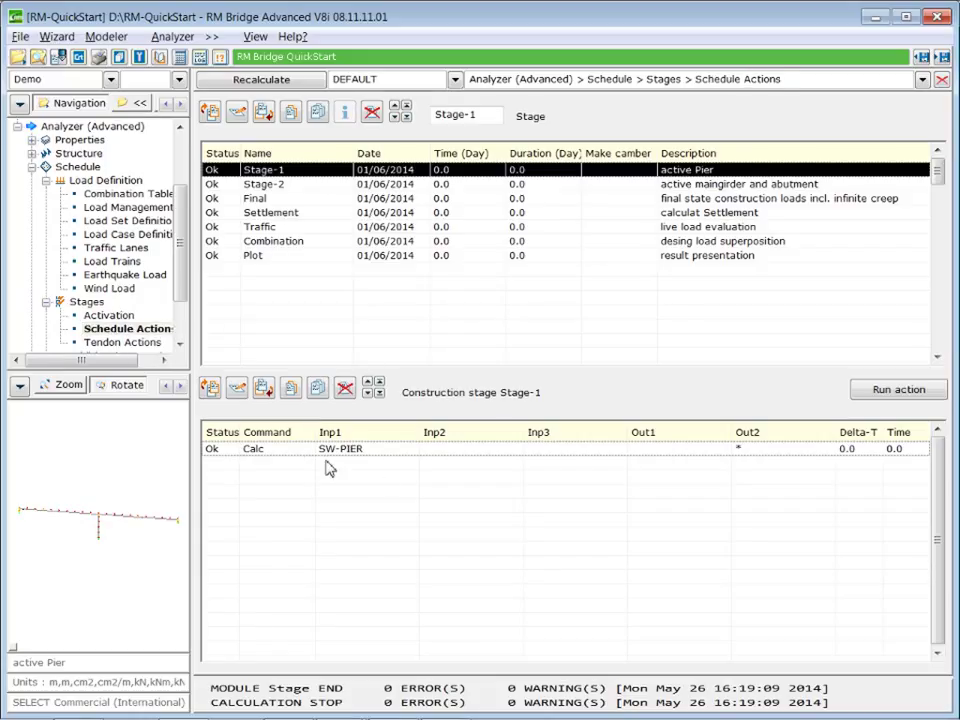
mouse_move(397, 453)
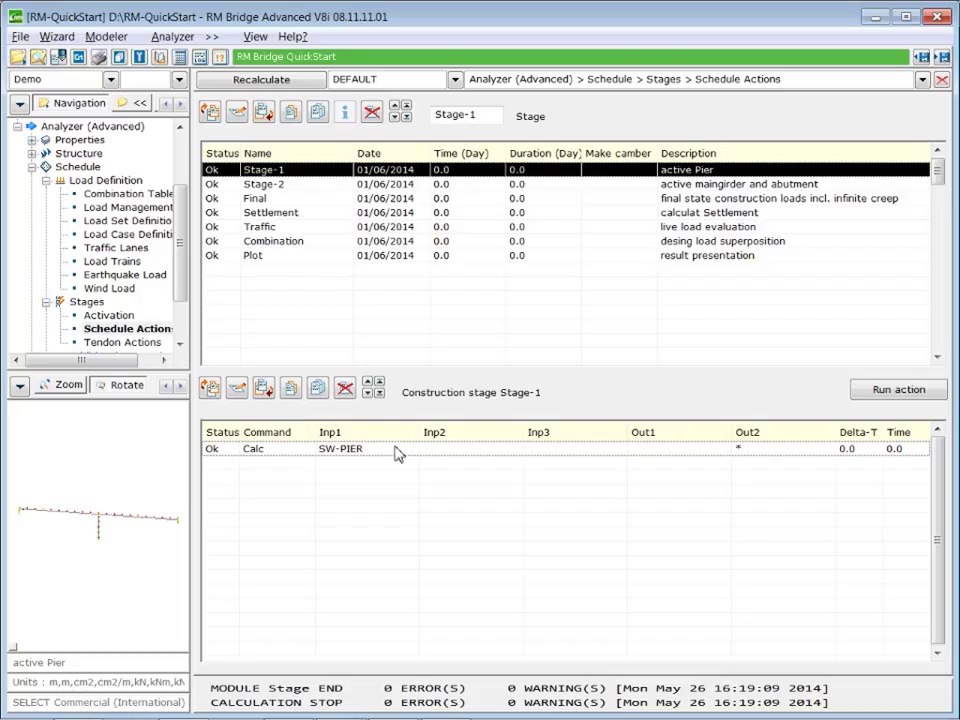
mouse_move(263, 389)
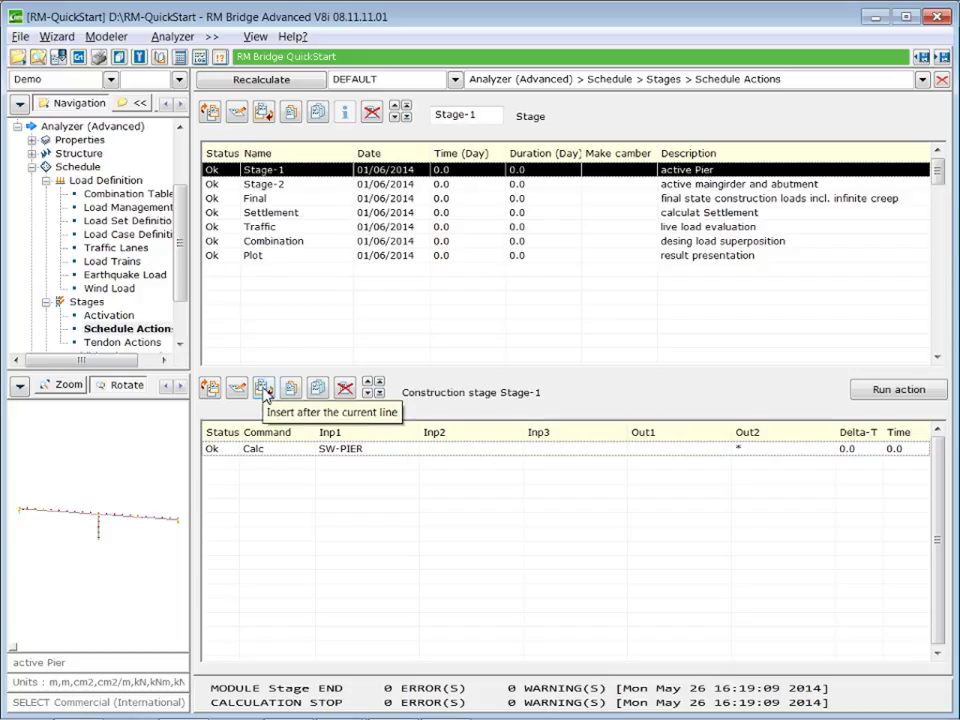
Step: Insert a Stage-1 Creep action after SW-PIER writing CS-STG1 with Delta-T 32 days
click(263, 388)
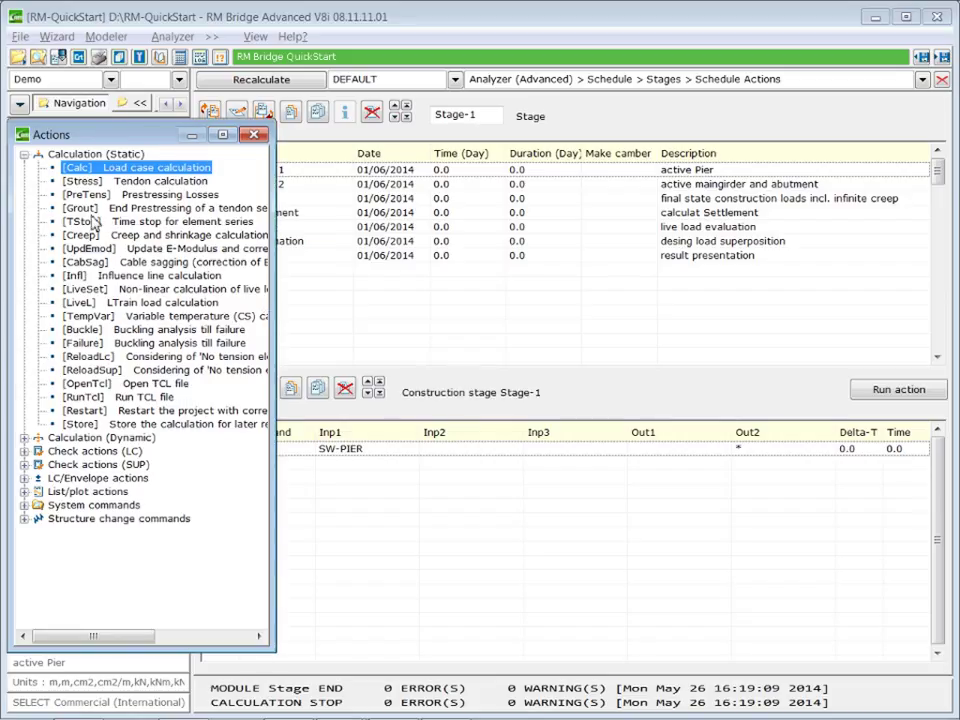
click(160, 235)
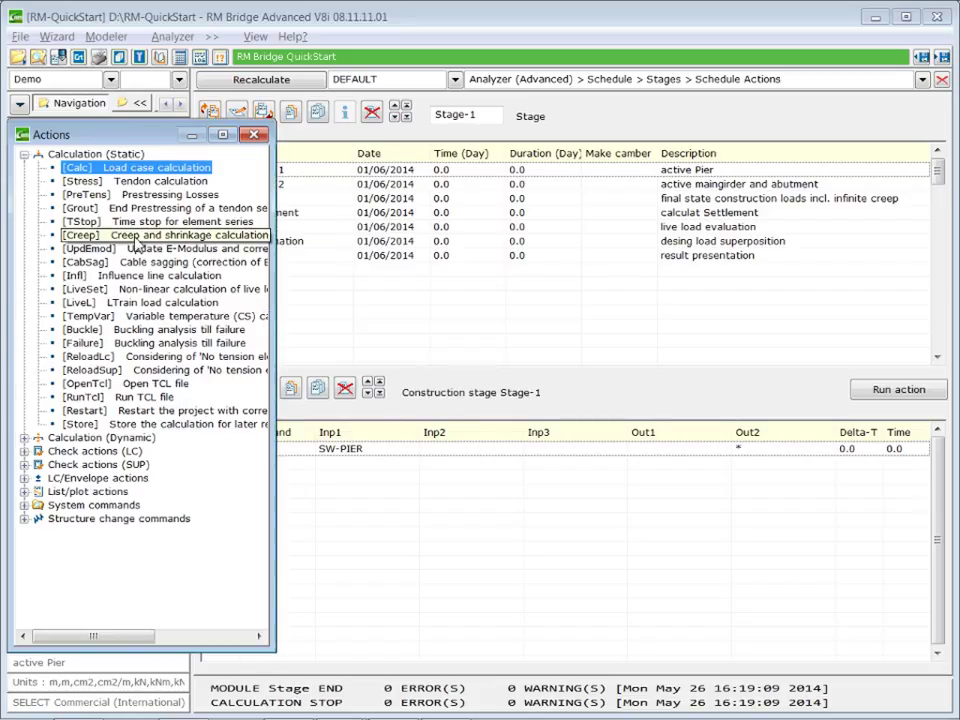
double_click(165, 234)
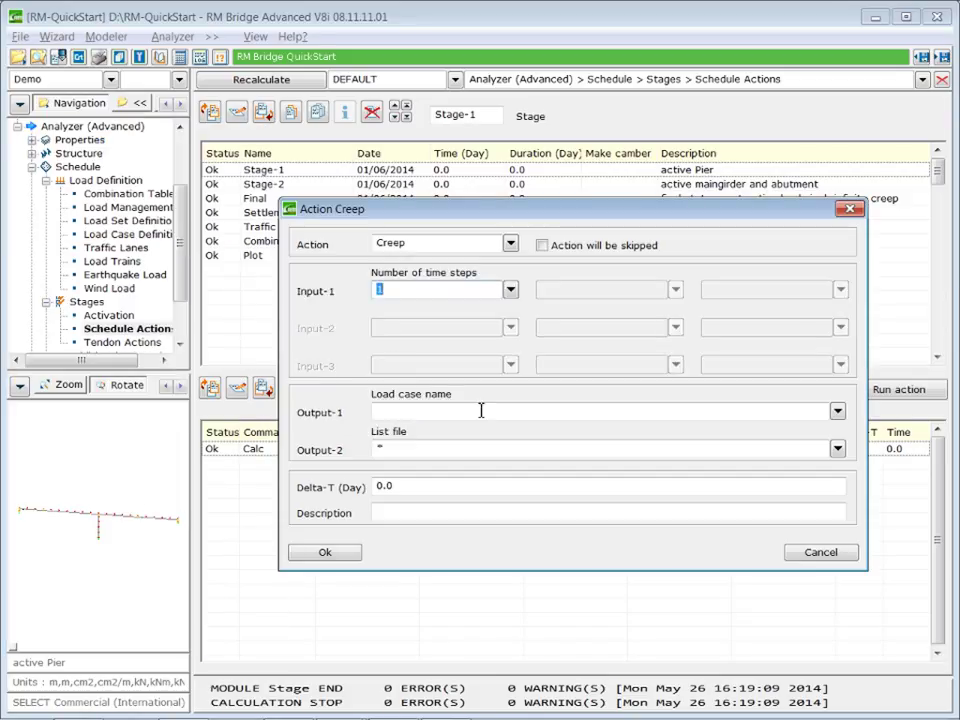
click(600, 411)
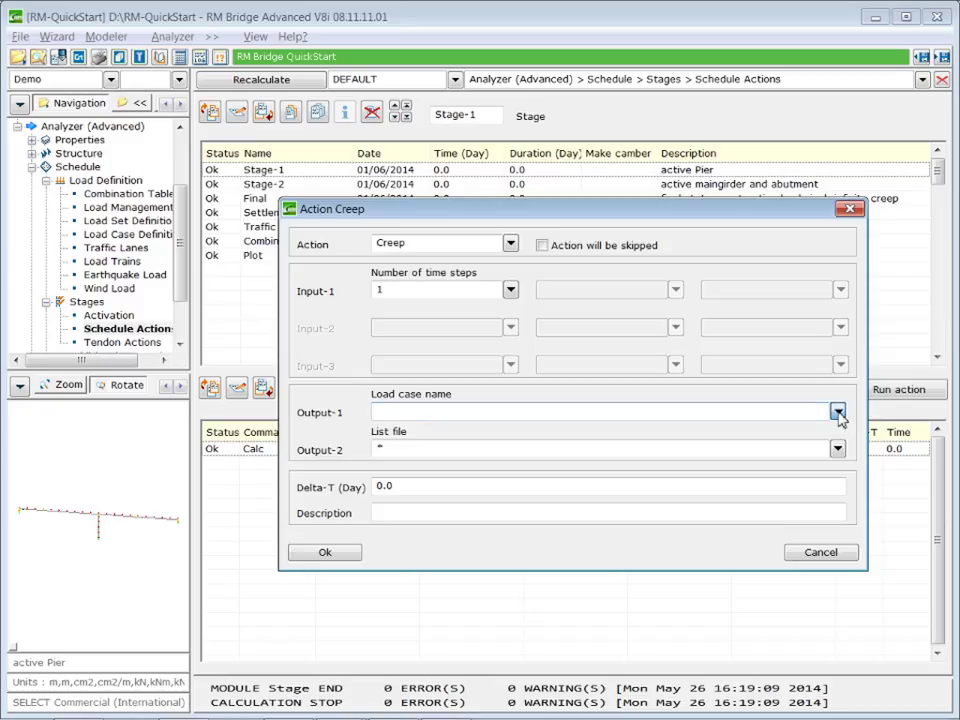
click(838, 411)
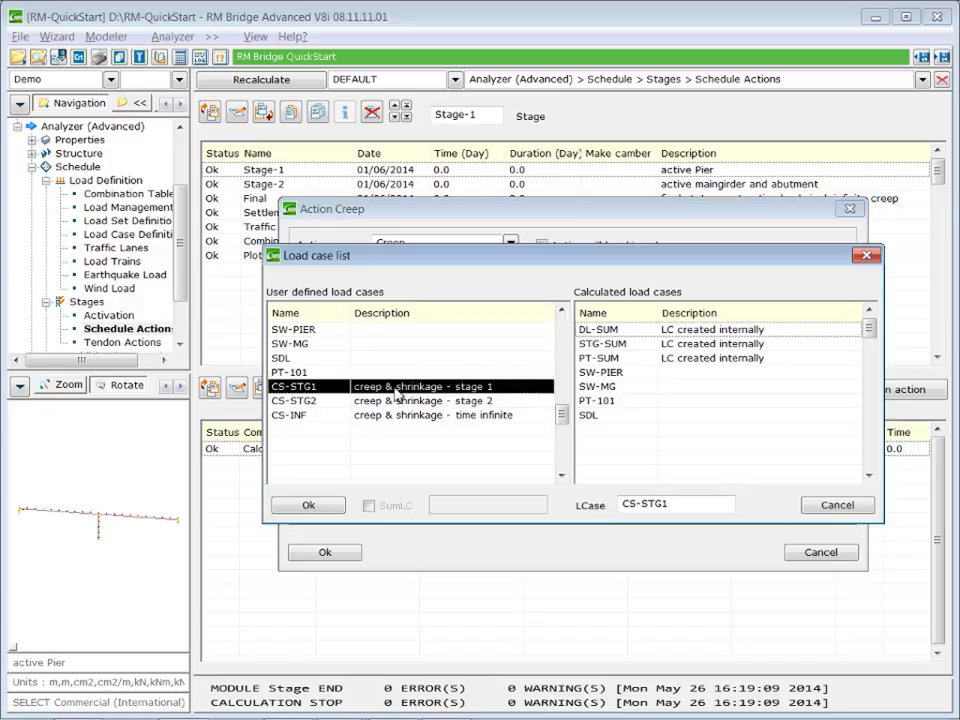
click(307, 504)
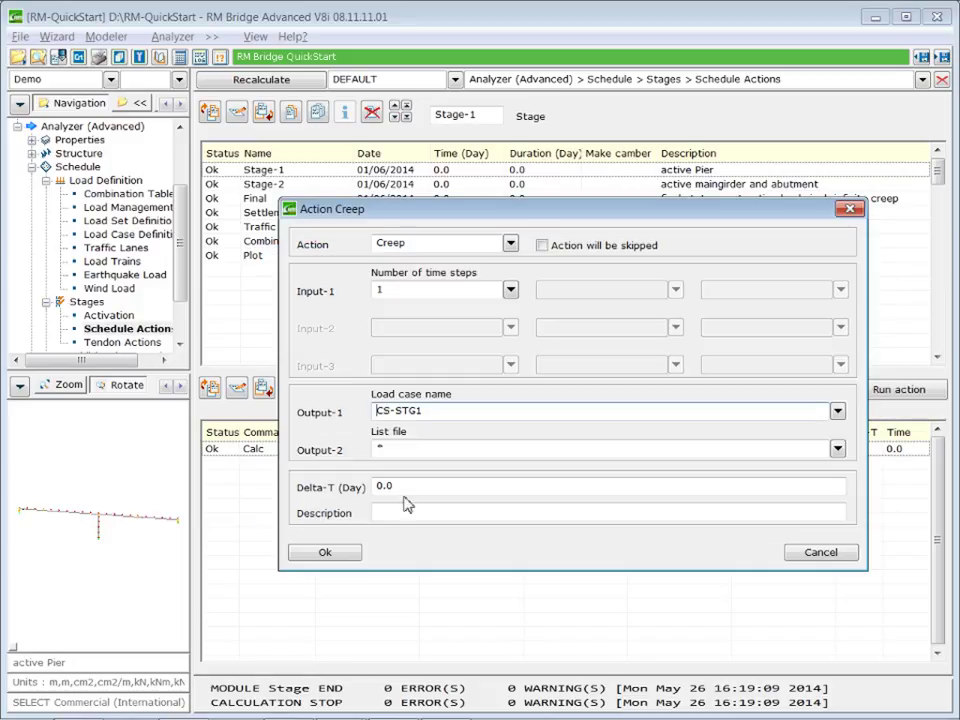
triple_click(385, 486)
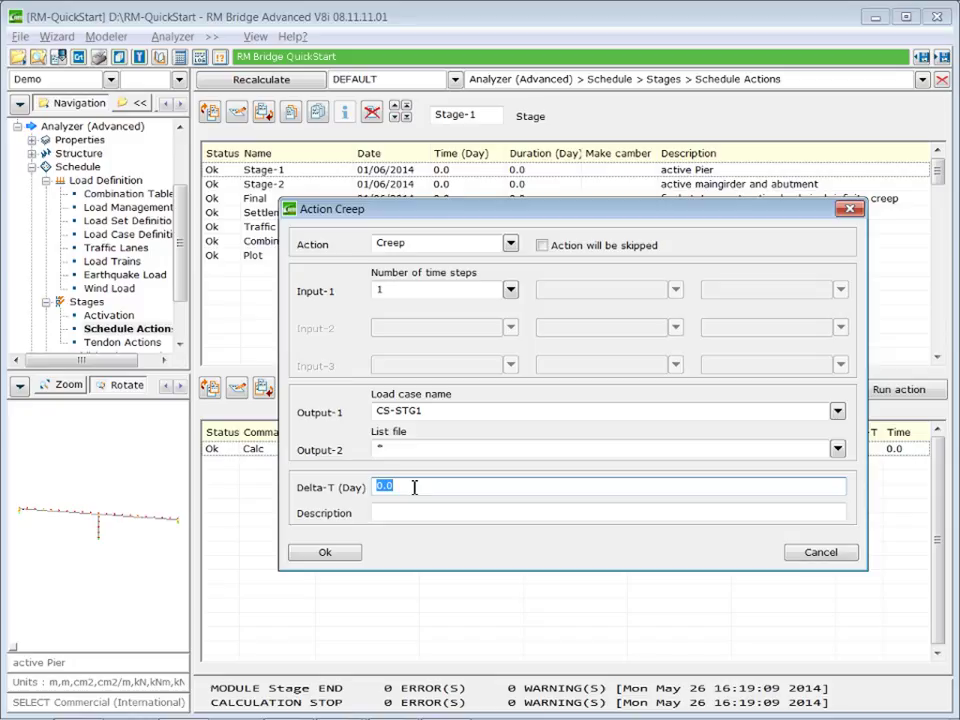
text(32)
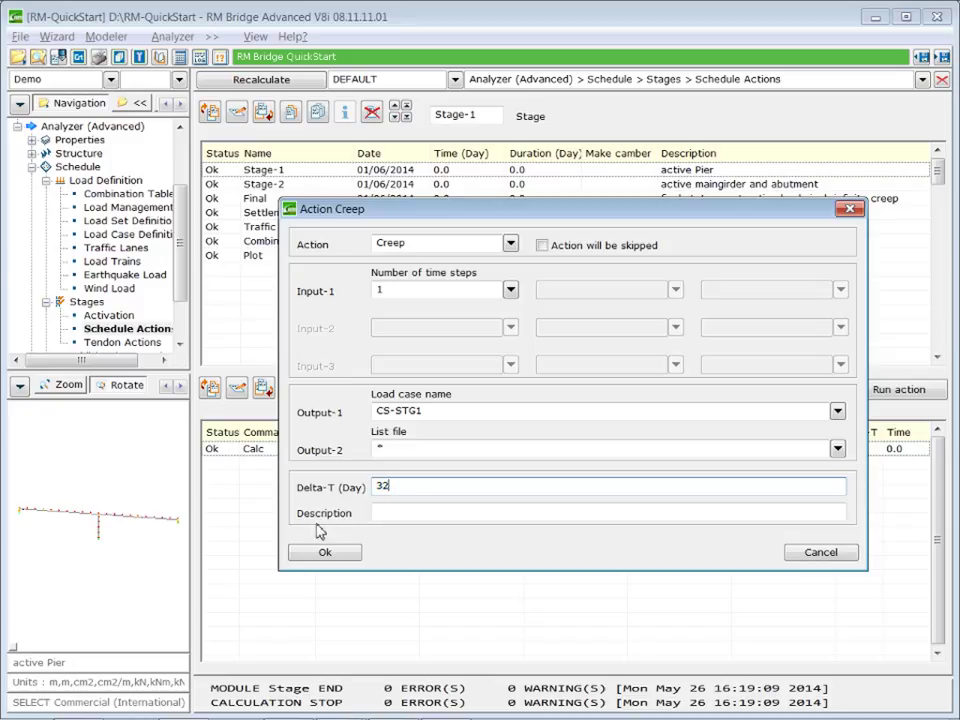
click(324, 552)
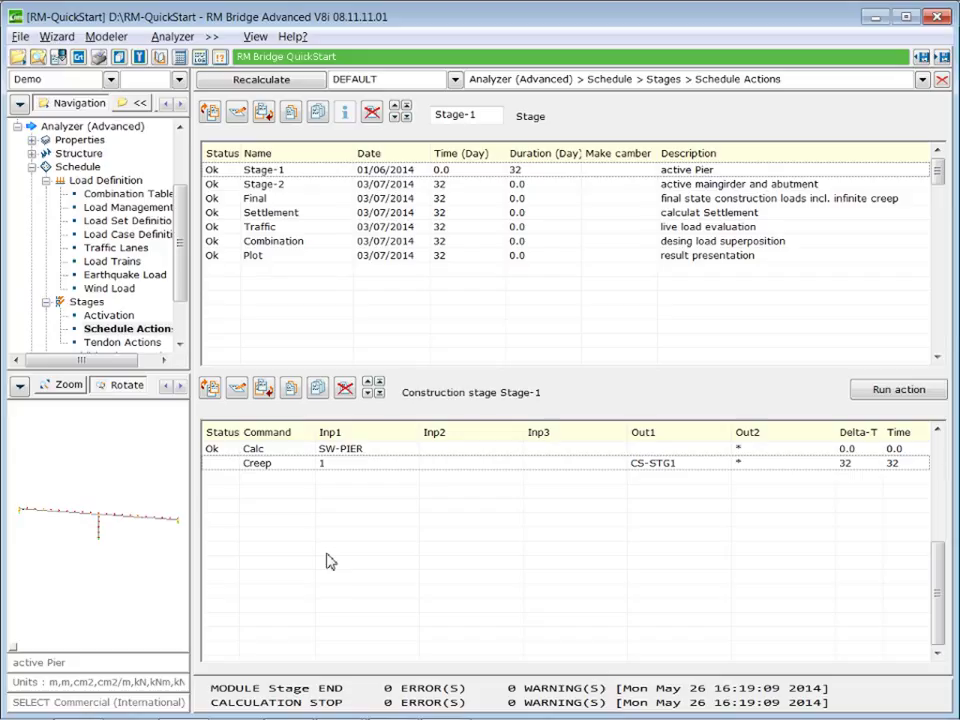
mouse_move(318, 187)
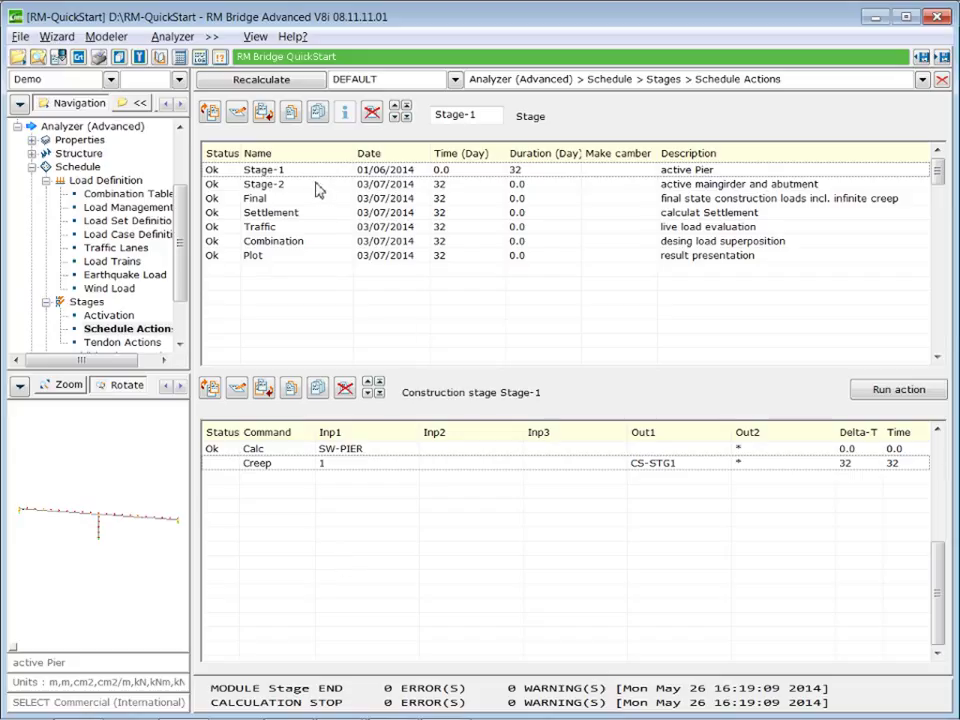
Step: Add a Stage-2 Creep action after Grout writing CS-STG2 with Delta-T 28 days
click(265, 184)
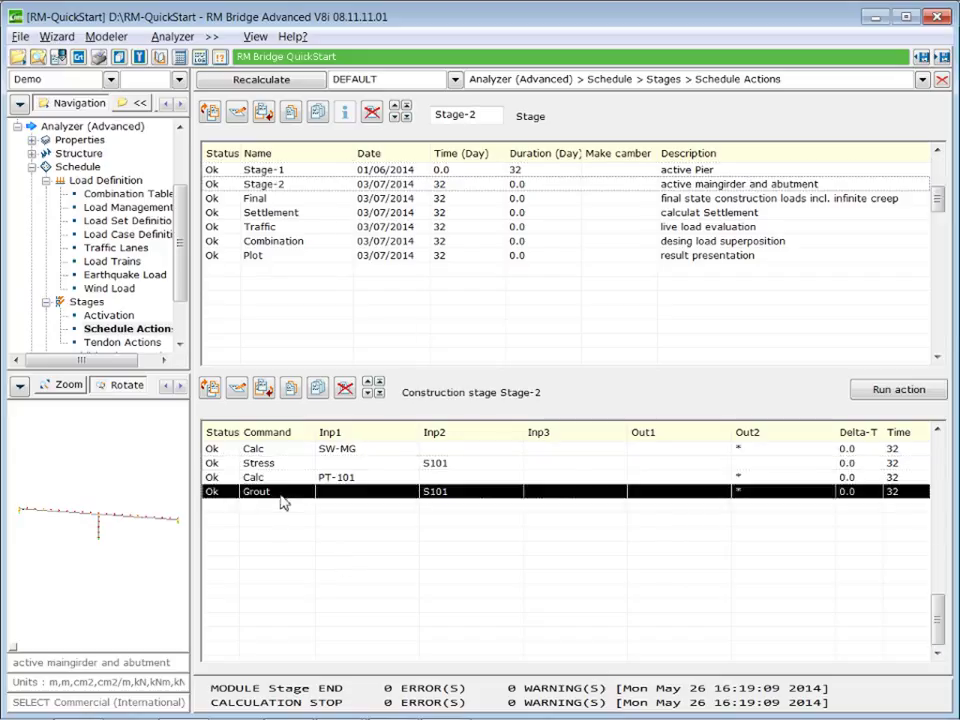
mouse_move(263, 388)
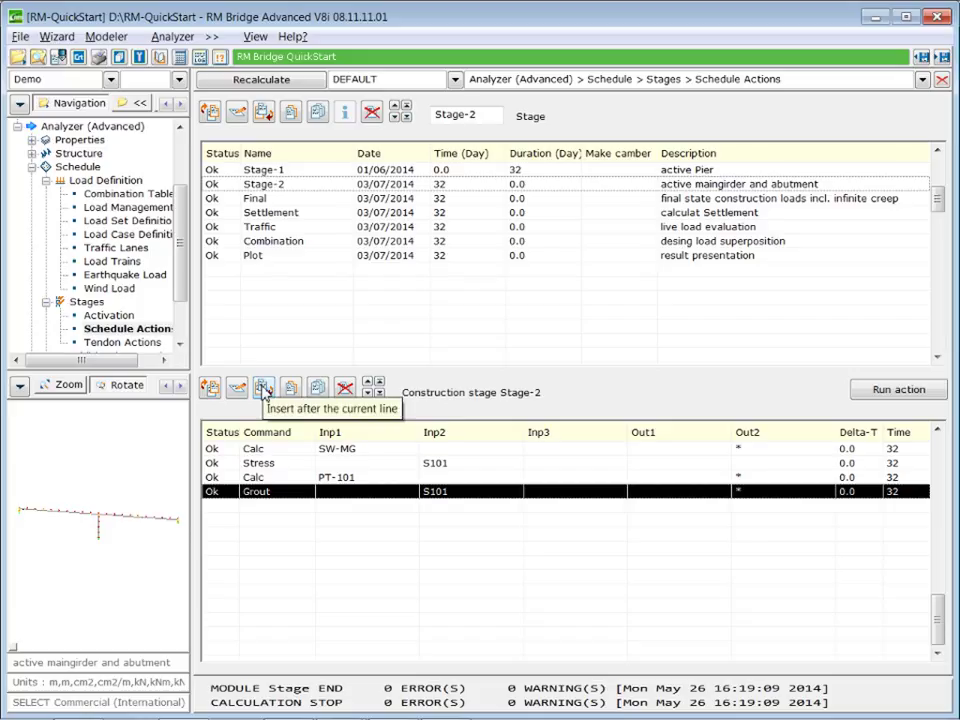
click(263, 390)
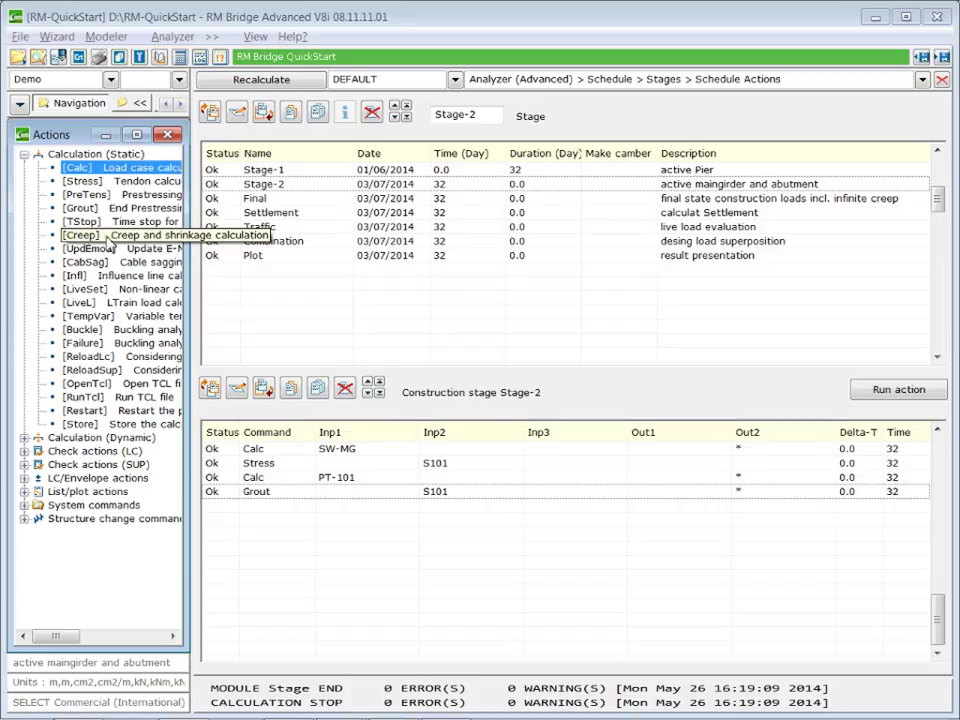
double_click(130, 234)
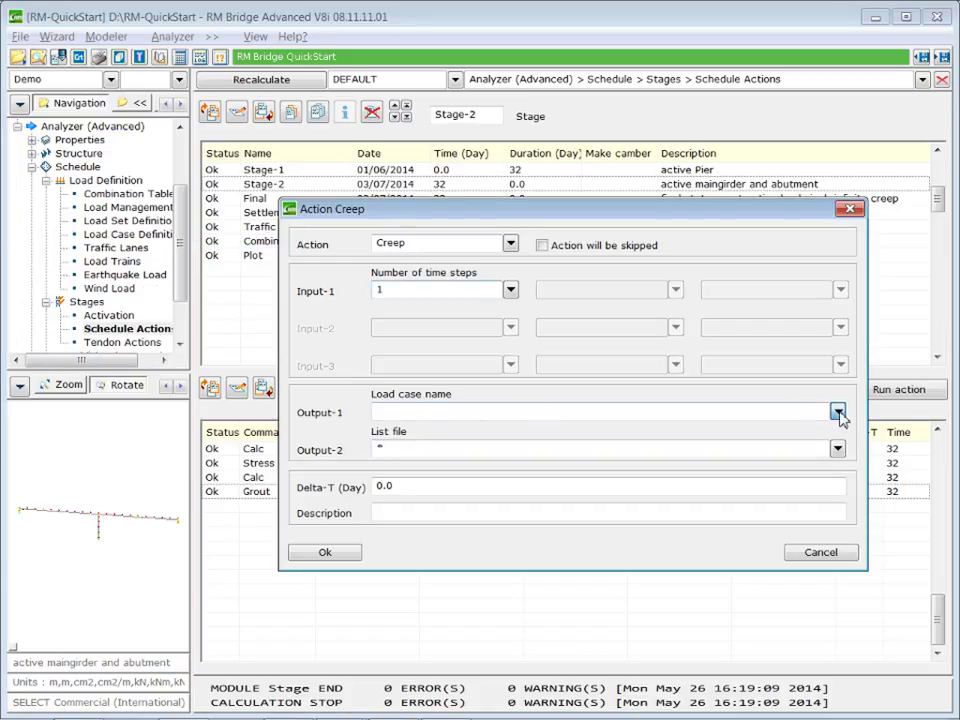
click(838, 412)
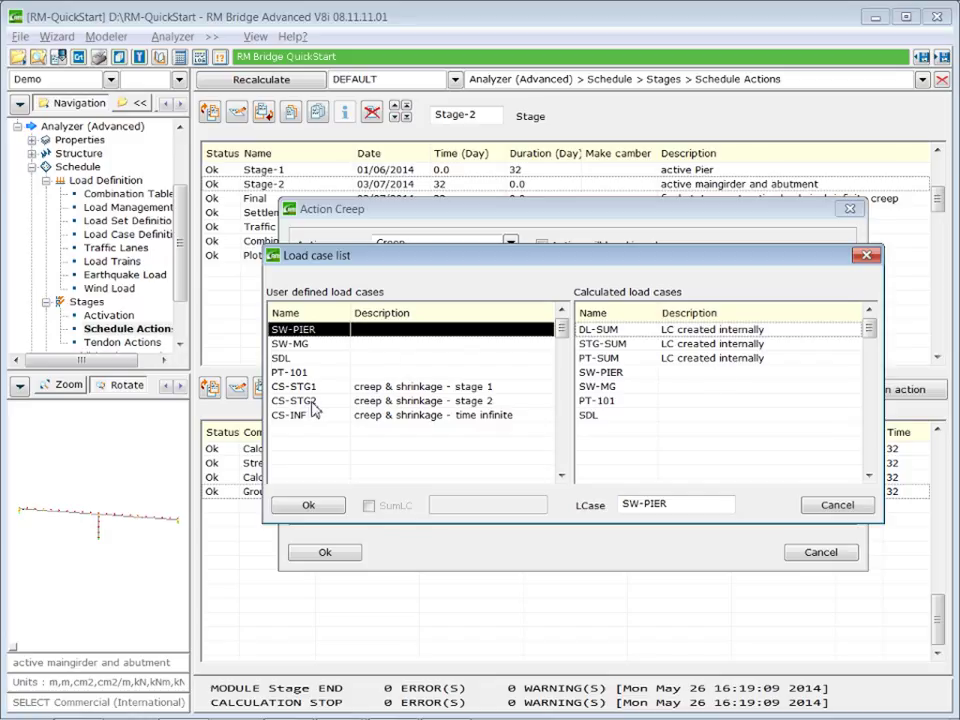
click(300, 401)
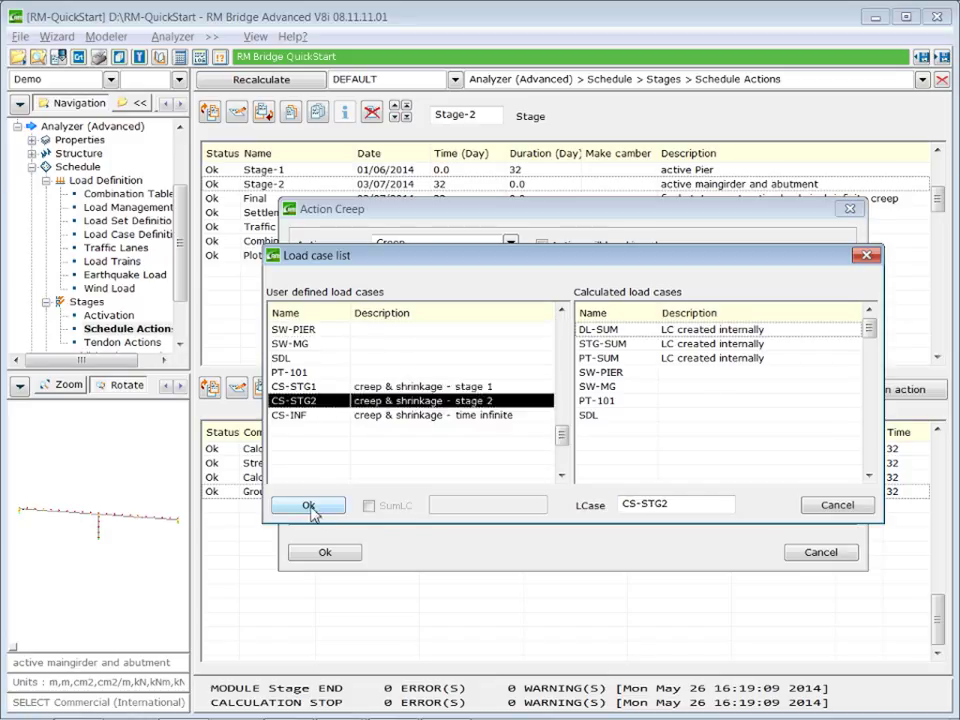
click(307, 504)
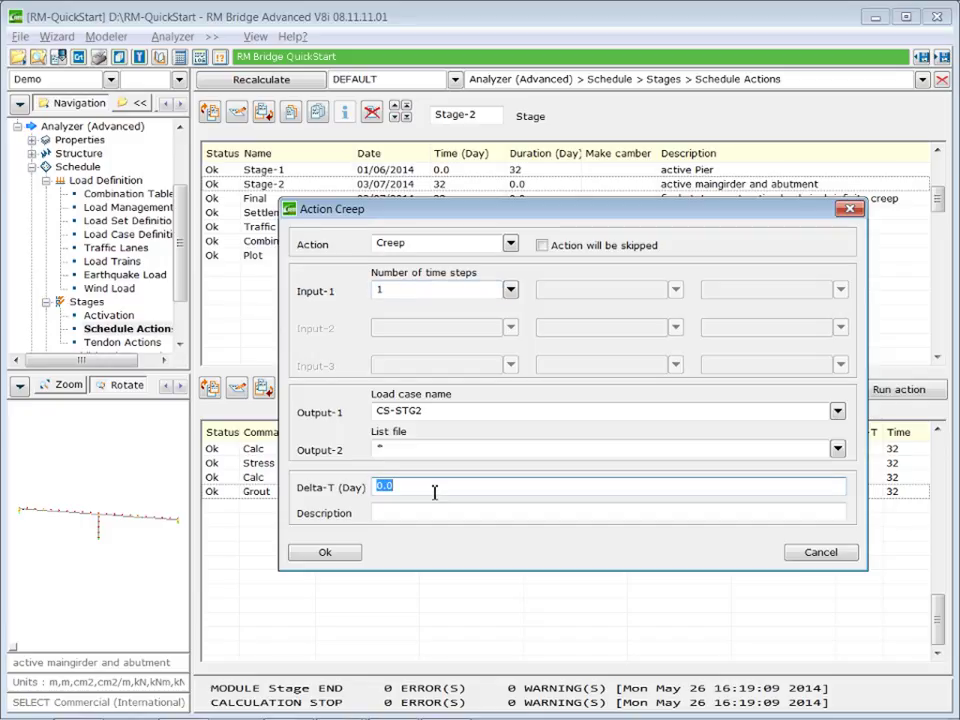
text(28)
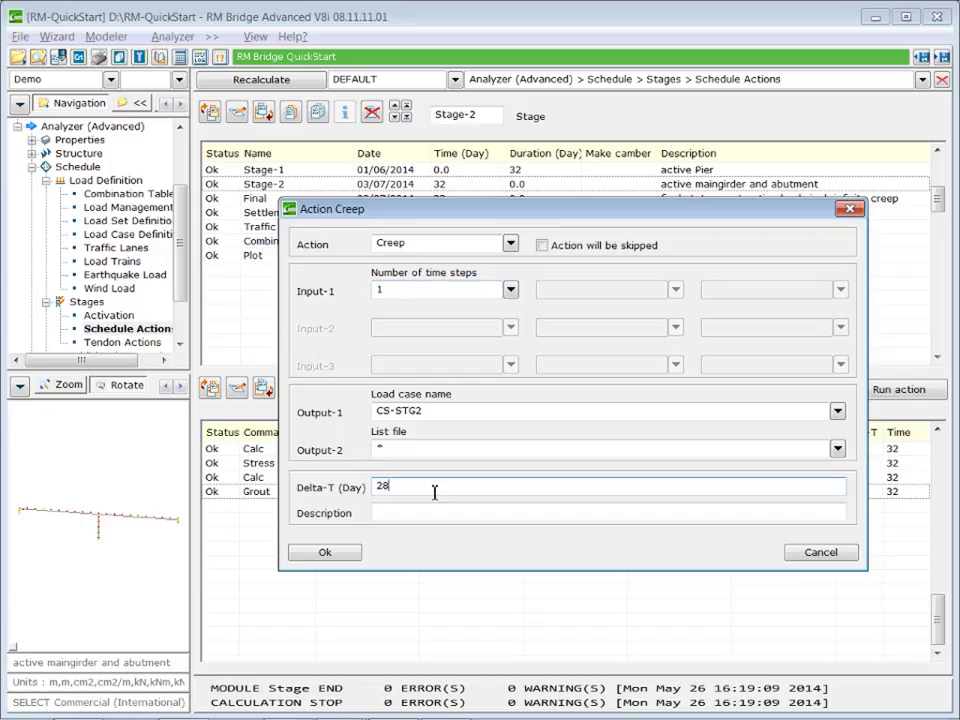
click(324, 552)
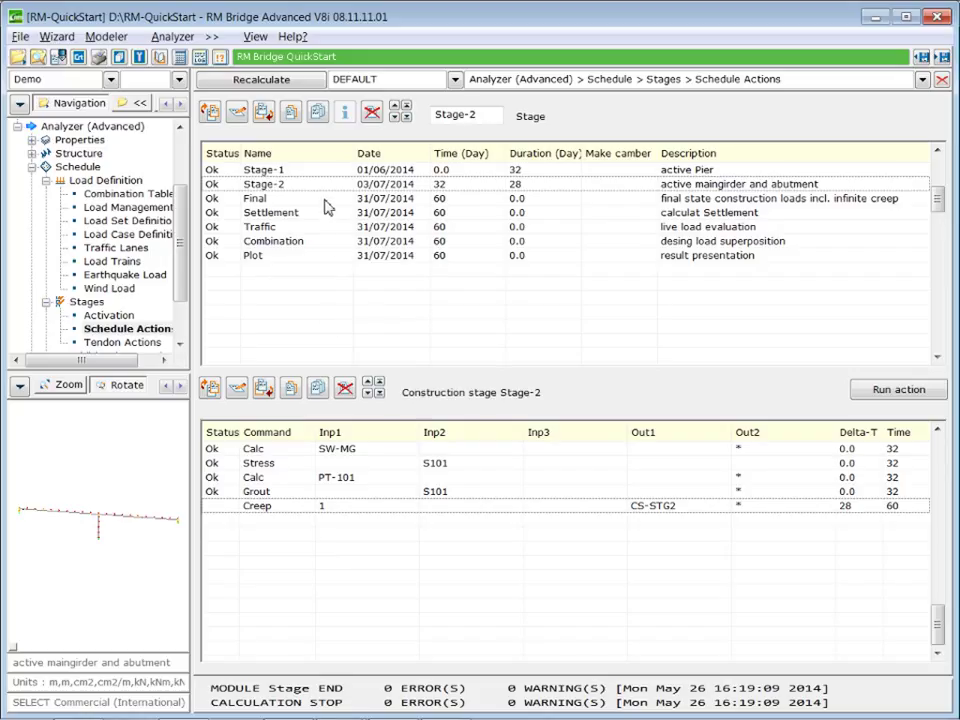
click(255, 198)
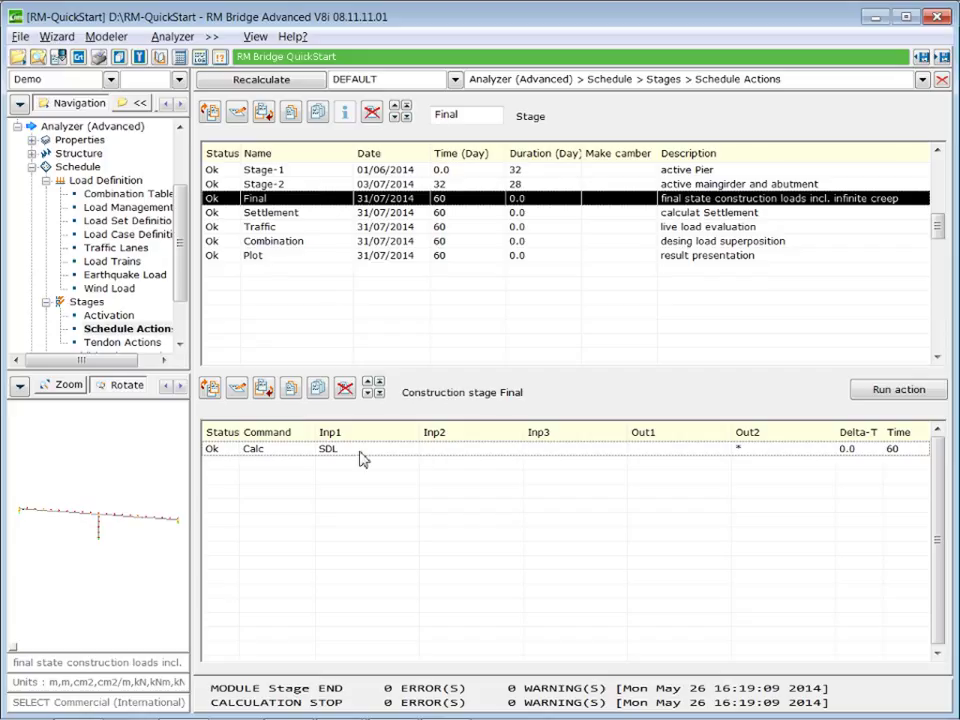
mouse_move(263, 388)
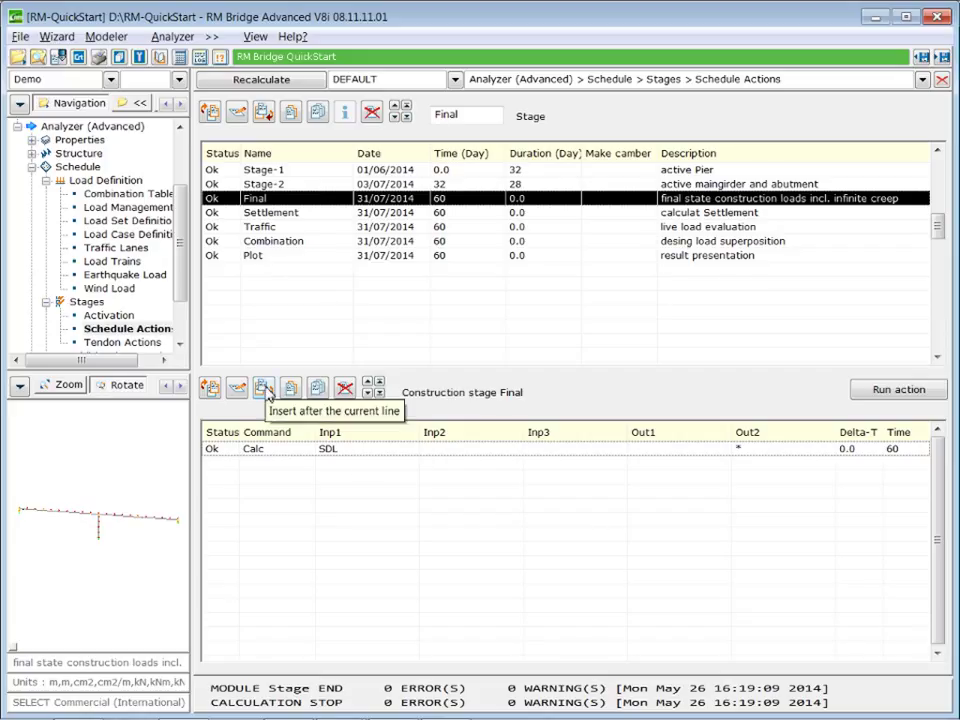
Step: Insert a Final-stage Creep action after SDL: output CS-INF, Delta-T 10000, 5 time steps
click(263, 389)
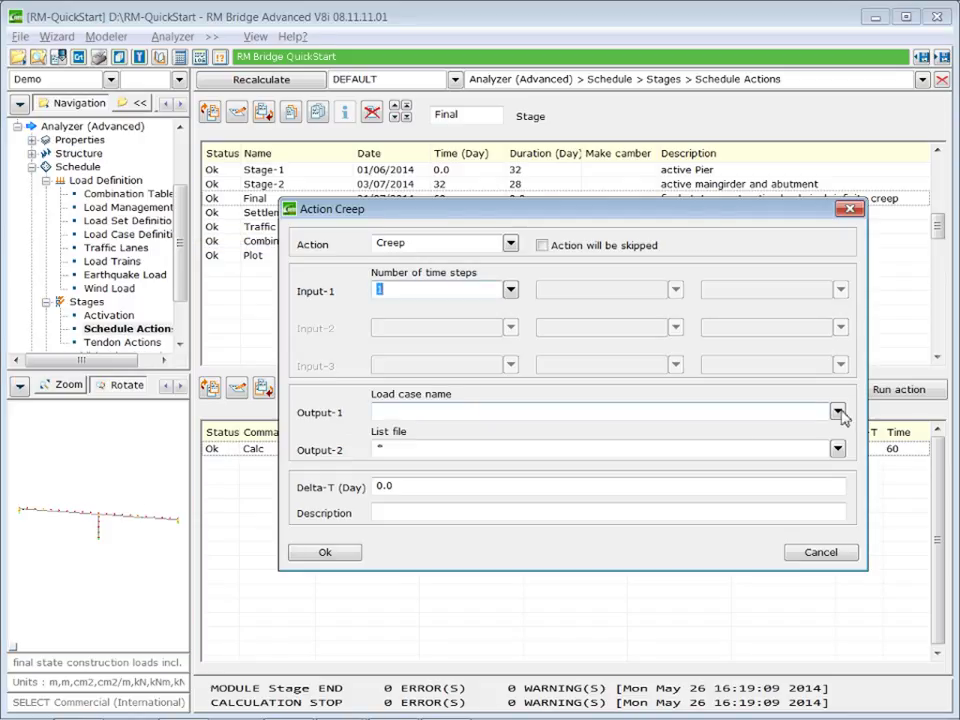
click(838, 412)
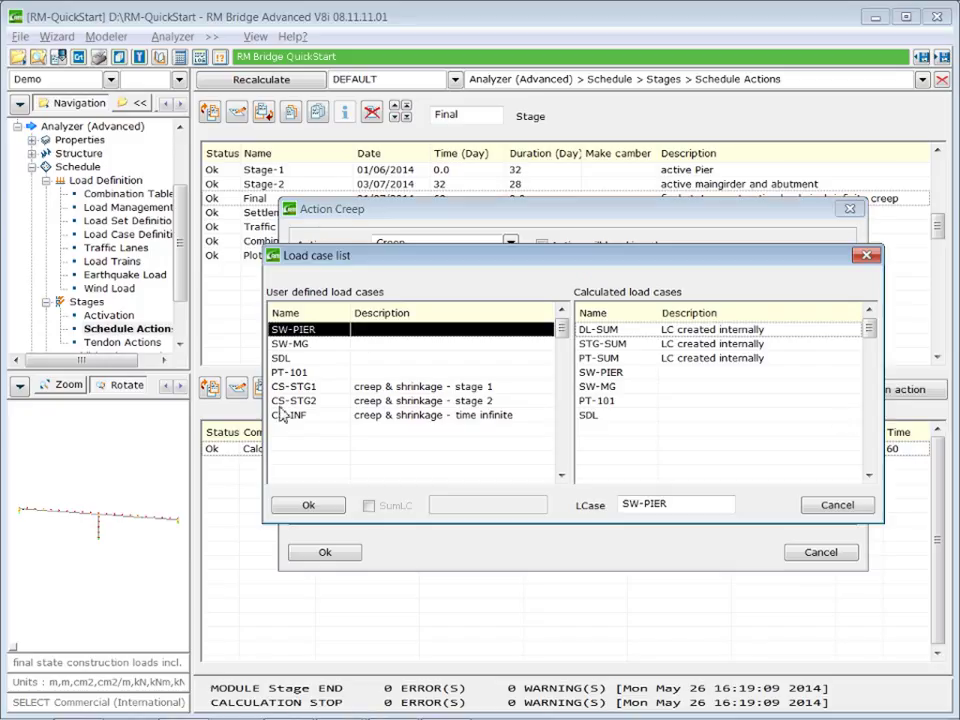
click(290, 414)
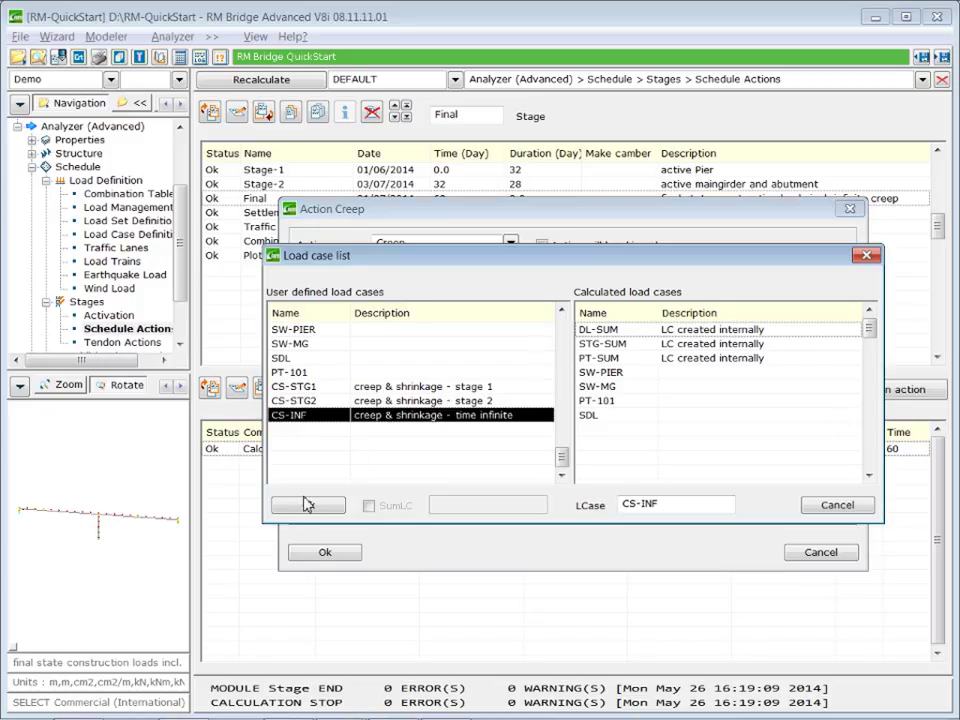
click(307, 504)
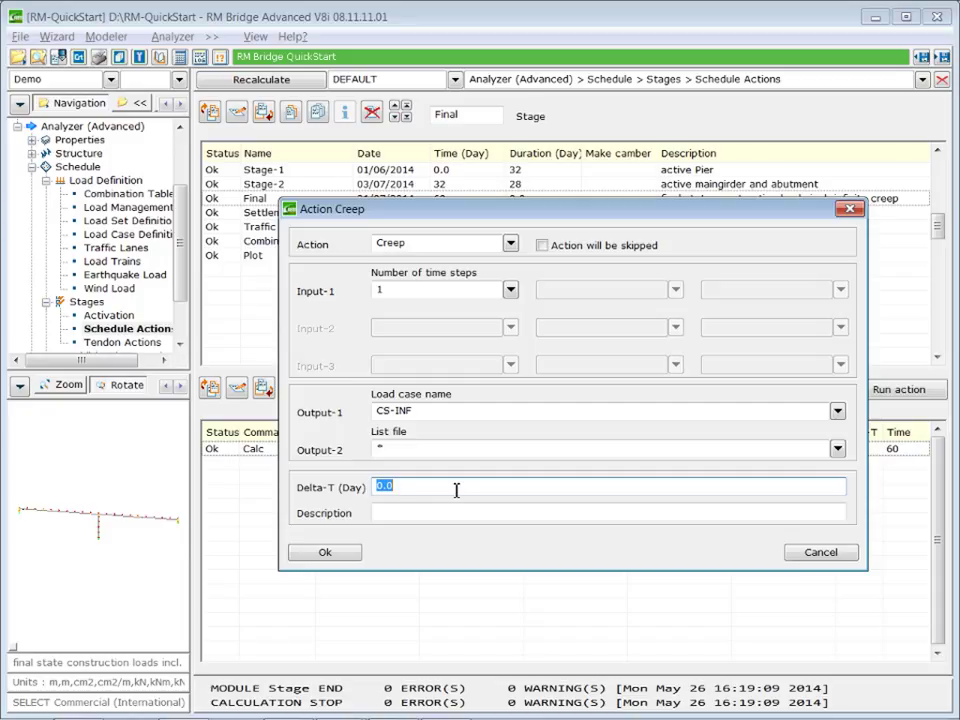
text(1000)
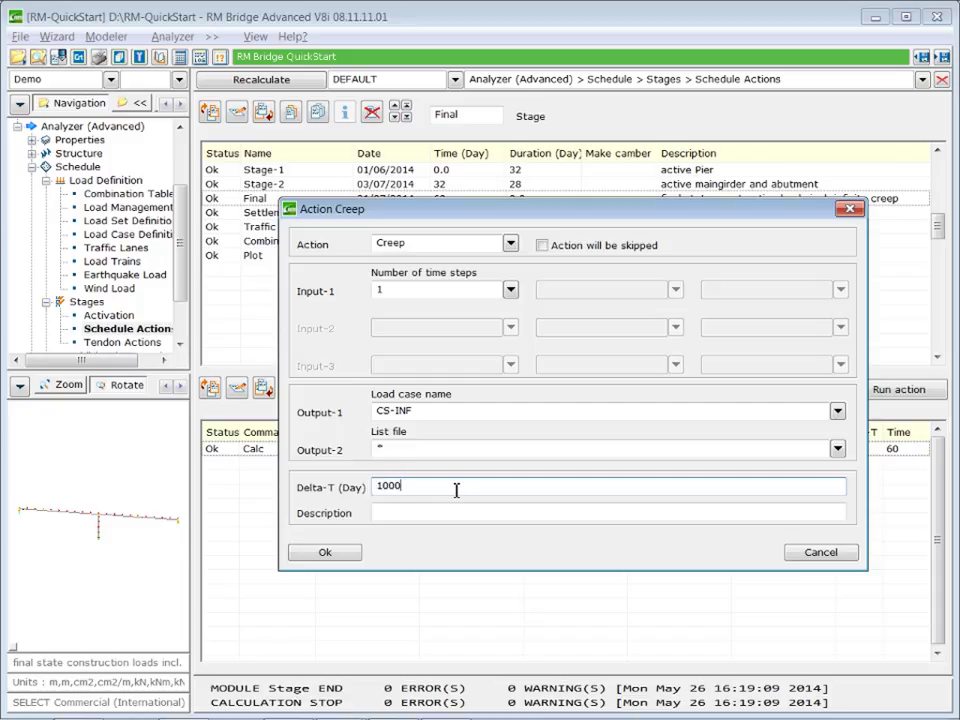
text(0)
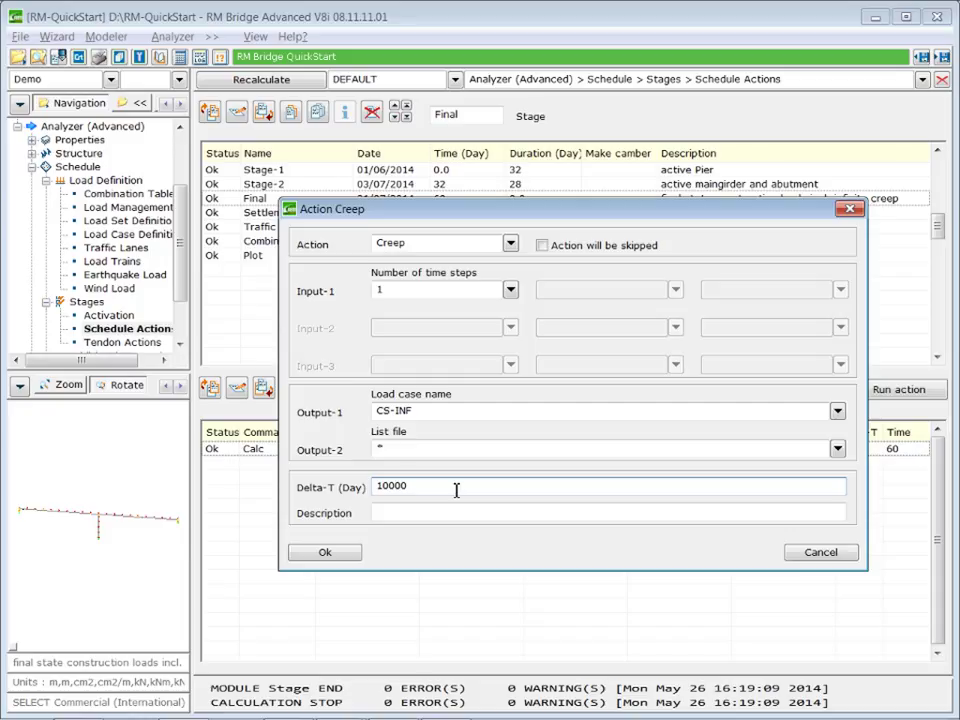
mouse_move(445, 491)
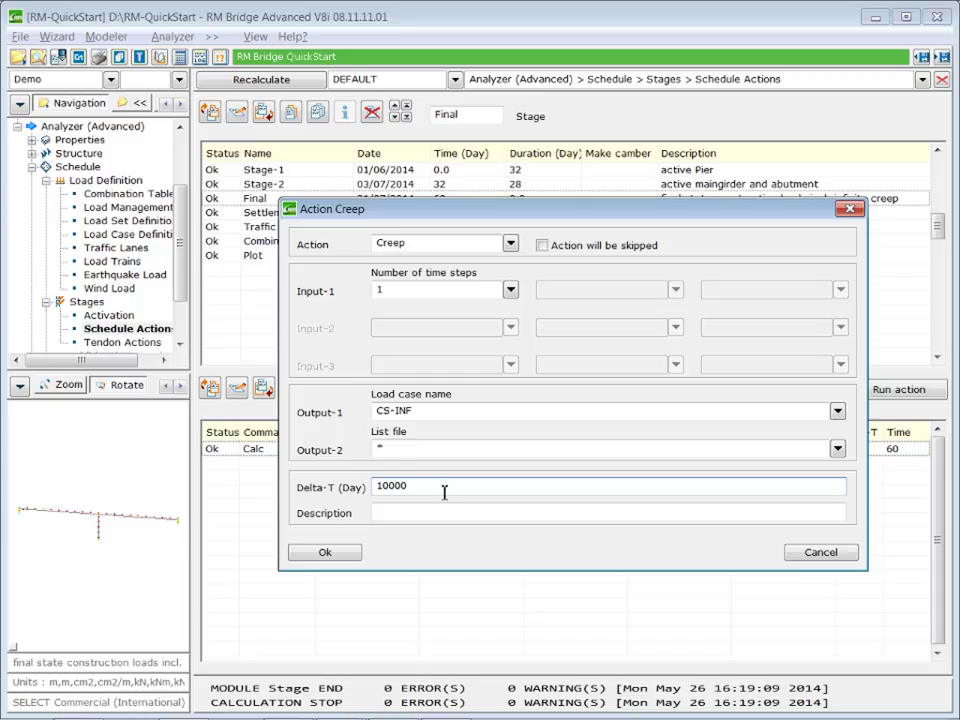
mouse_move(476, 512)
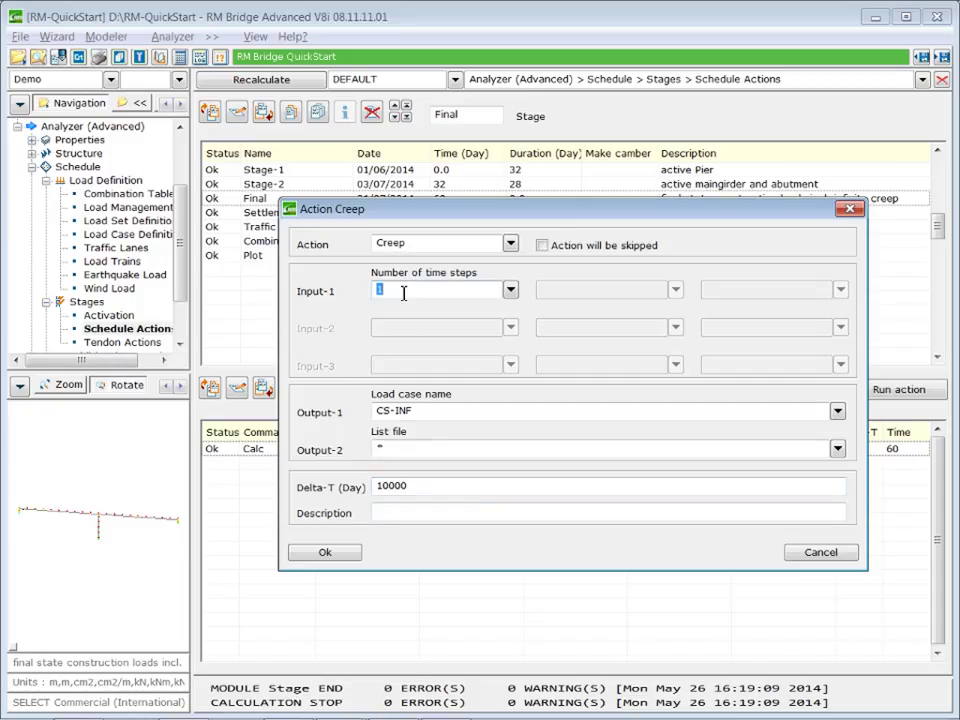
text(5)
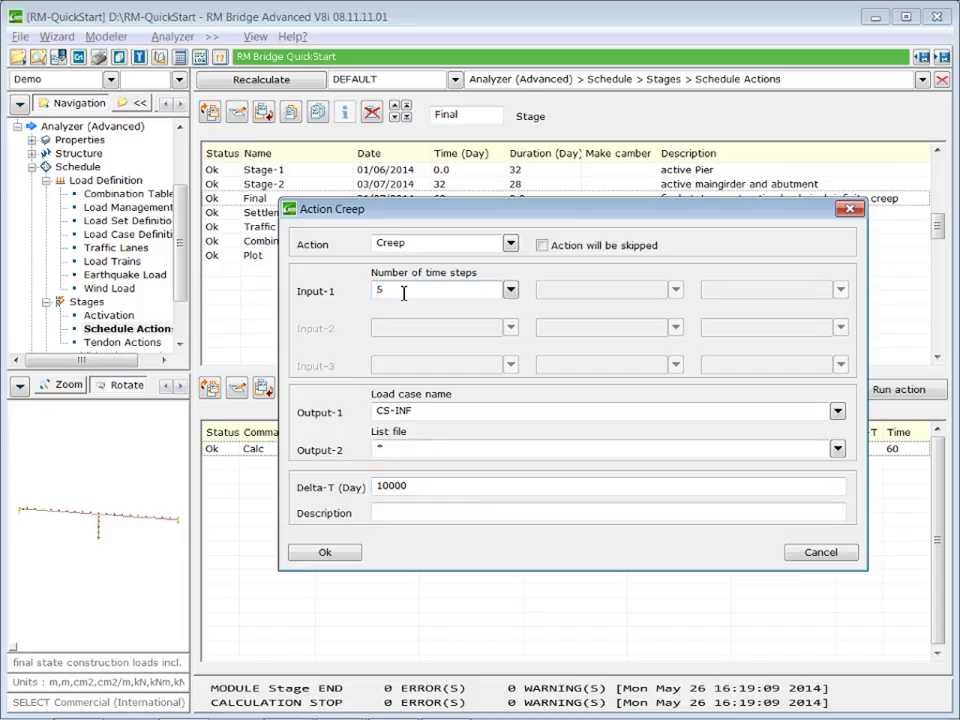
click(324, 552)
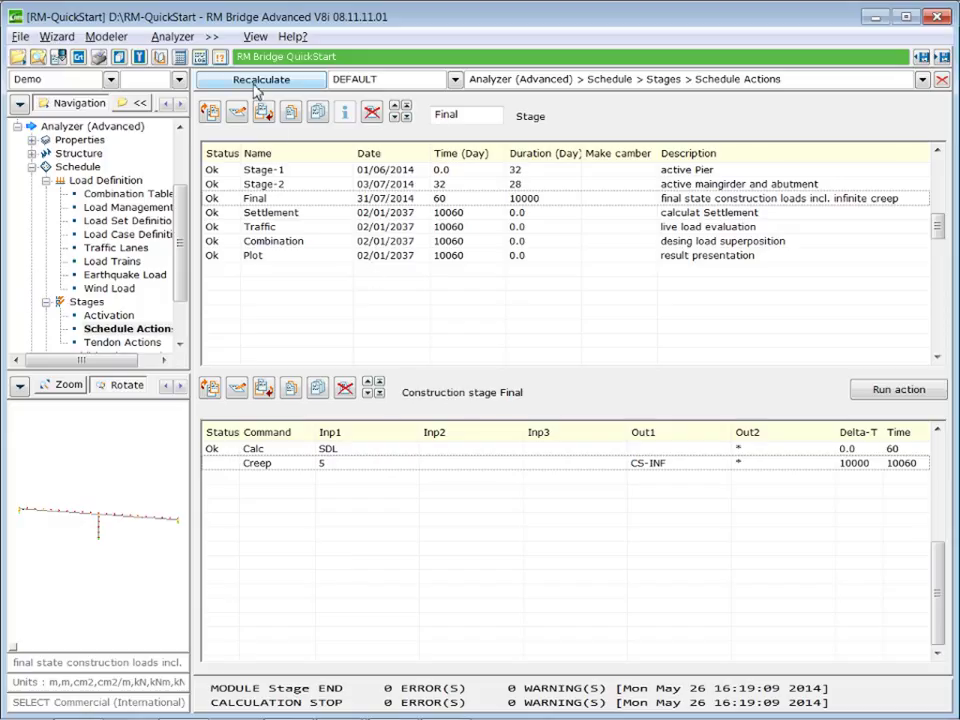
Step: In Recalculate settings, tick Time effects (C+S+Rel.) and Include Steel Relaxation, with STG-SUM as SumLC
click(260, 79)
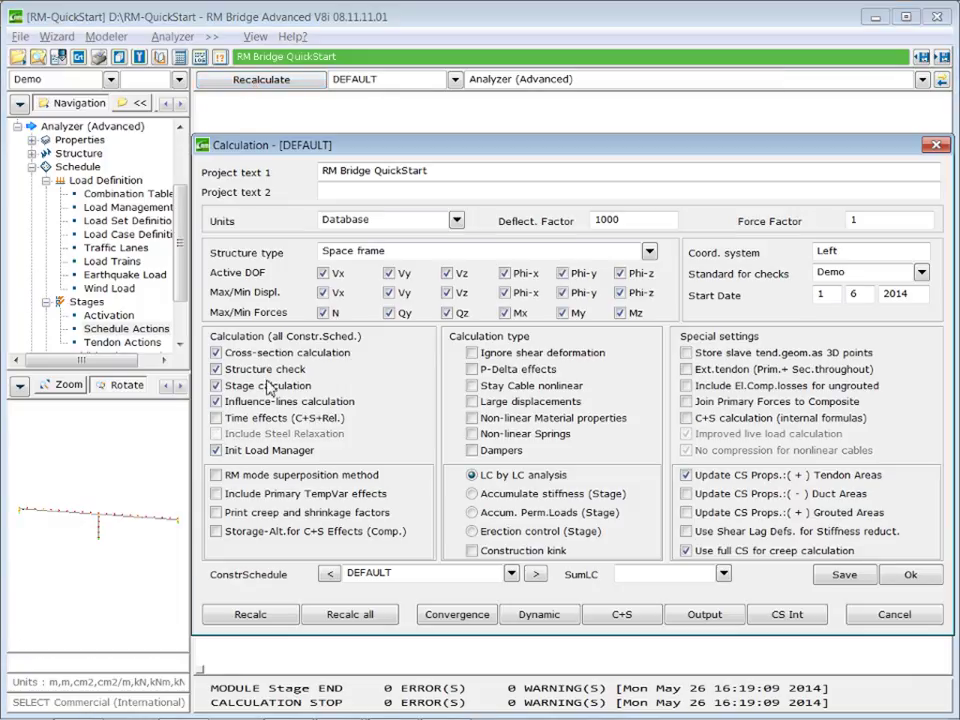
click(215, 418)
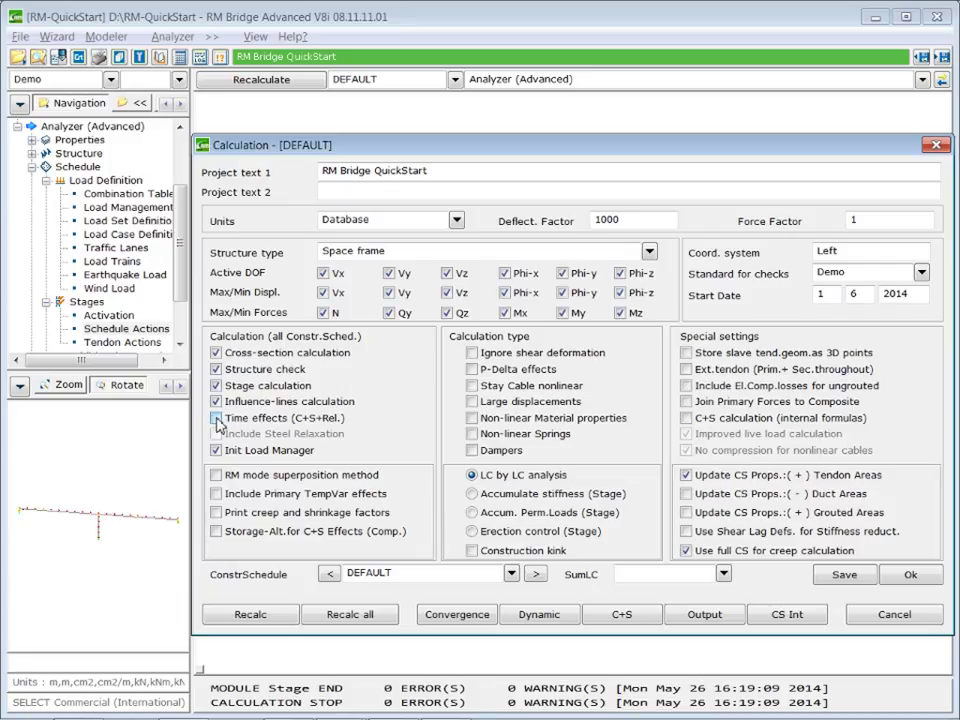
click(215, 417)
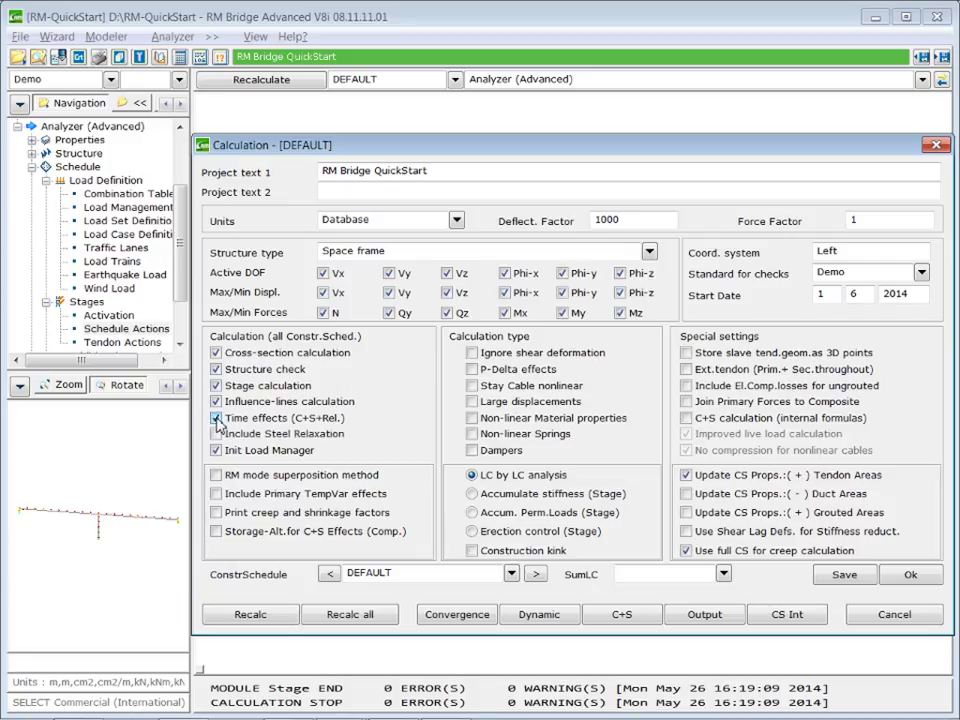
click(215, 433)
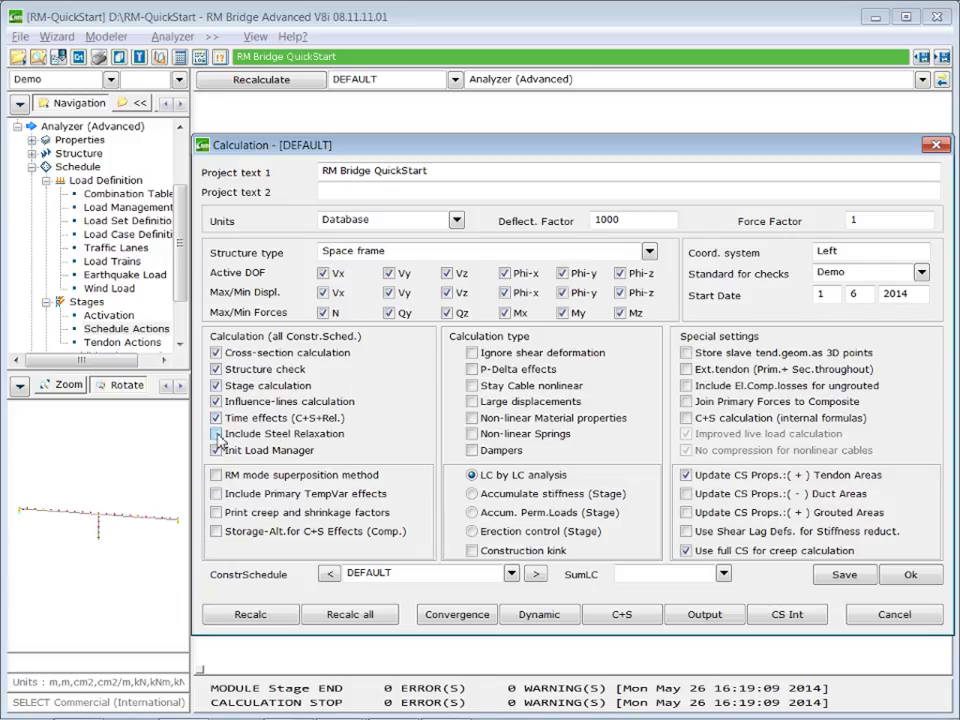
click(216, 433)
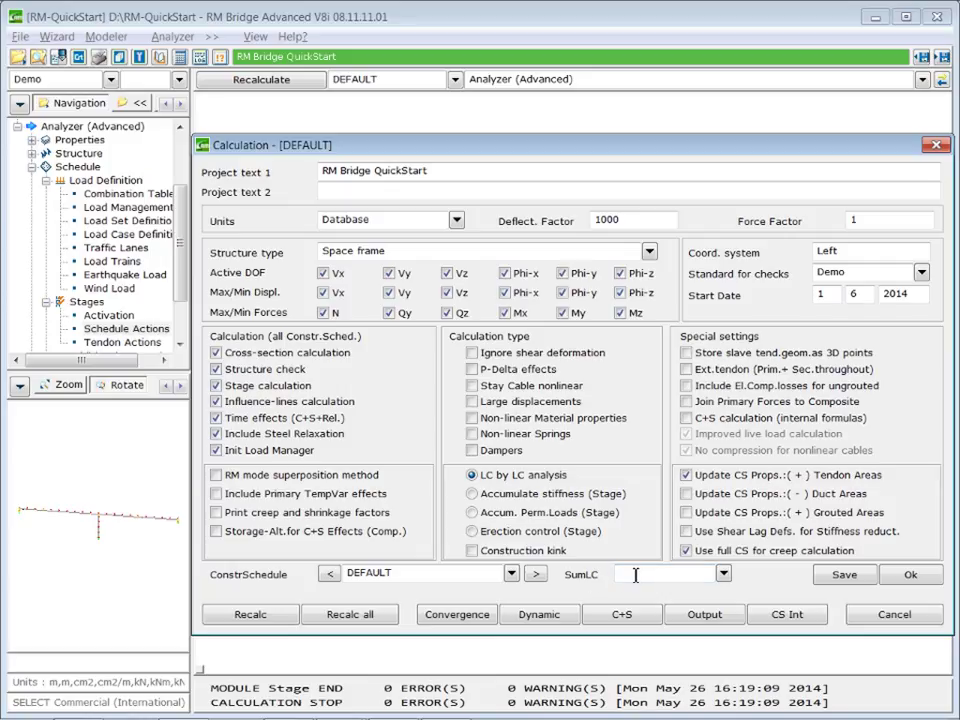
click(713, 573)
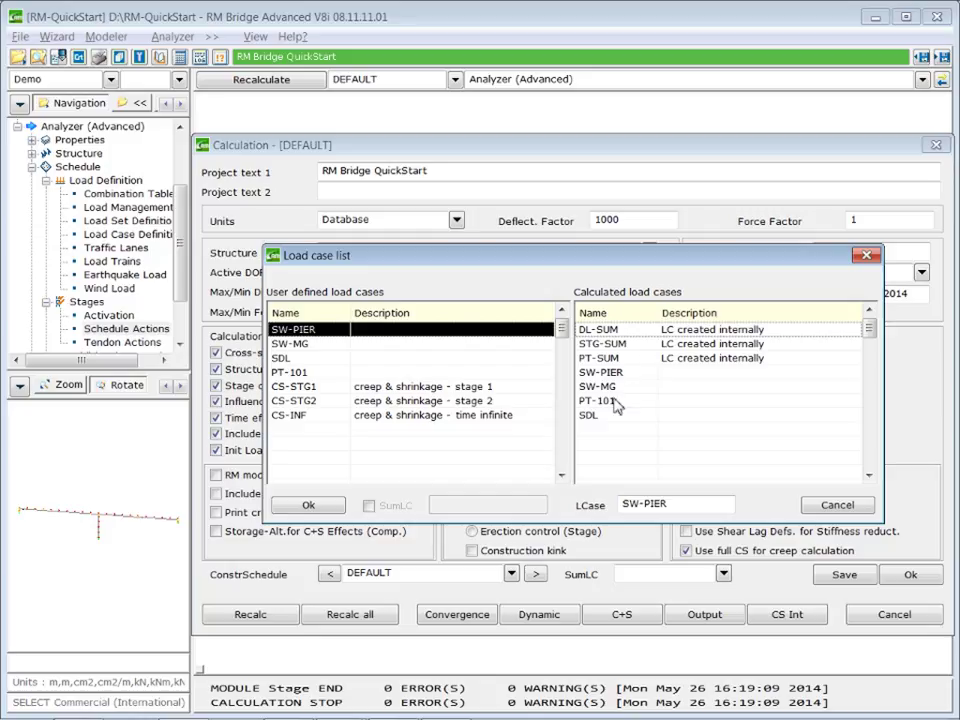
click(720, 344)
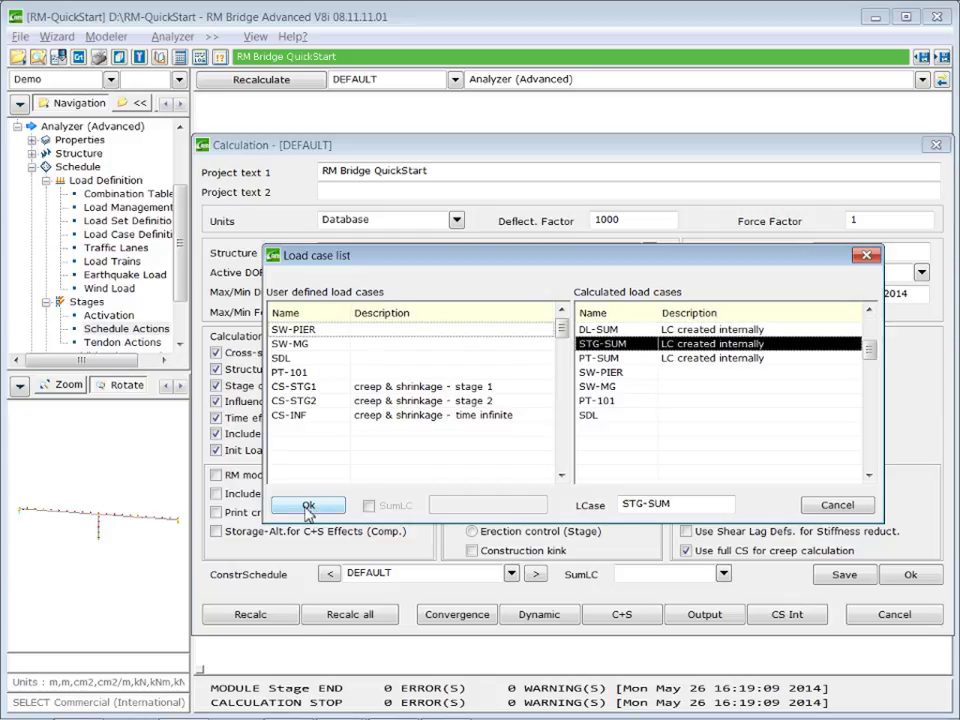
click(307, 504)
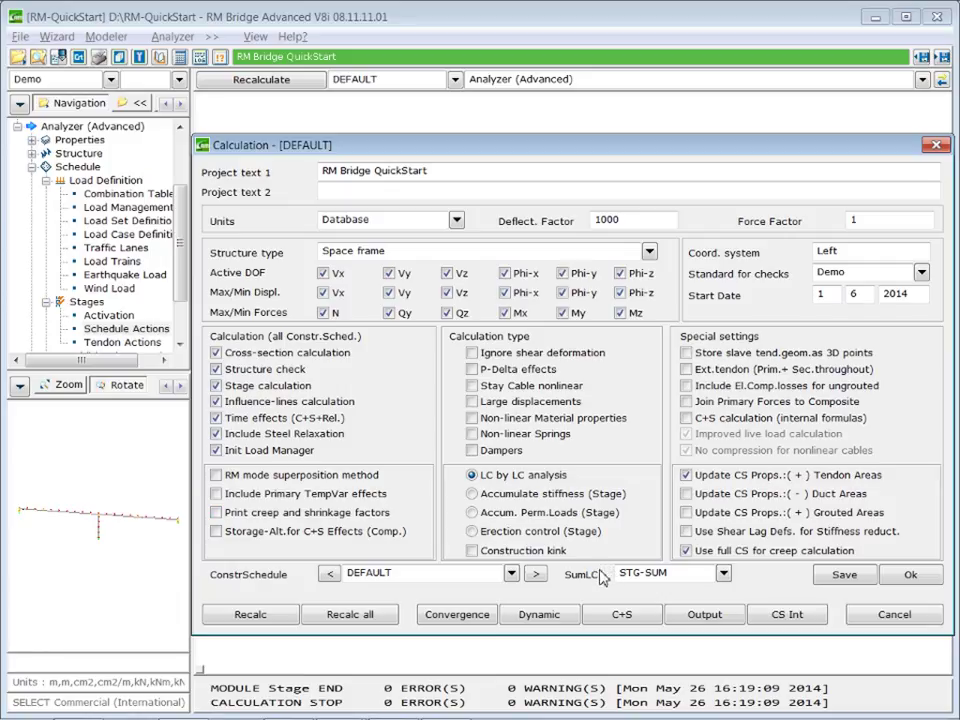
mouse_move(622, 614)
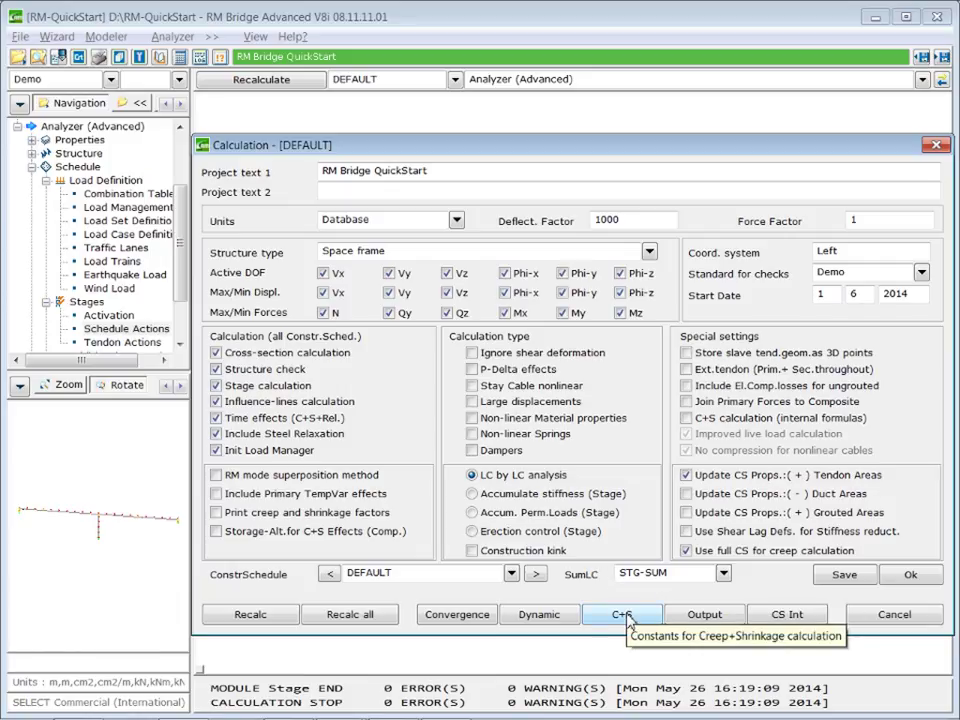
Step: Set the C+S constants to Log. time stepping, then rerun the stage calculation
click(622, 614)
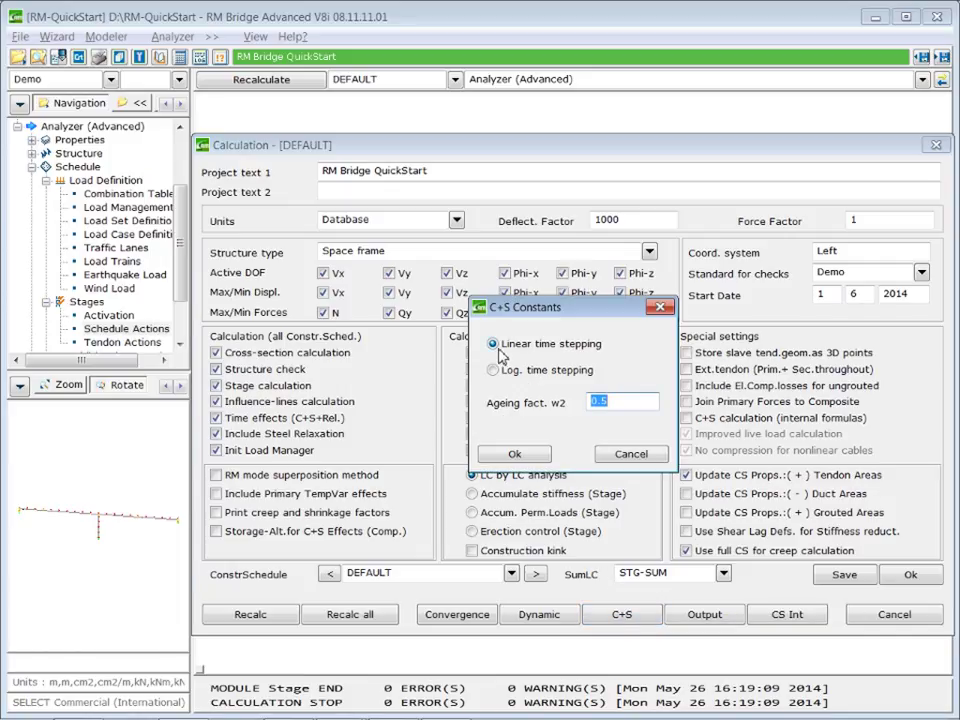
click(493, 371)
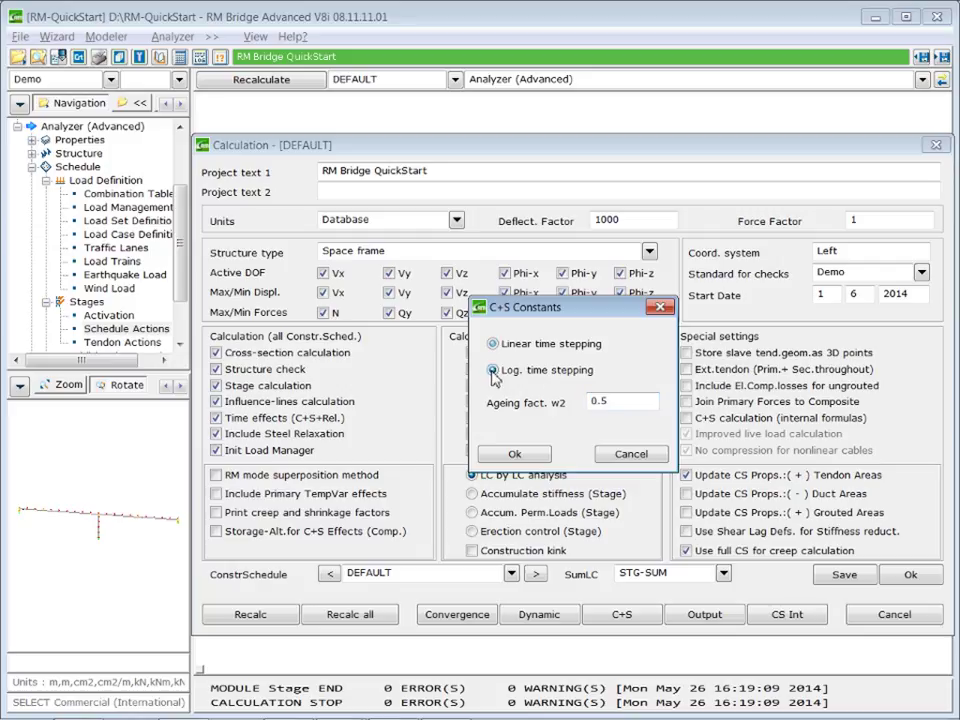
click(491, 370)
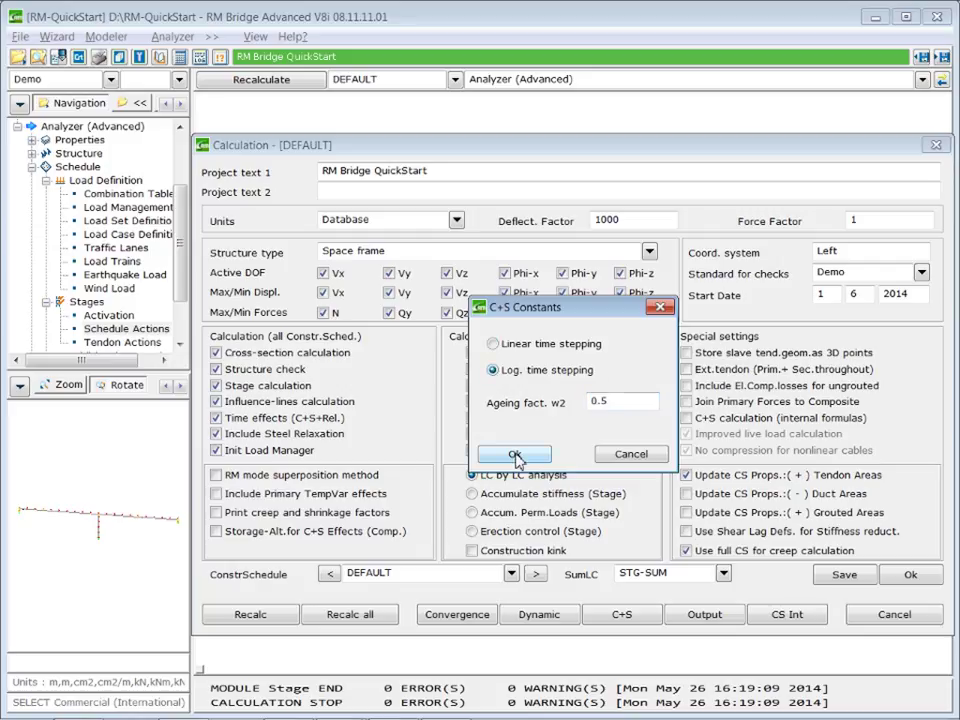
click(514, 453)
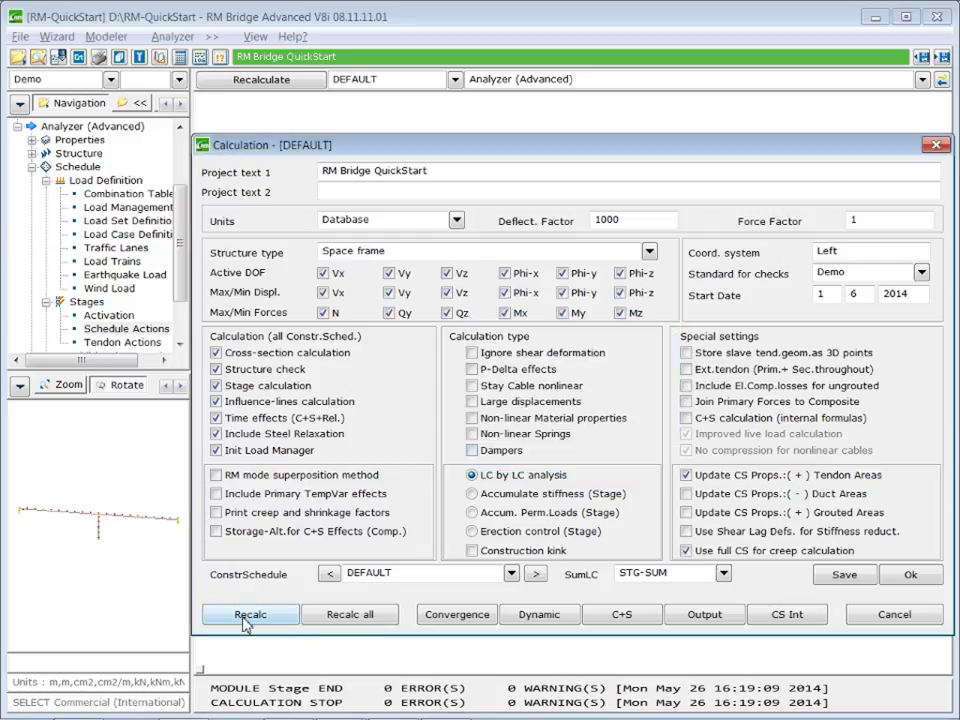
click(250, 614)
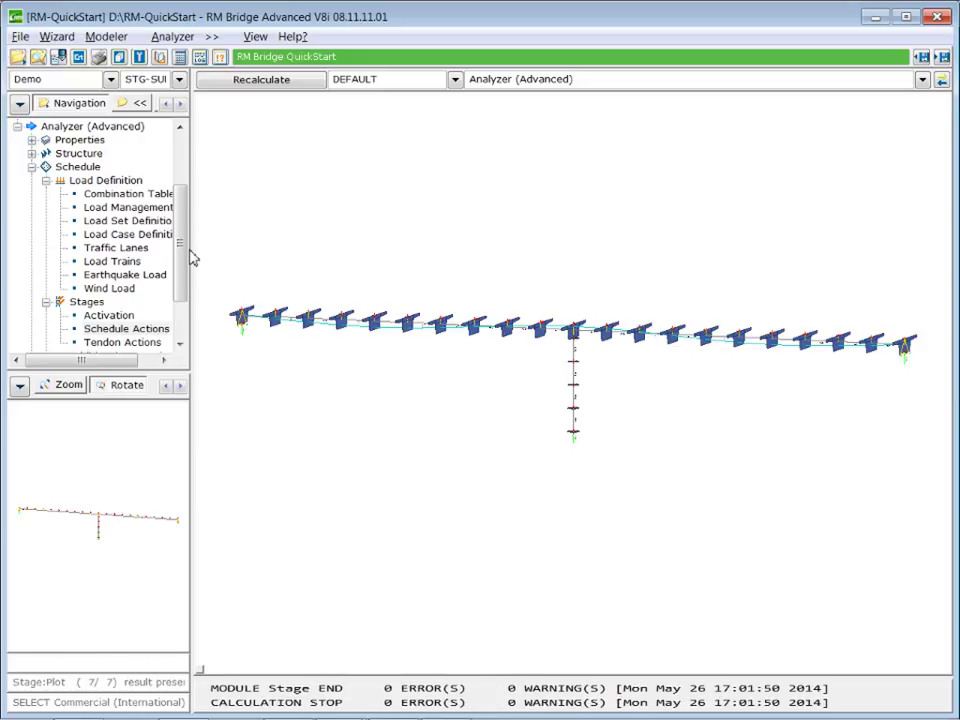
mouse_move(577, 433)
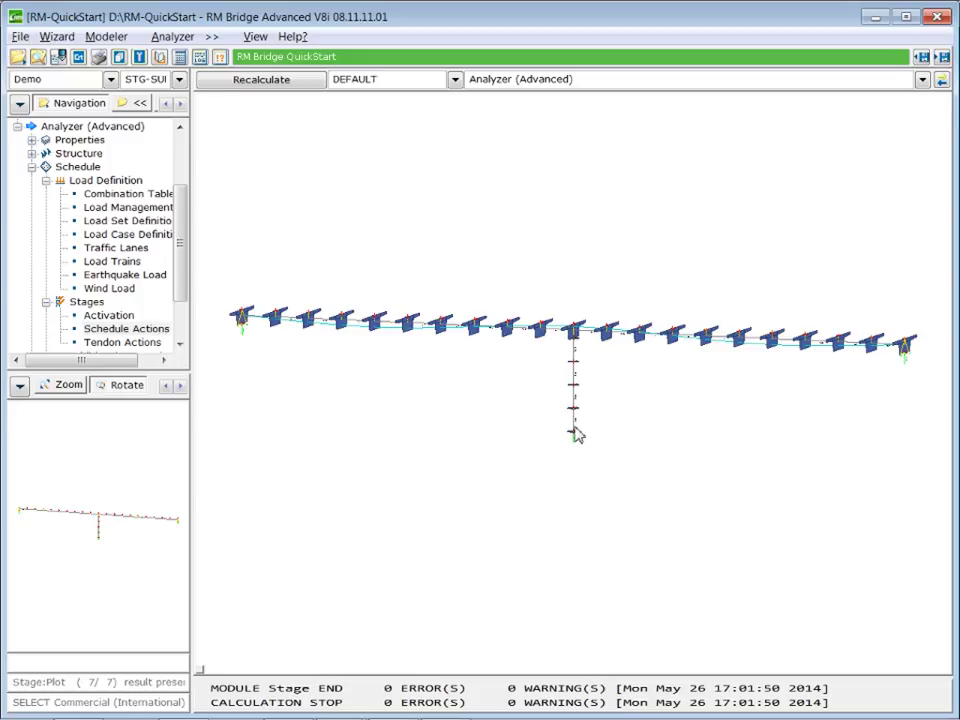
mouse_move(596, 247)
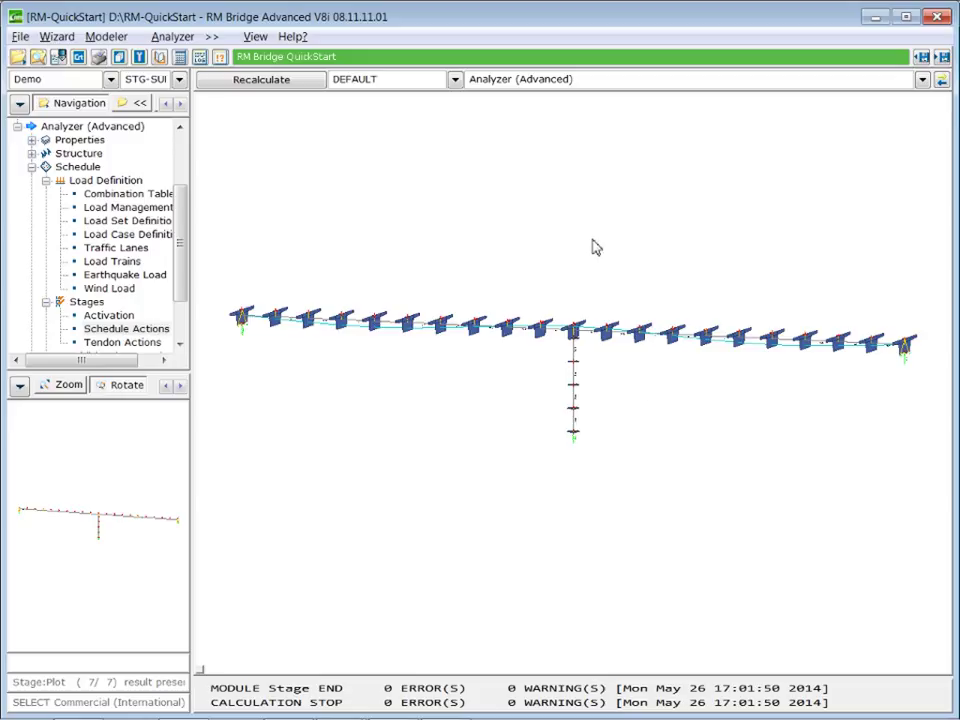
Step: In View Options, select CS-SUM as the result load case, auto-scale, and draw the diagram
right_click(595, 247)
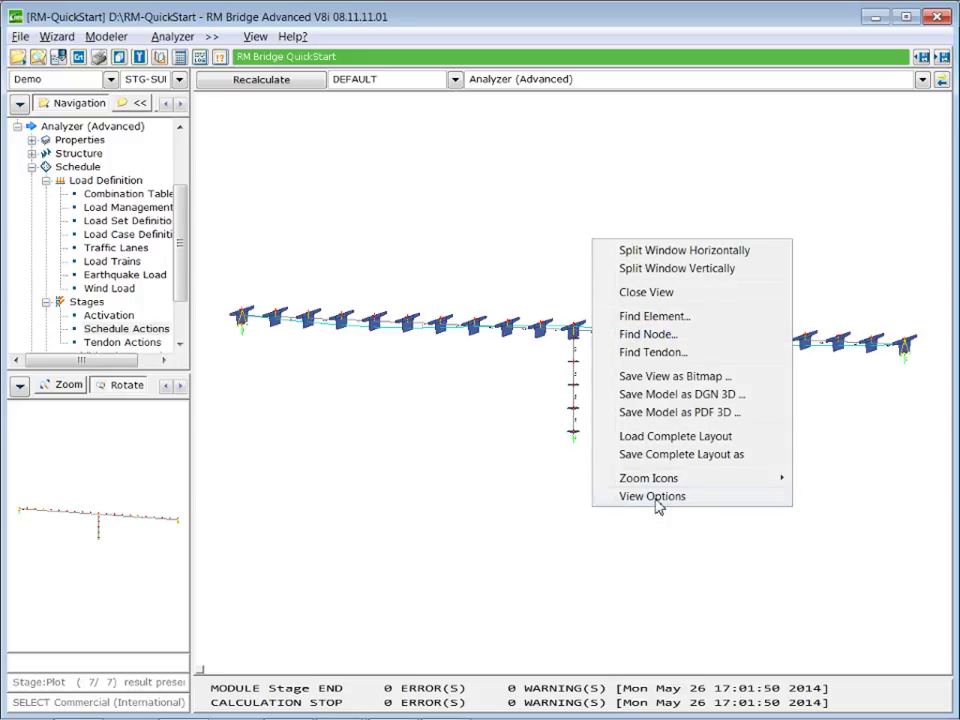
click(652, 496)
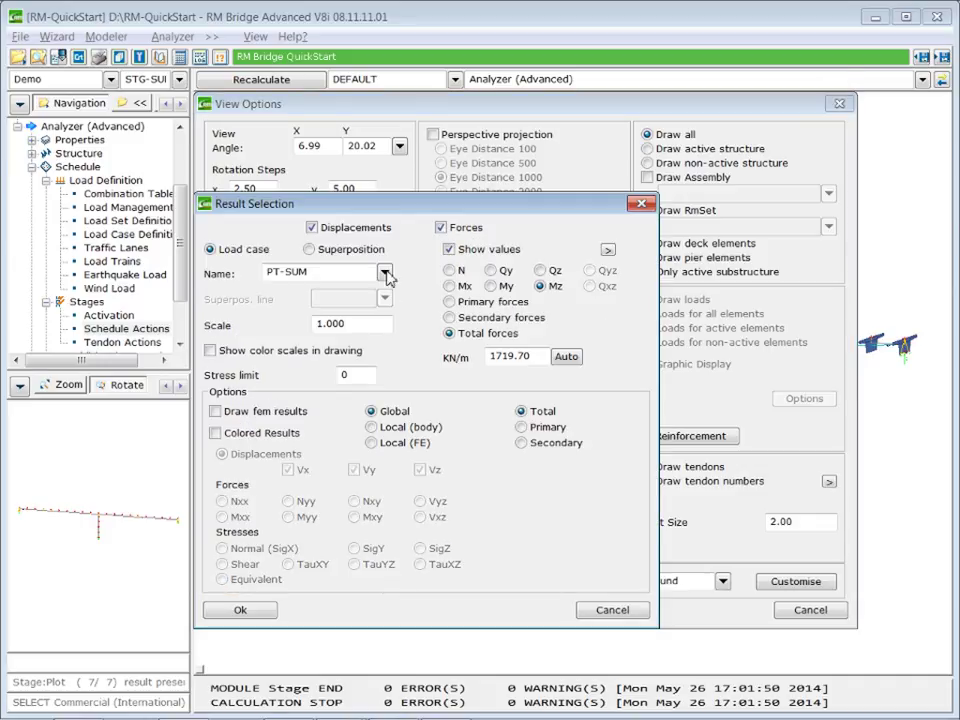
click(384, 272)
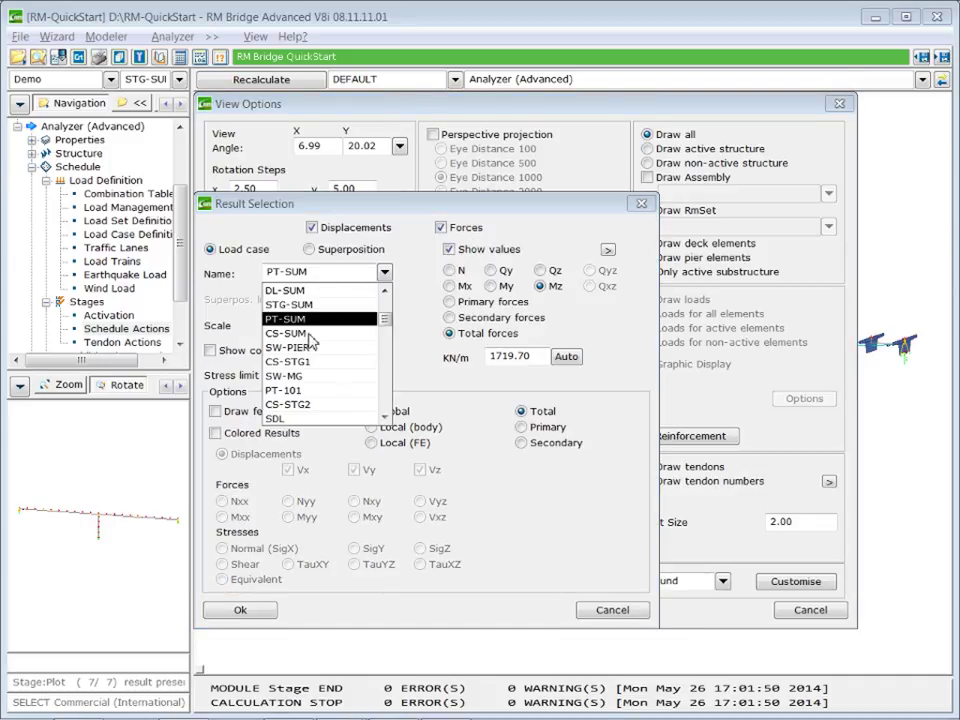
click(288, 333)
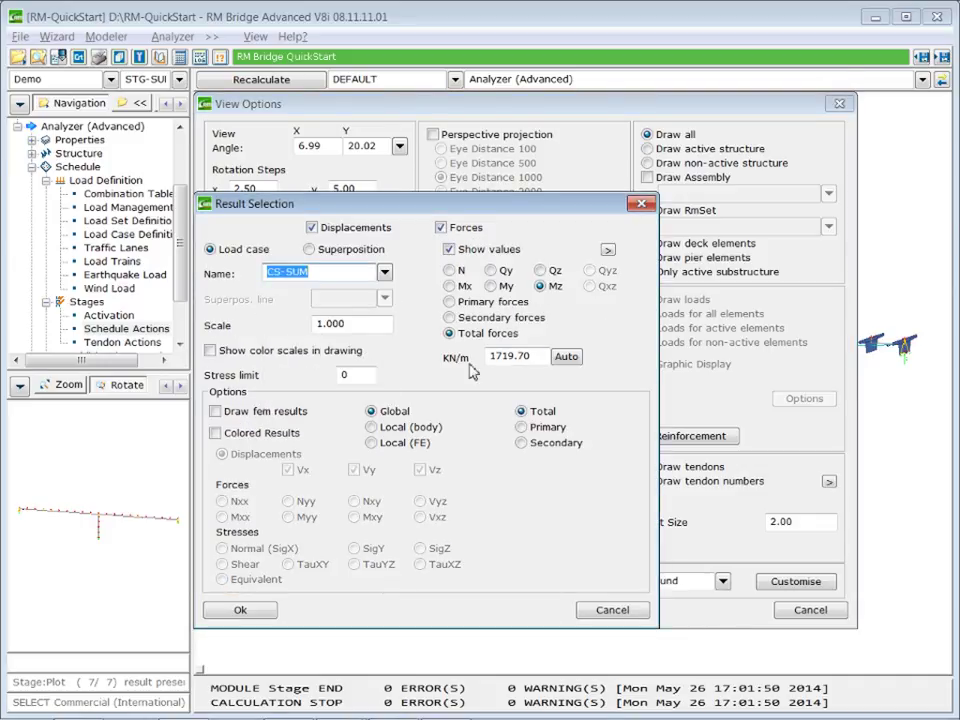
click(566, 356)
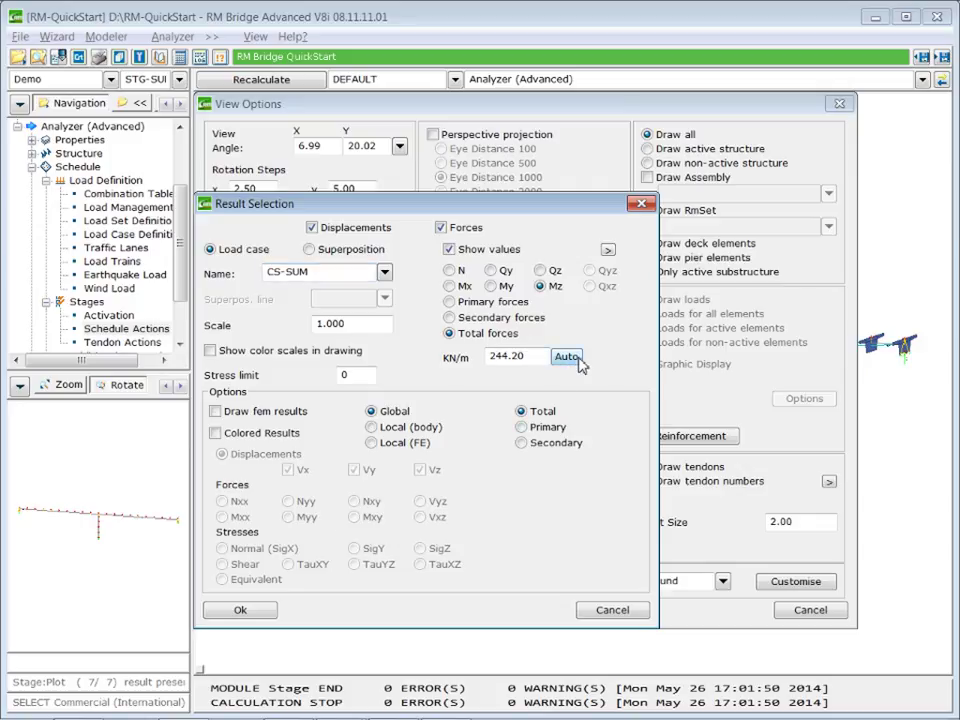
click(239, 610)
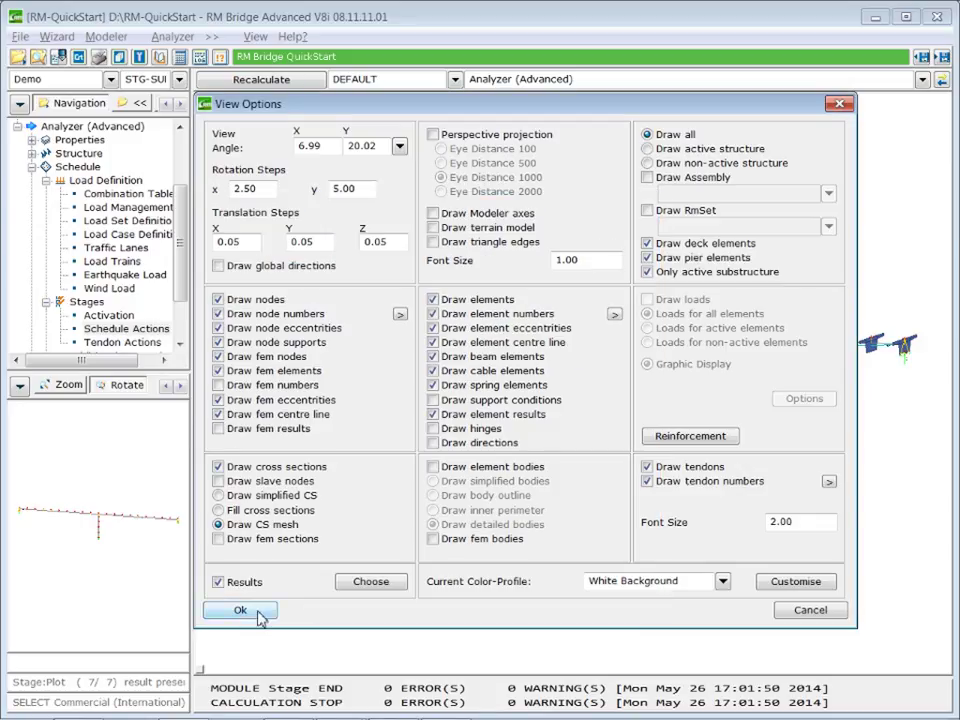
click(239, 610)
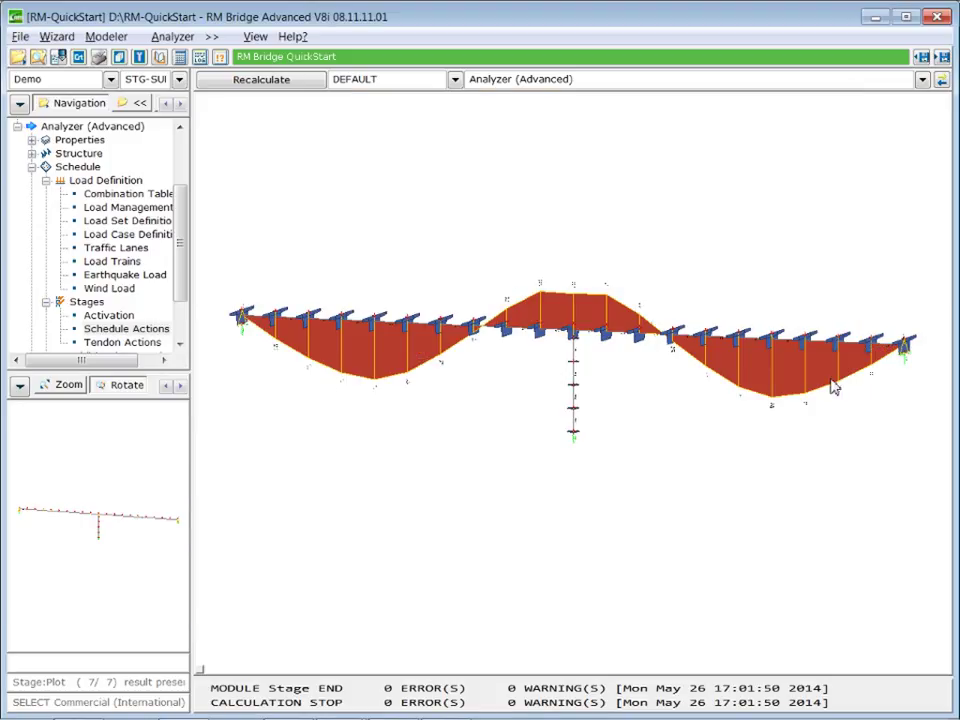